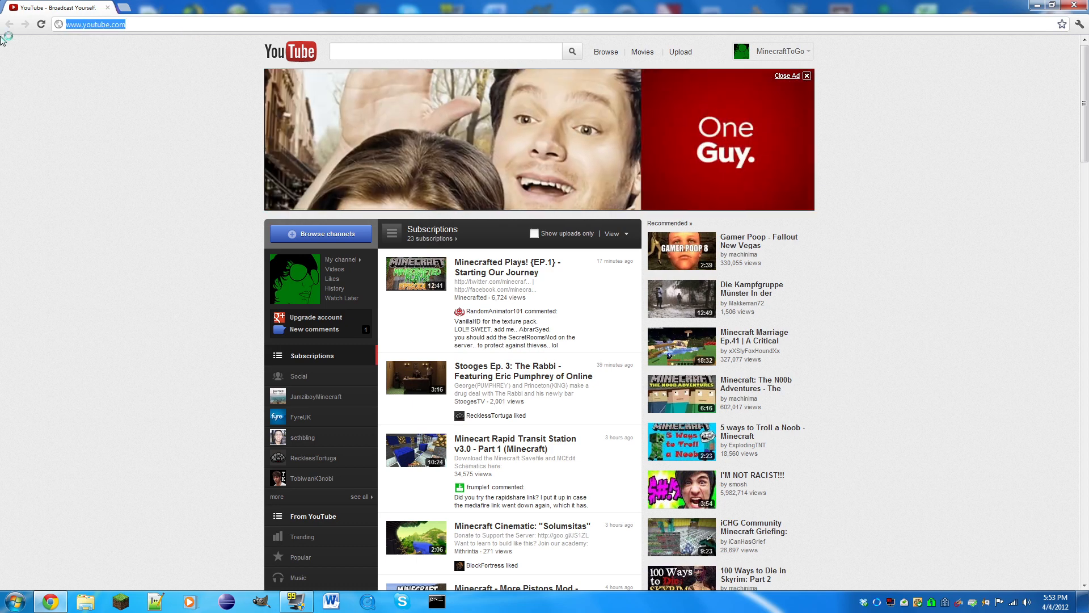
Search Google for 'zombe', reach the forum thread and download the v6.1 ModPack zip for MC 1.2.4
text(google.com/adsense)
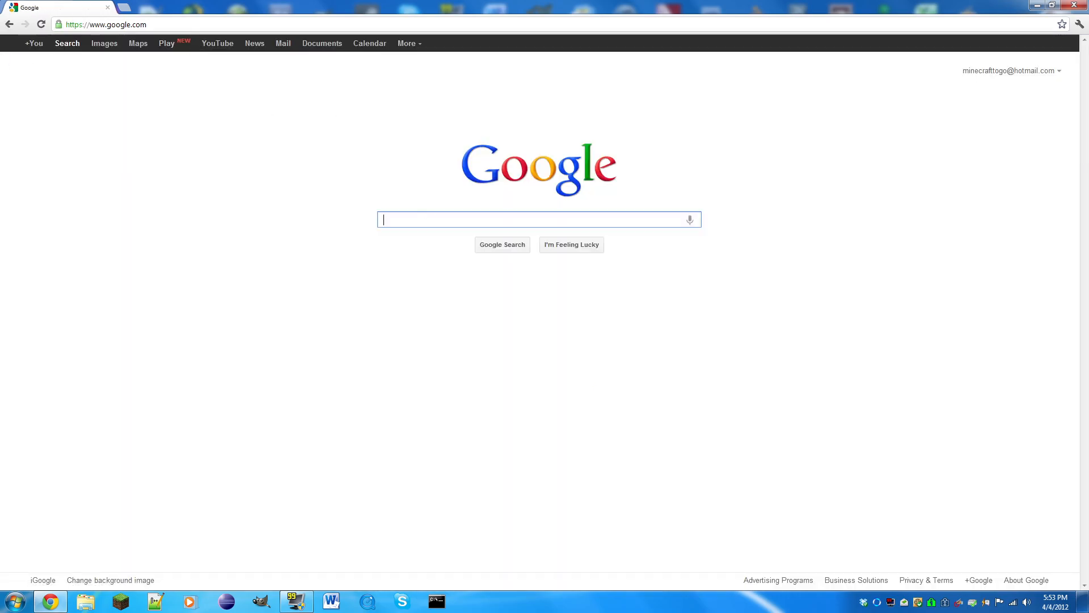
text(too)
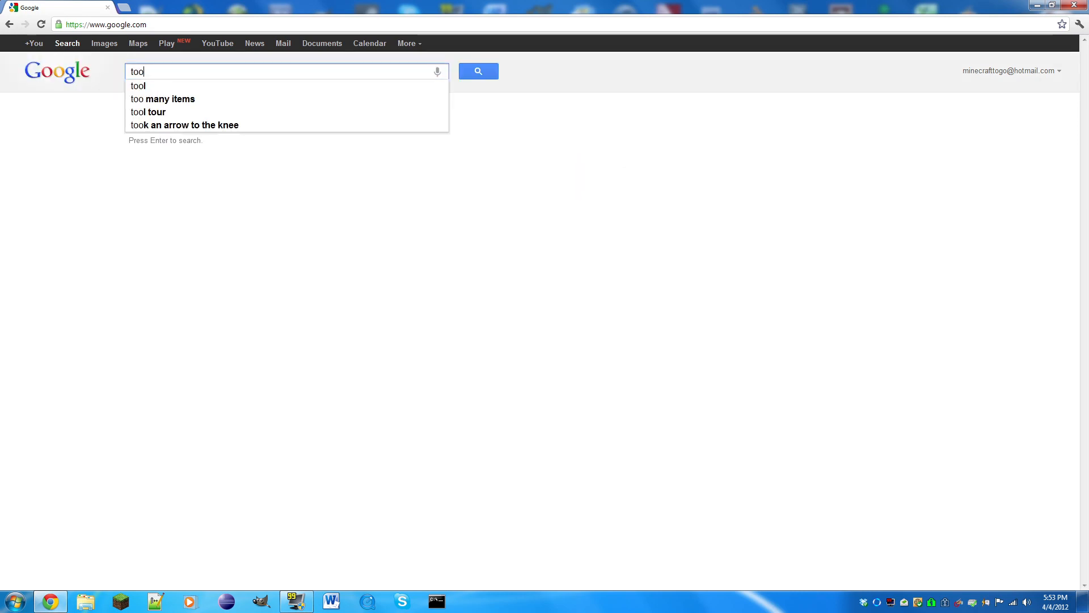
text(zombe mod pack)
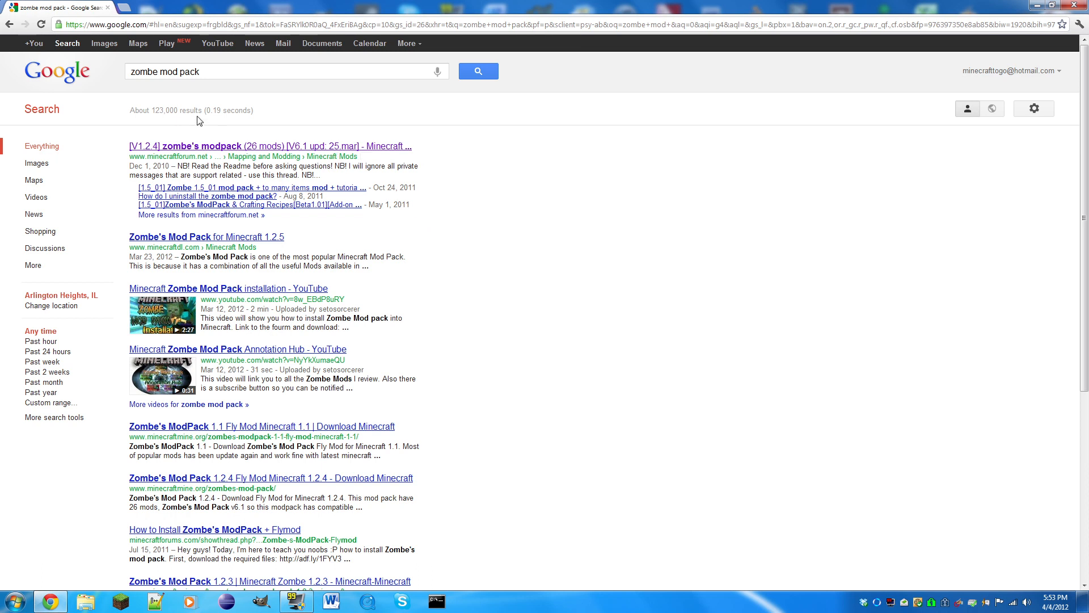
mouse_move(193, 129)
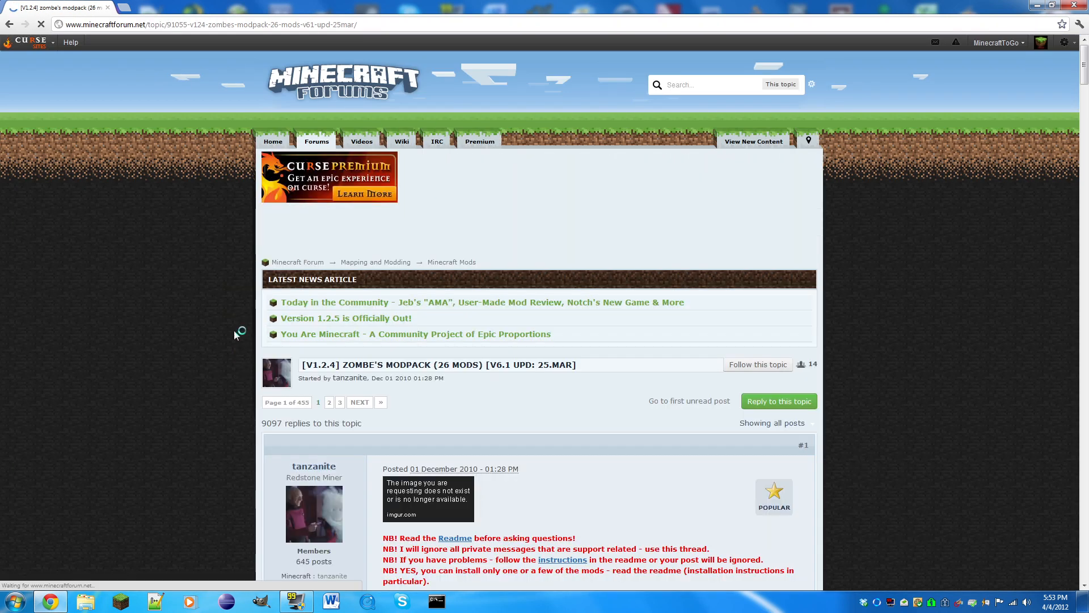
scroll(down, 3)
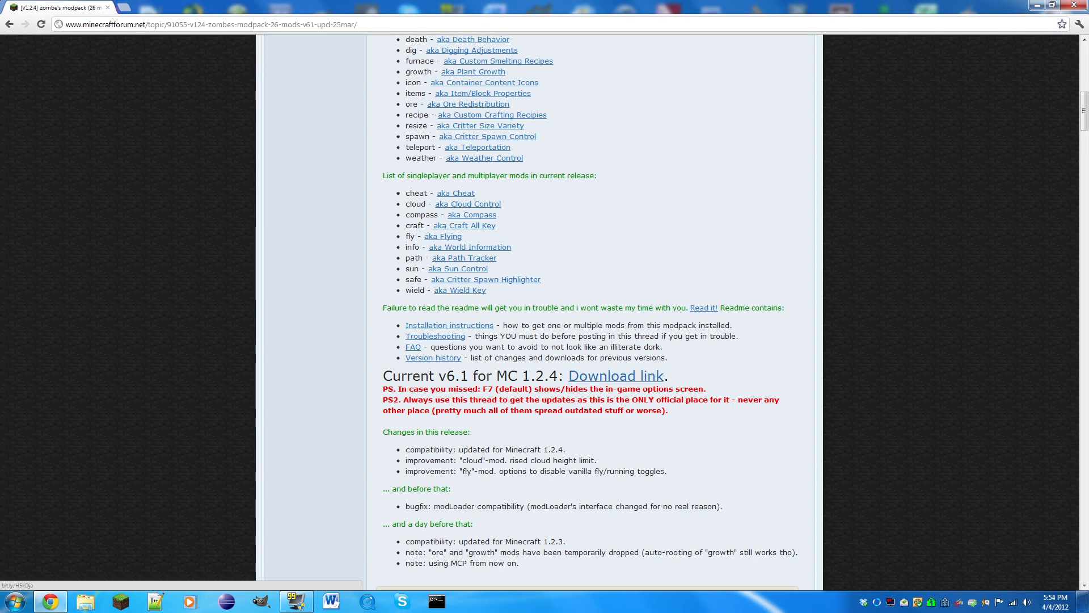
click(613, 375)
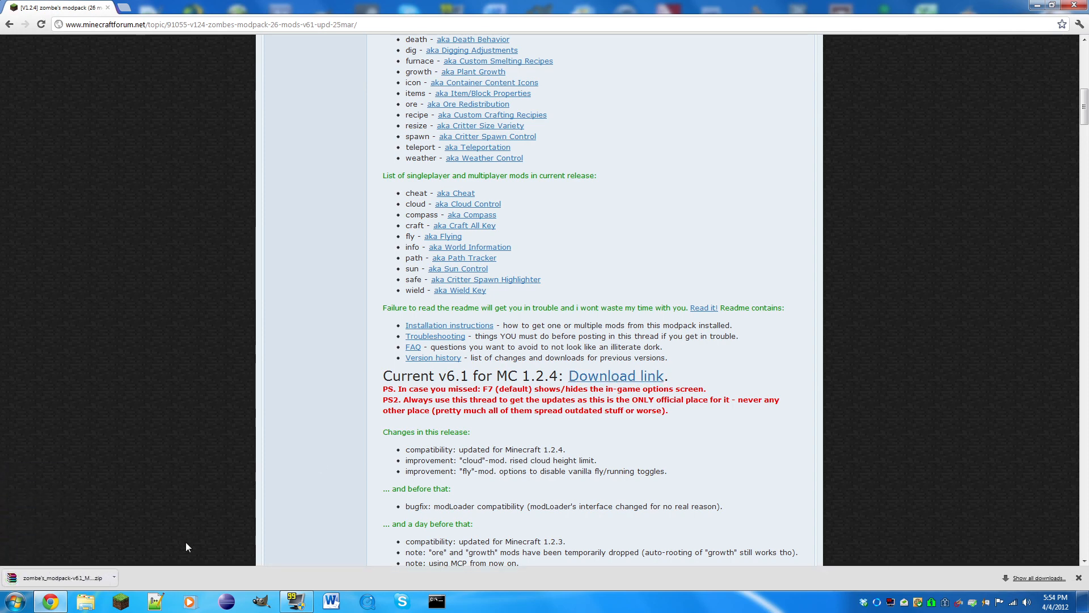
mouse_move(1079, 577)
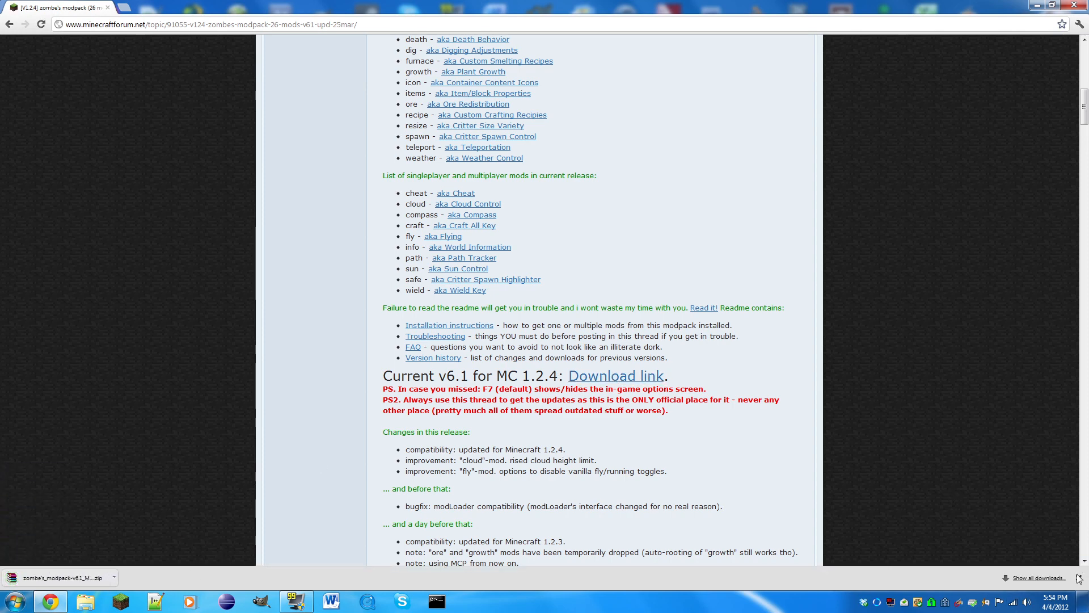
scroll(down, 3)
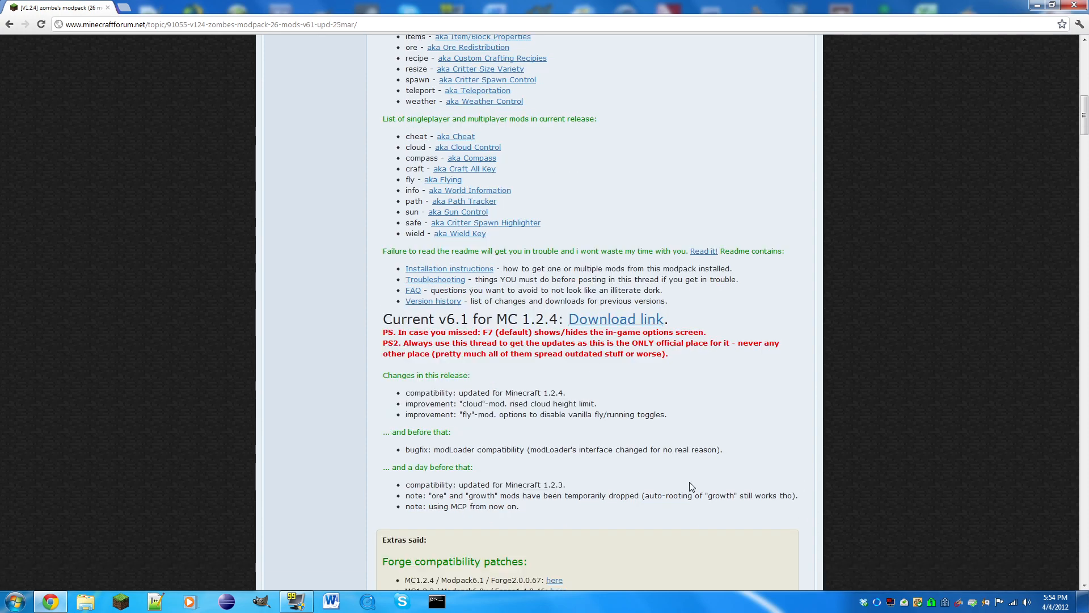
Search Google for 'toom', reach the TooManyItems thread and download the Minecraft 1.2.5 release
click(79, 23)
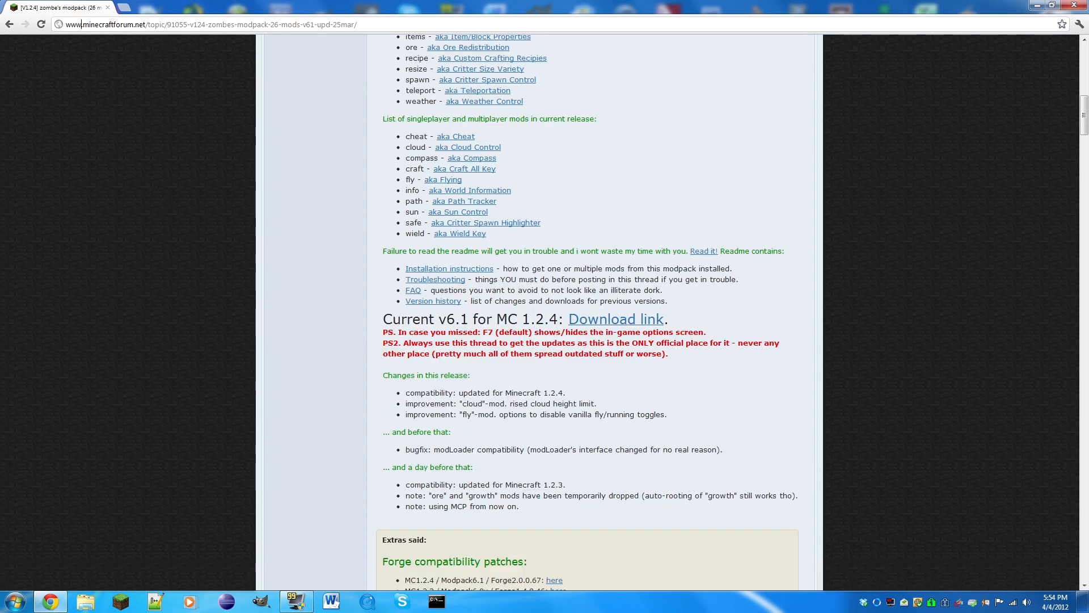
click(209, 24)
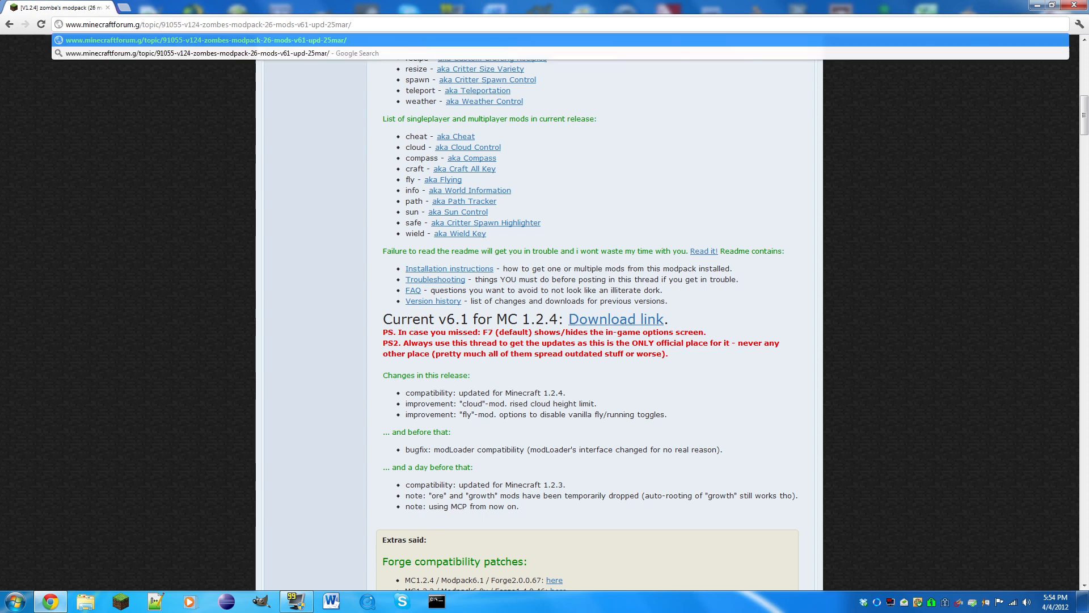
text(google.com/adsense)
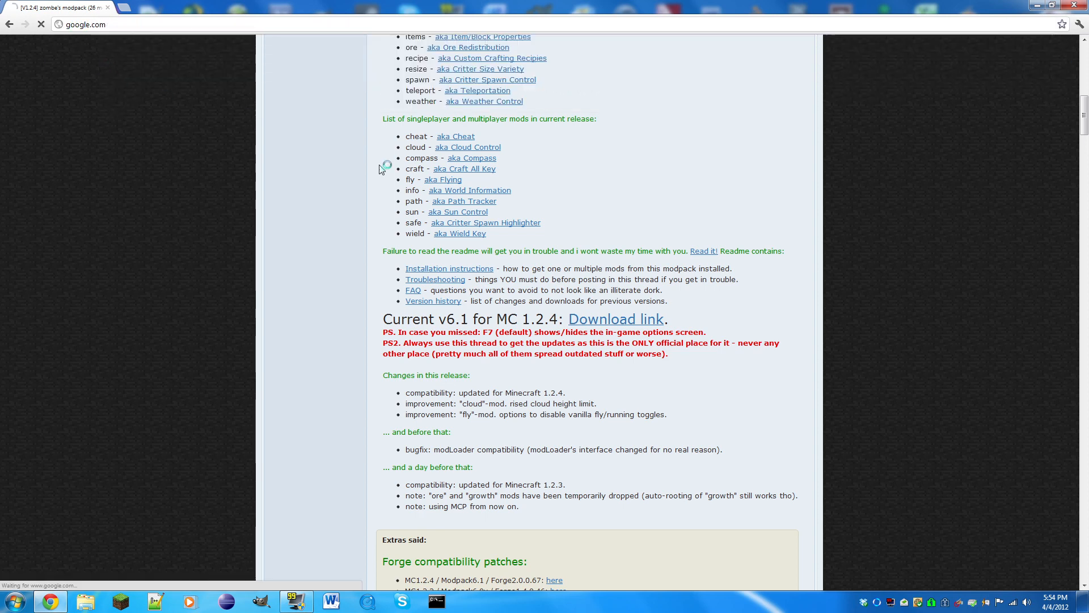
text(toomanyitems-in-game-invedit-mar-30/)
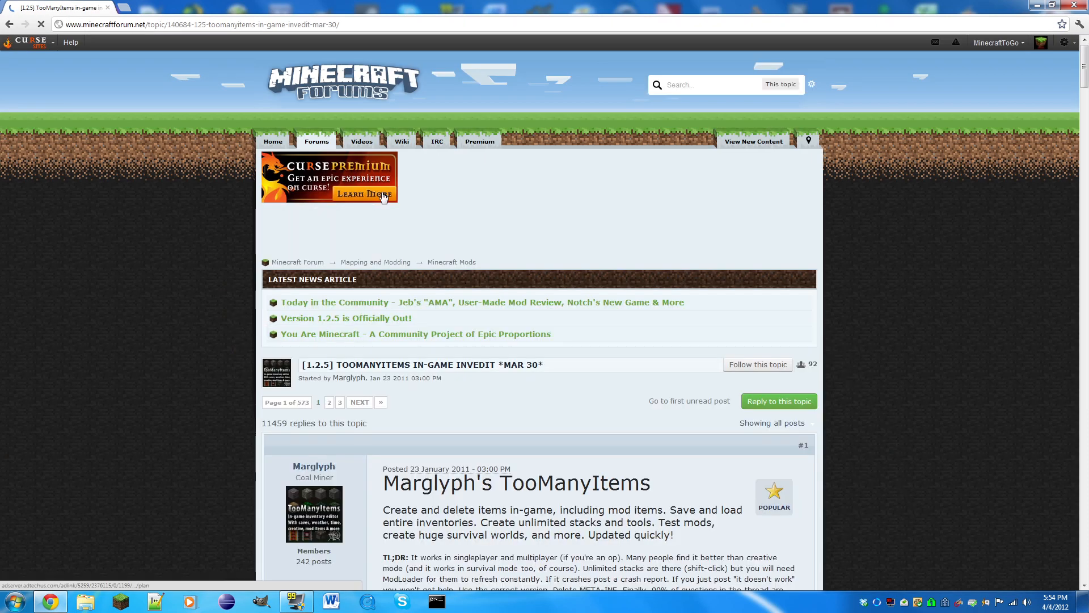
scroll(down, 3)
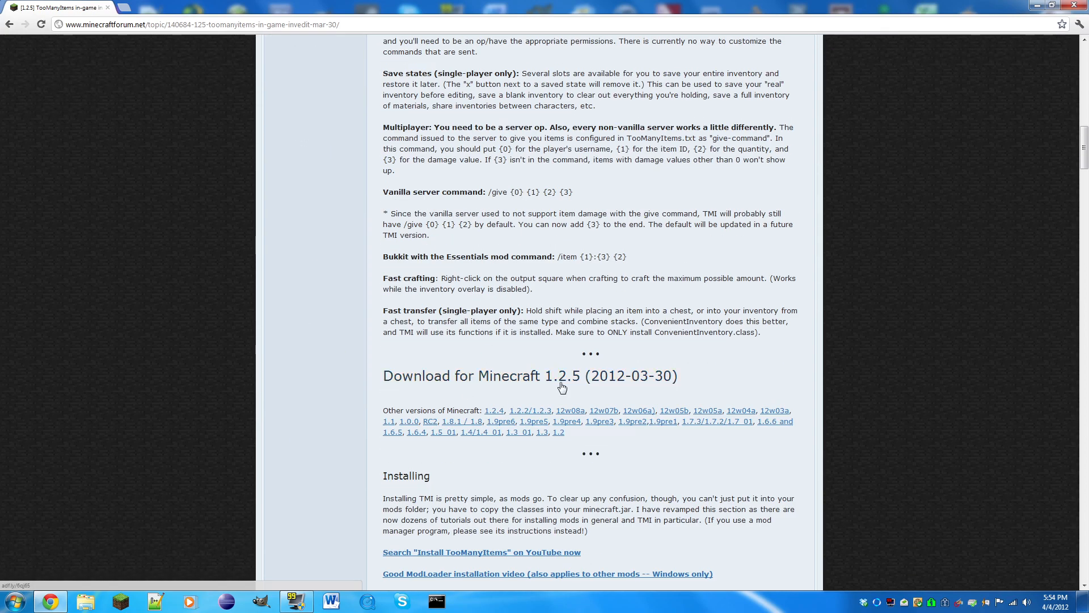
click(530, 376)
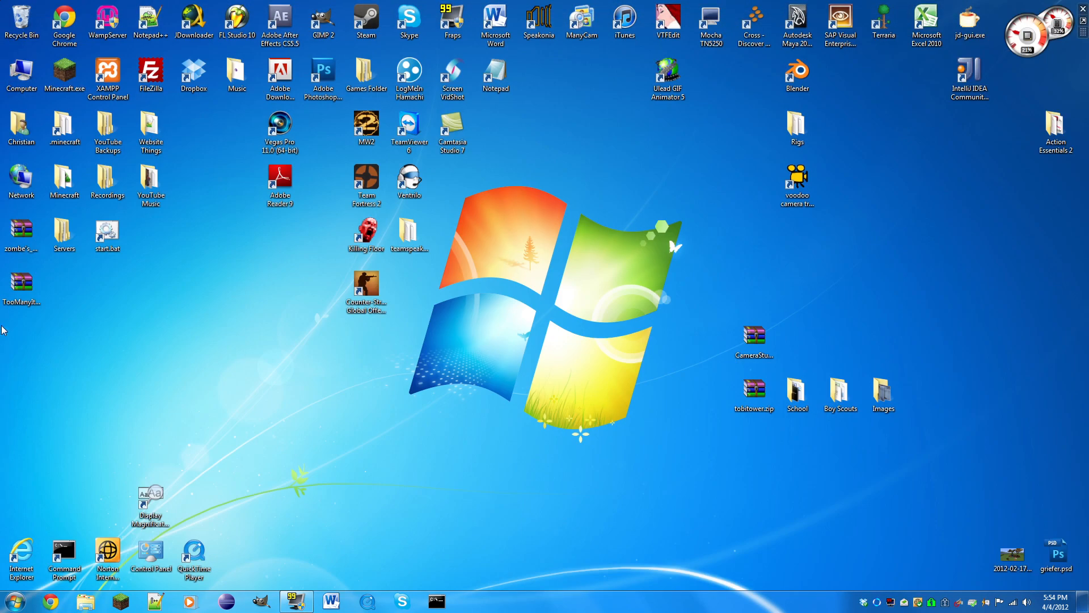
Select both downloaded zips, move them to the desktop centre and bring up Start search
drag(20, 236, 445, 313)
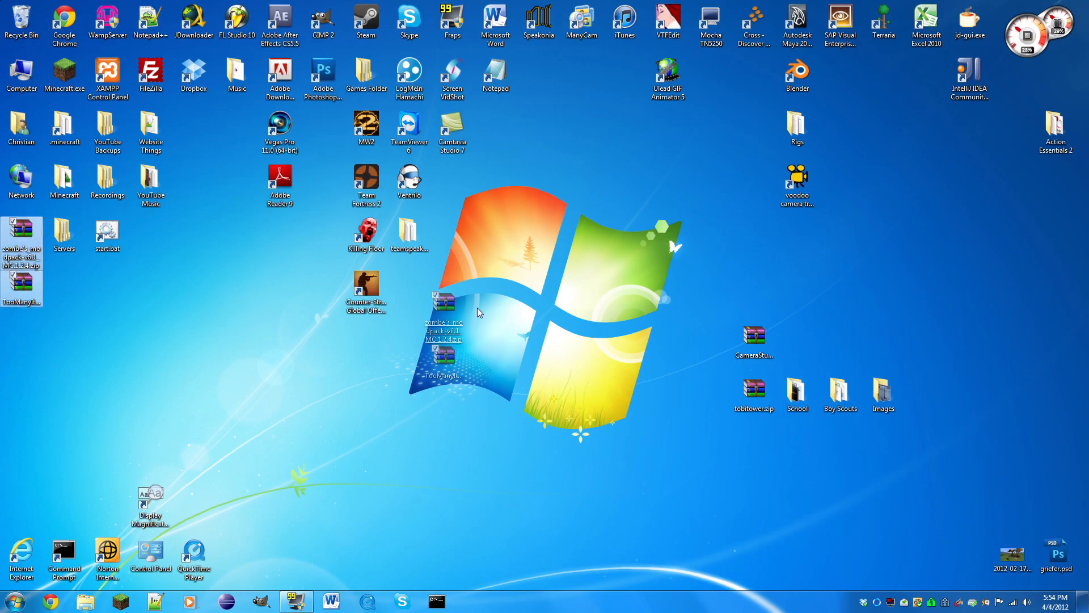
drag(442, 320, 623, 337)
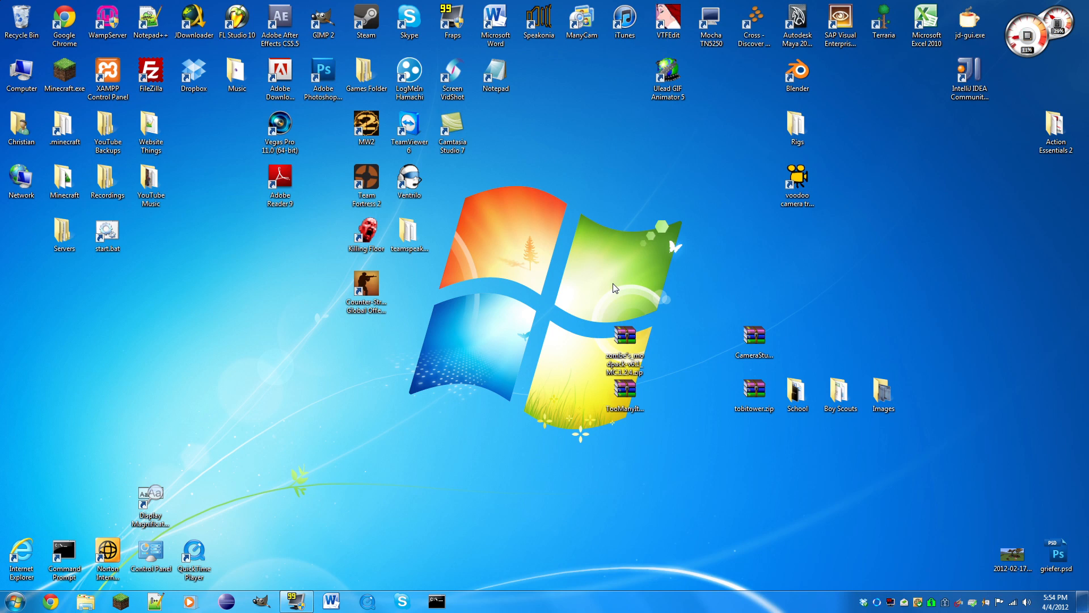
mouse_move(595, 292)
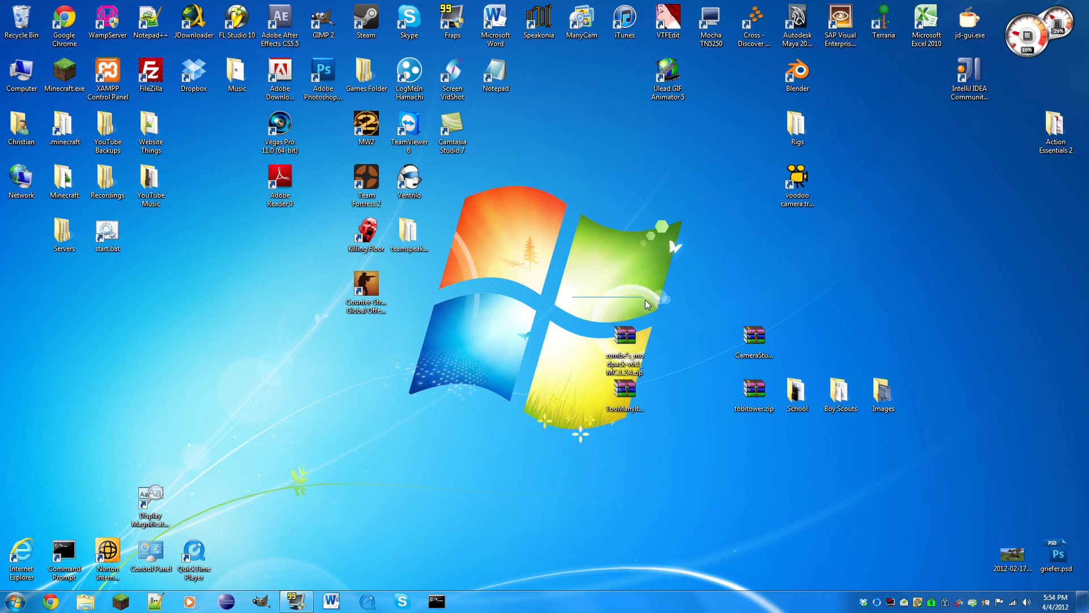
drag(645, 302, 670, 436)
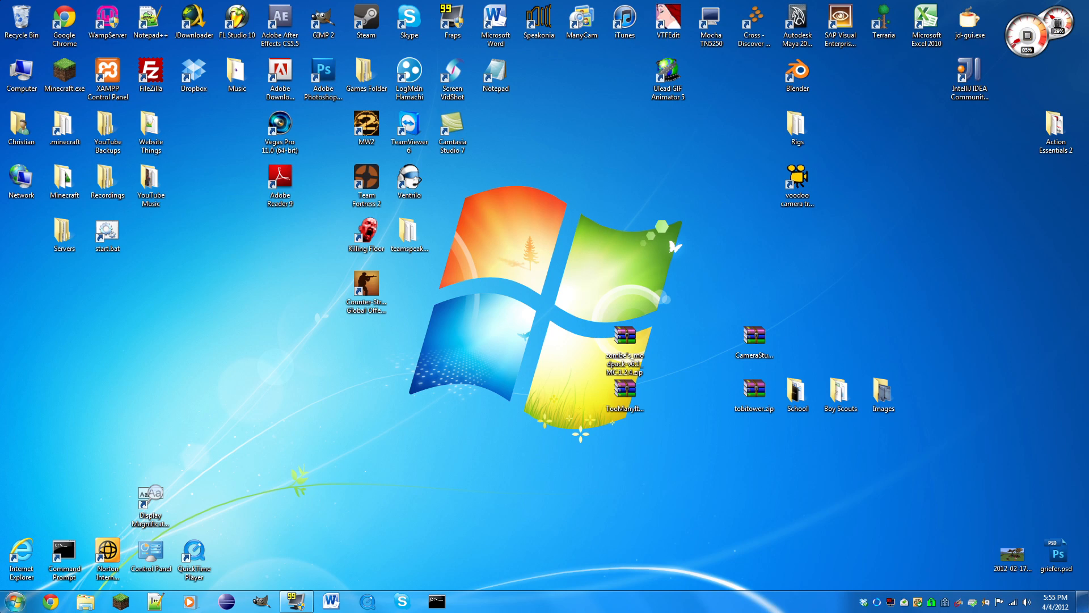
click(9, 601)
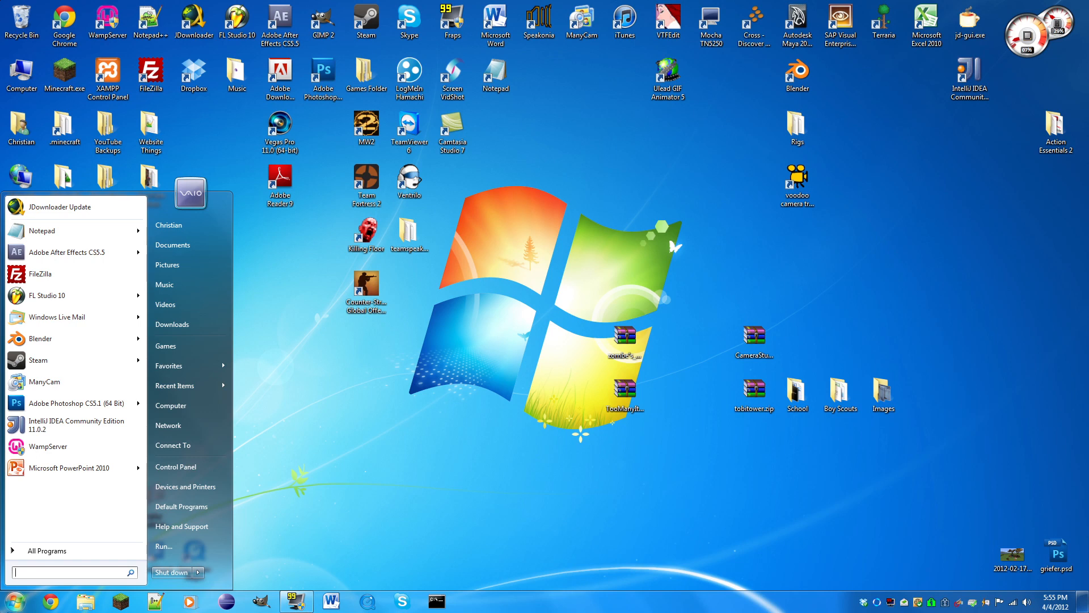
Go to %appdata%\.minecraft and create and enter a new mods folder
text(%)
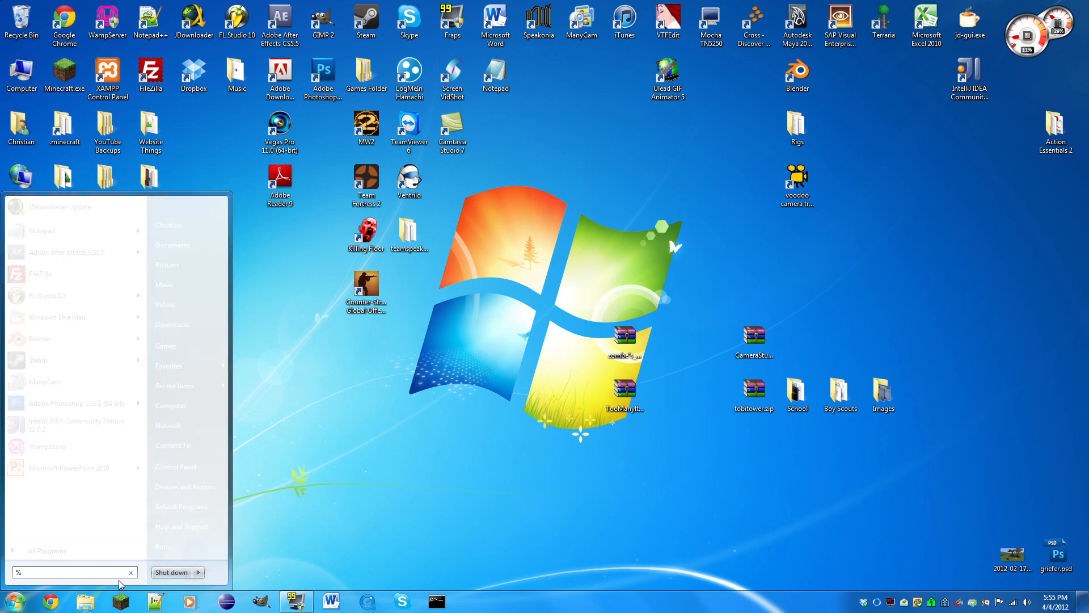
text(appdata)
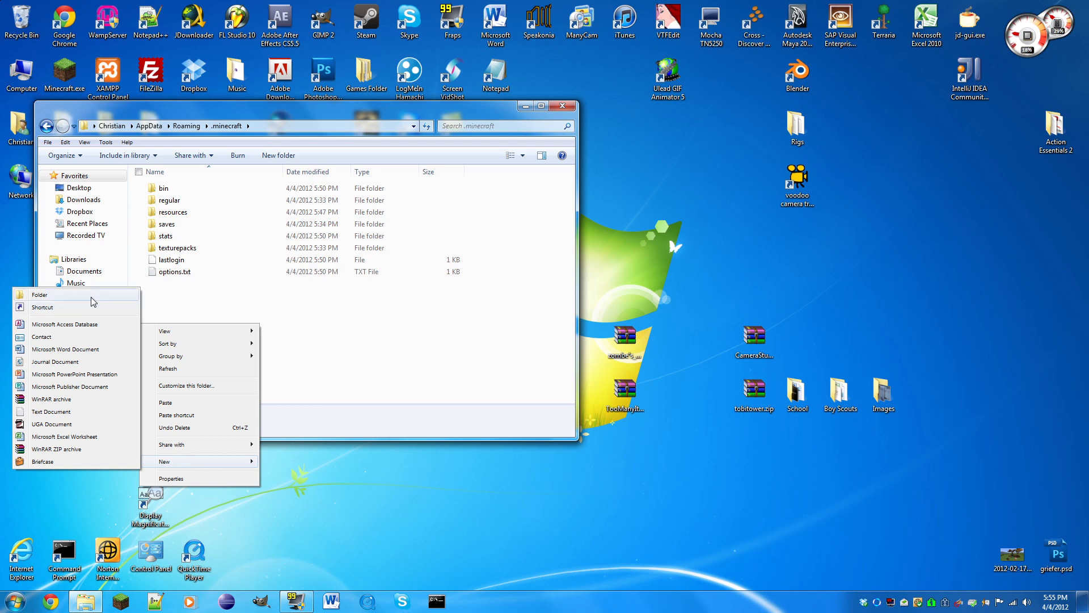
click(40, 294)
text(mods)
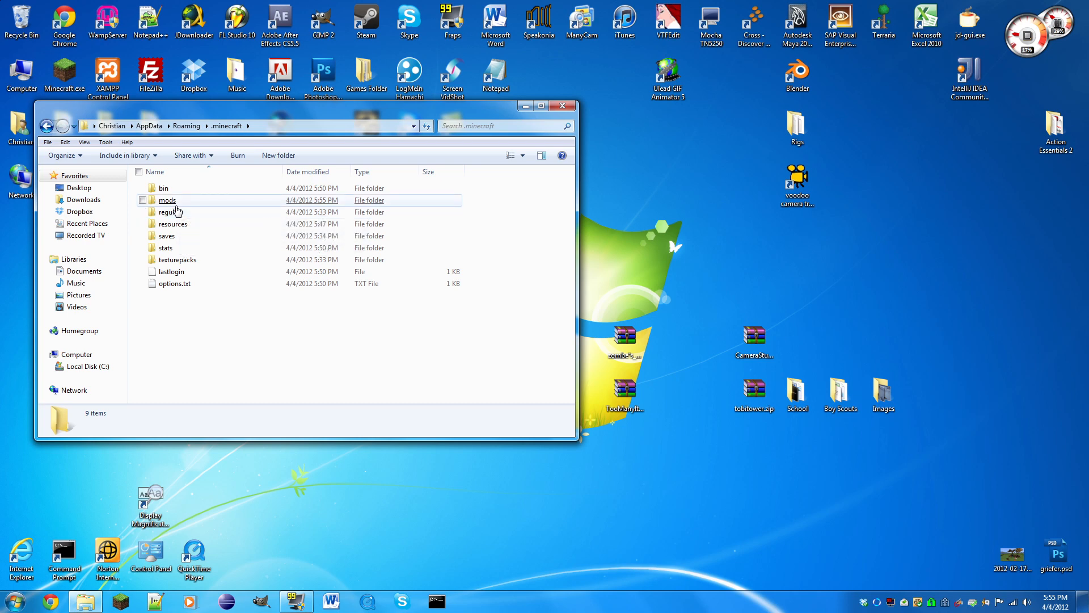
double_click(168, 199)
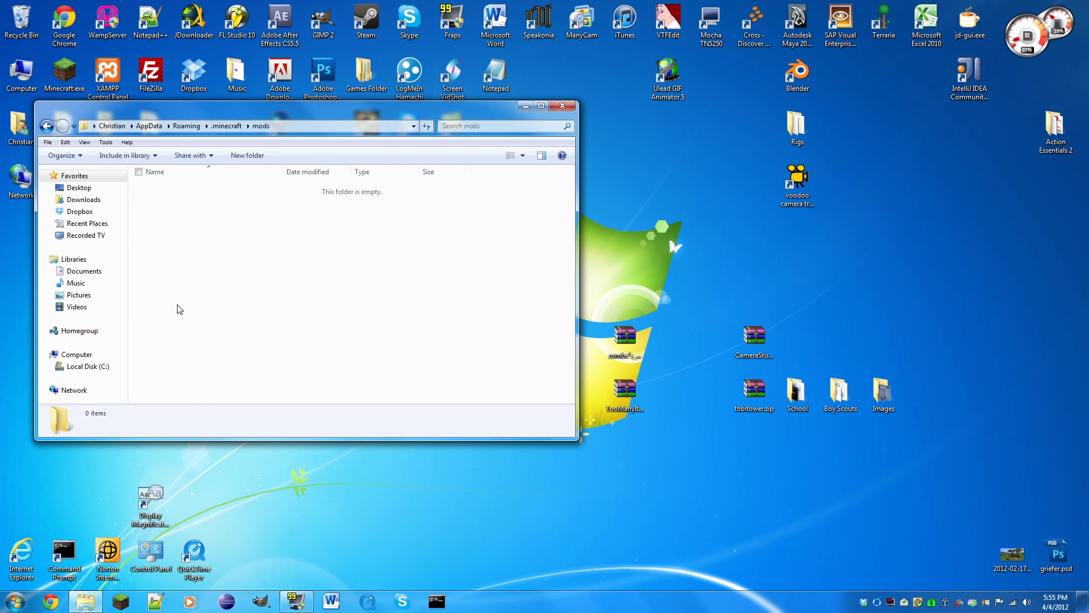
Create a zombe folder inside mods and open the Zombe ModPack zip
right_click(178, 309)
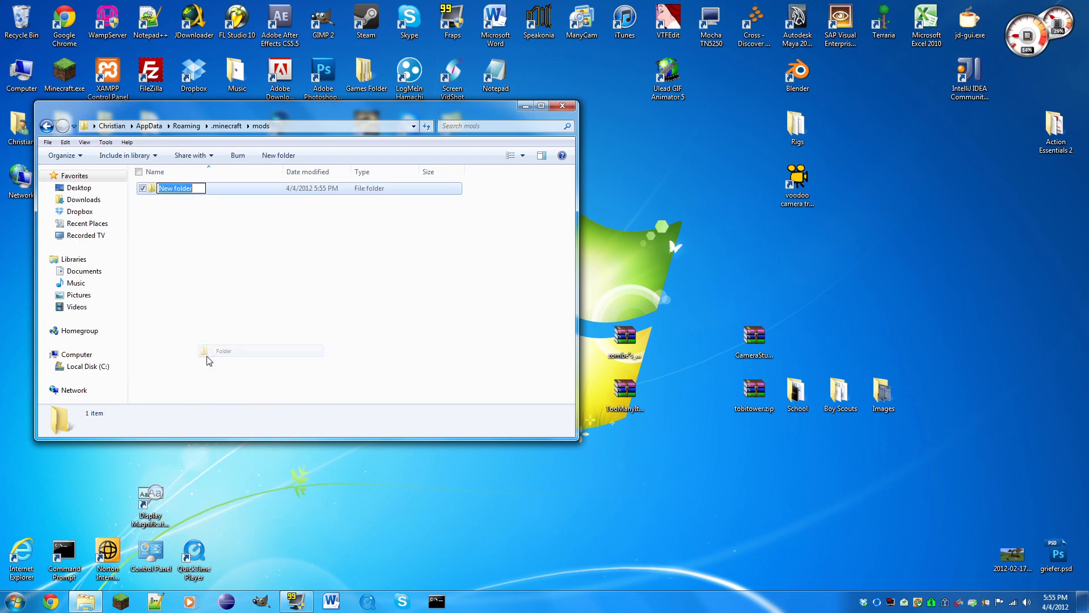
text(zombe)
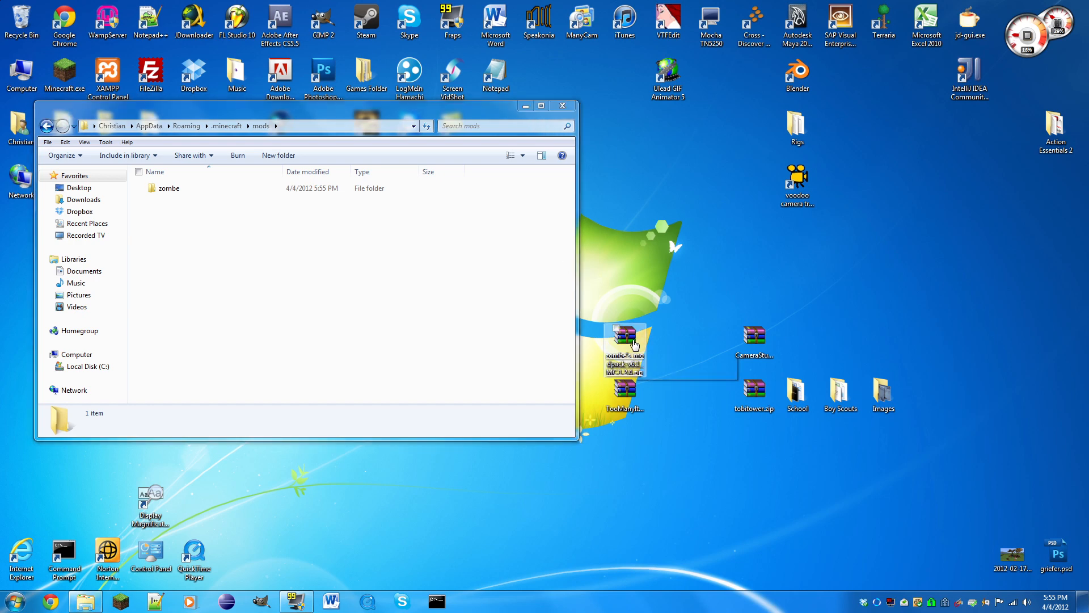
double_click(624, 347)
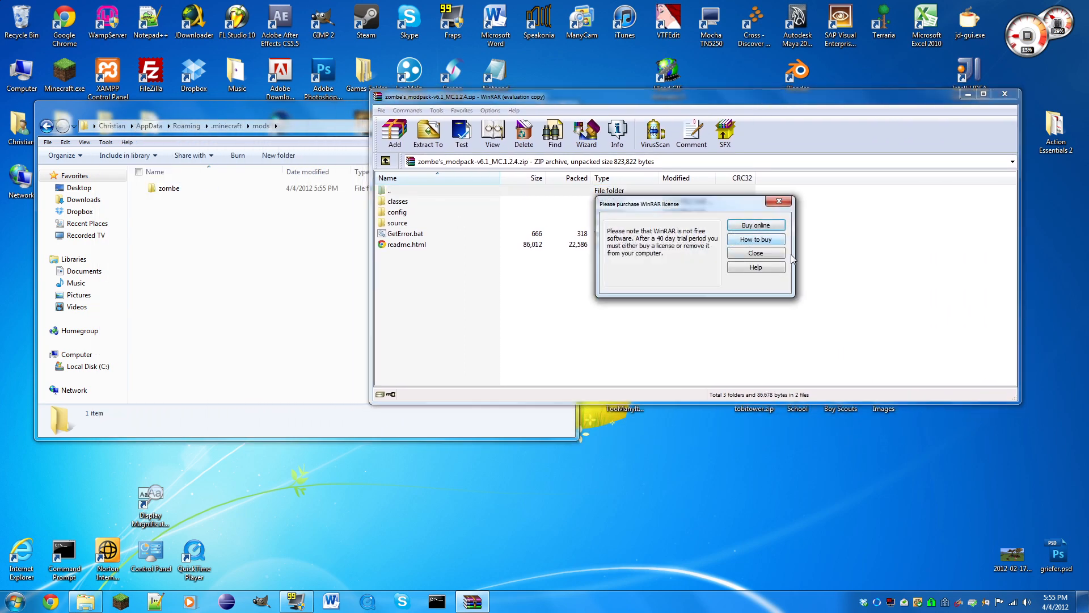
Dismiss WinRAR's licence notice and browse the archive's classes, config and source folders
click(755, 252)
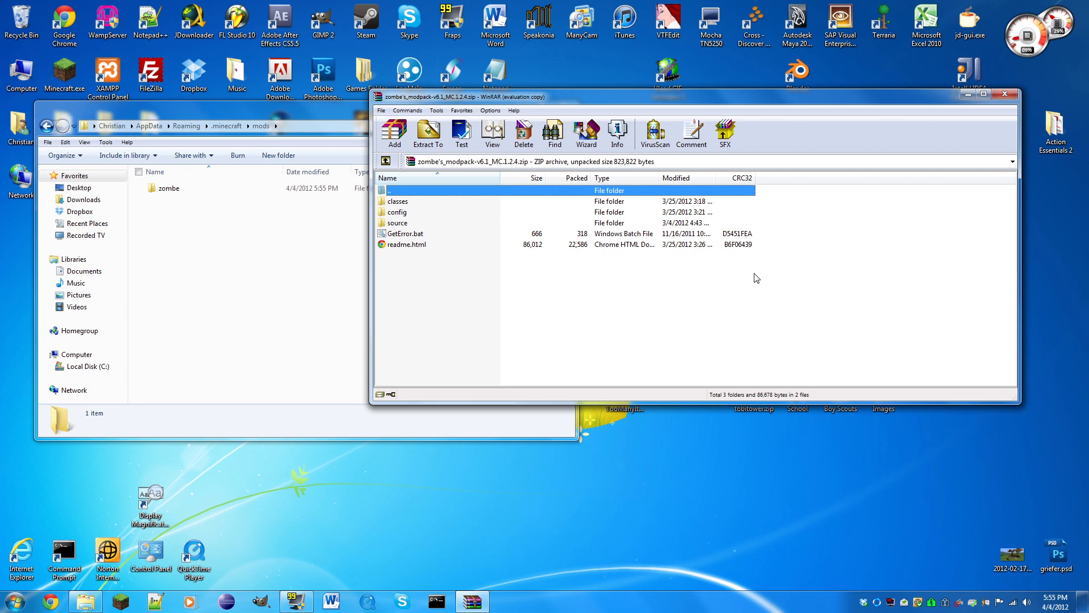
double_click(397, 212)
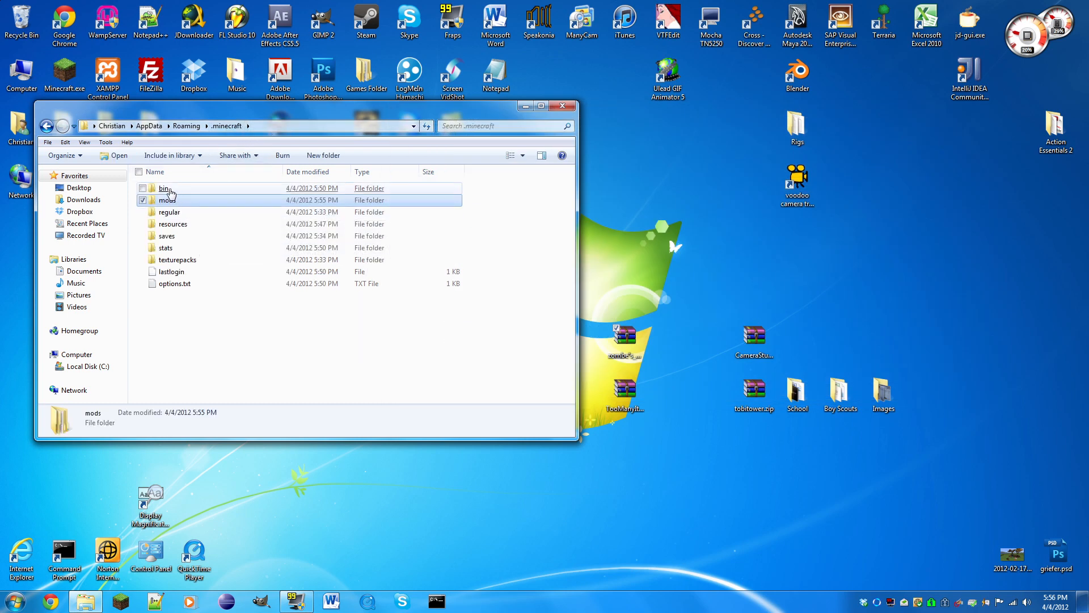
Enter the bin folder and open minecraft.jar with WinRAR archiver
double_click(163, 188)
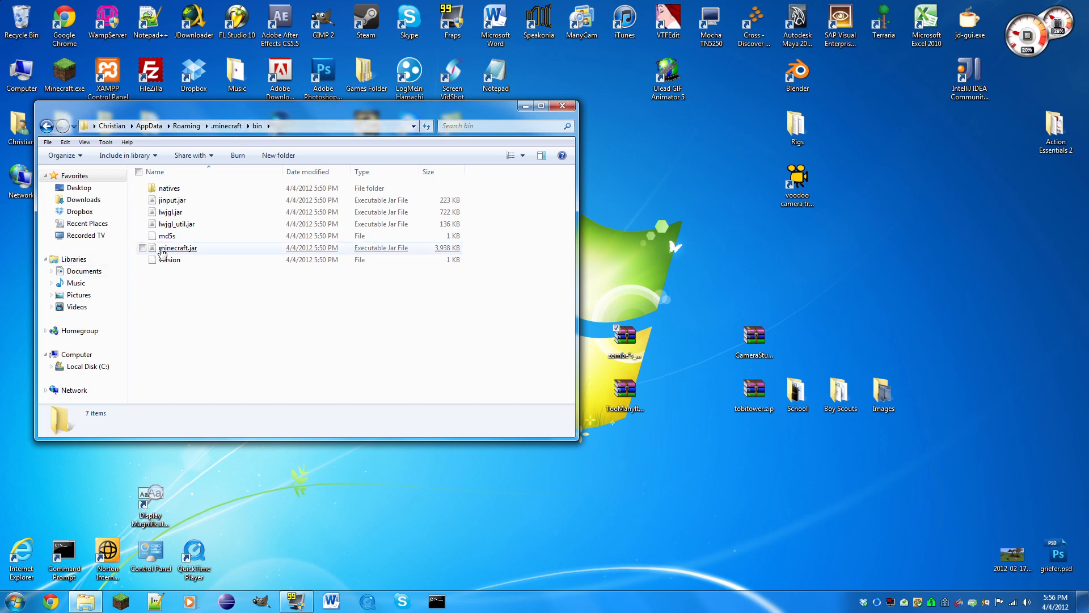
right_click(178, 249)
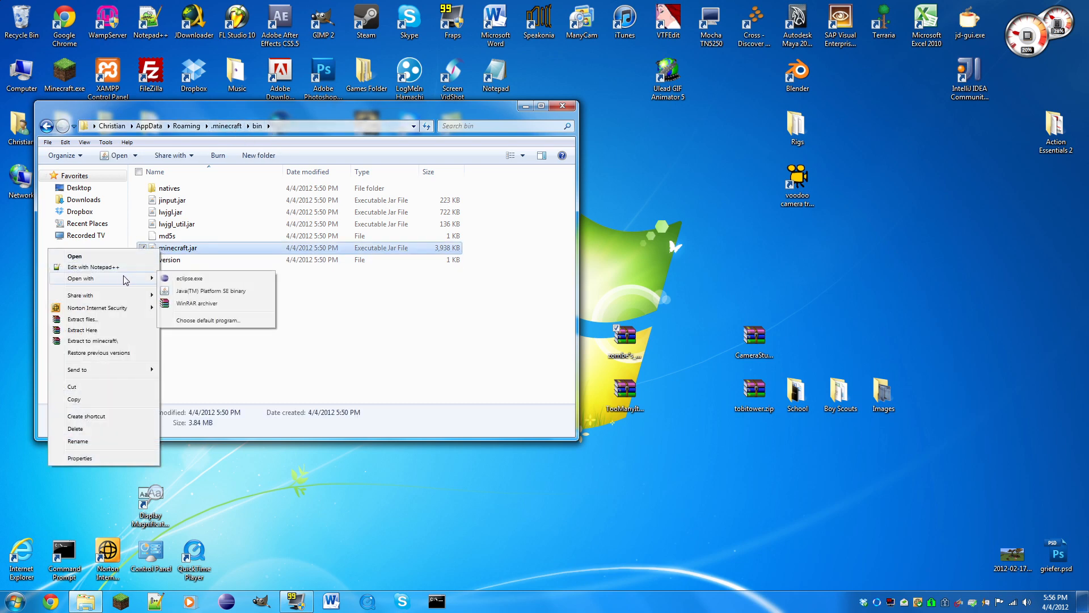
click(196, 303)
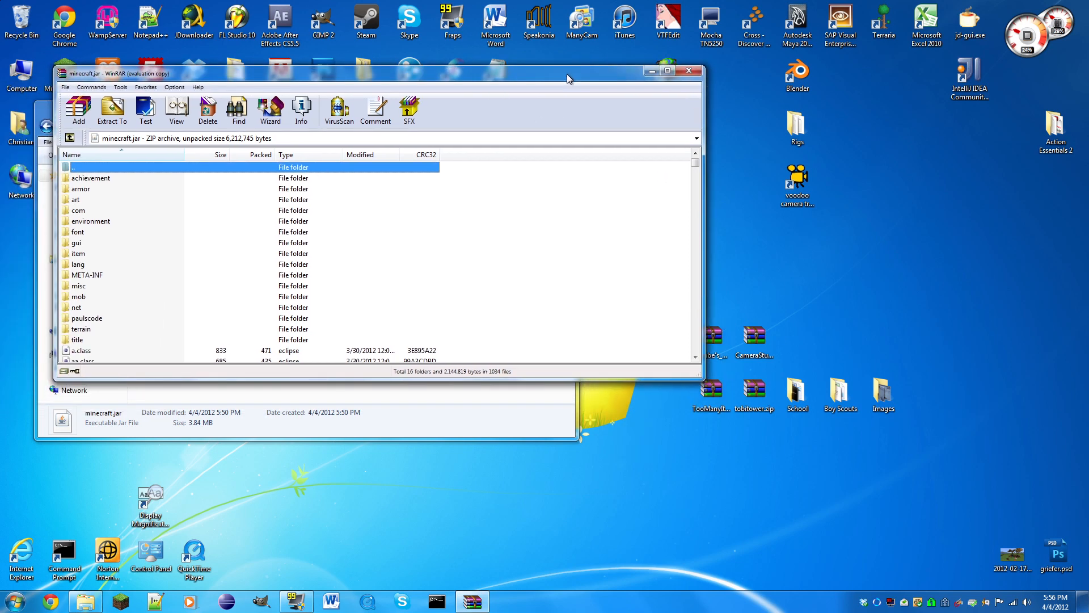
Delete the META-INF folder from minecraft.jar and confirm
click(88, 274)
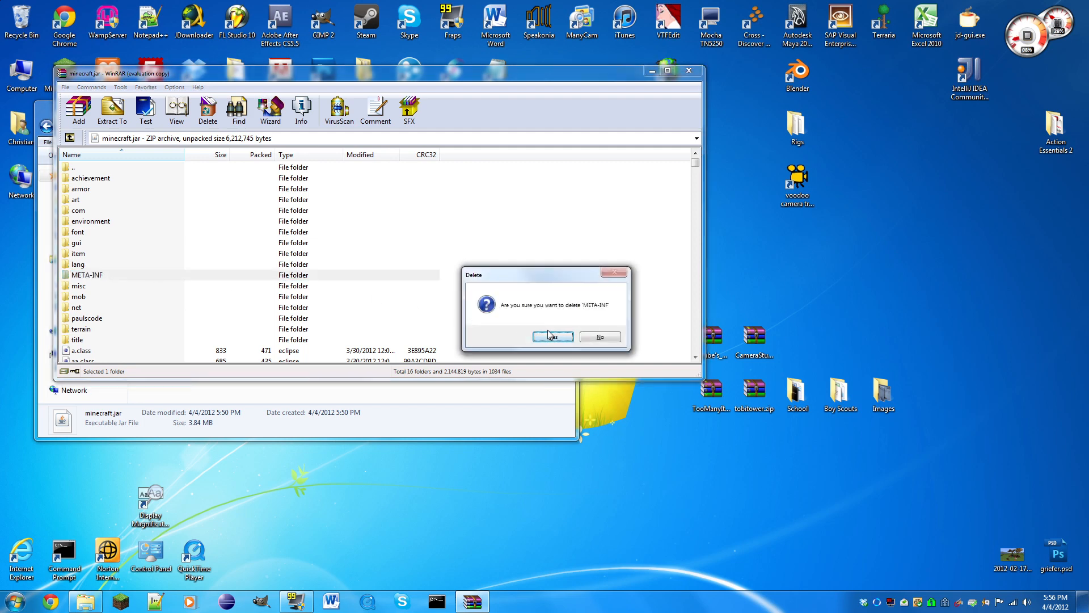
click(552, 337)
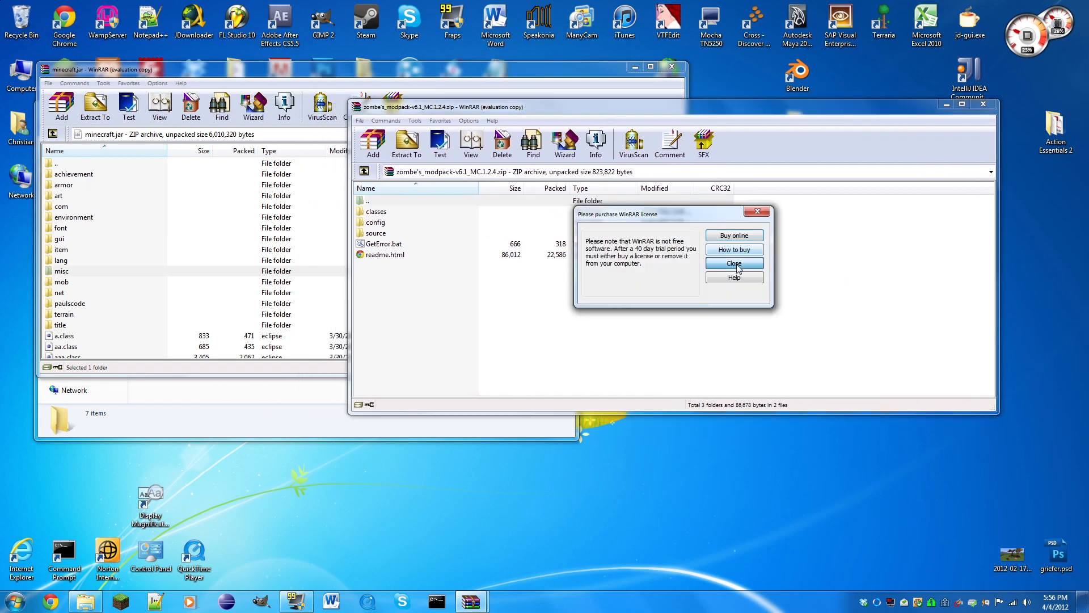
Dismiss the licence nag and add the Zombe classes folder contents into minecraft.jar
click(734, 263)
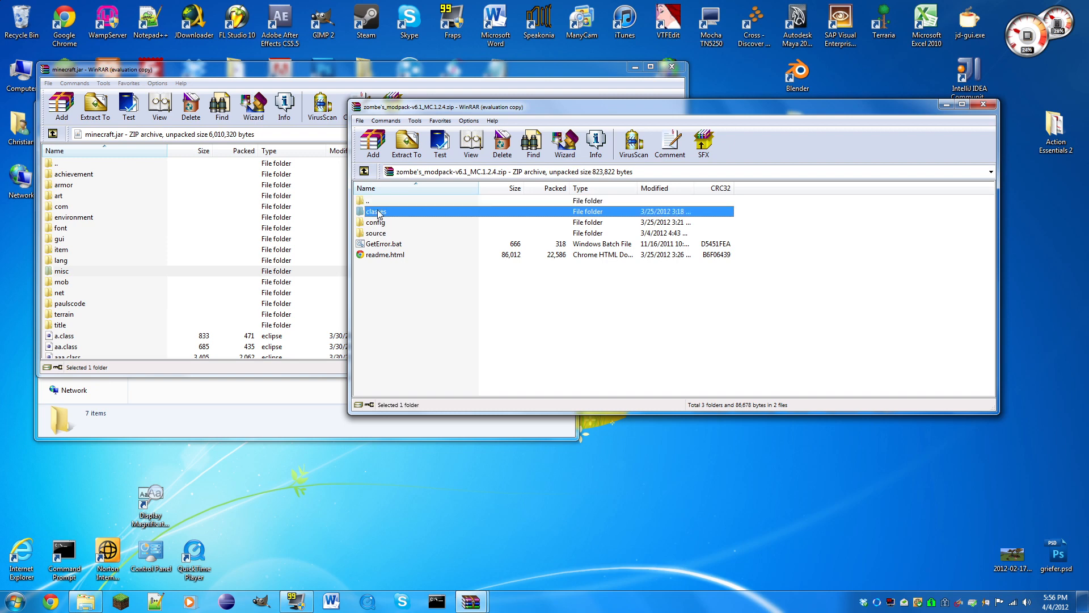
double_click(377, 211)
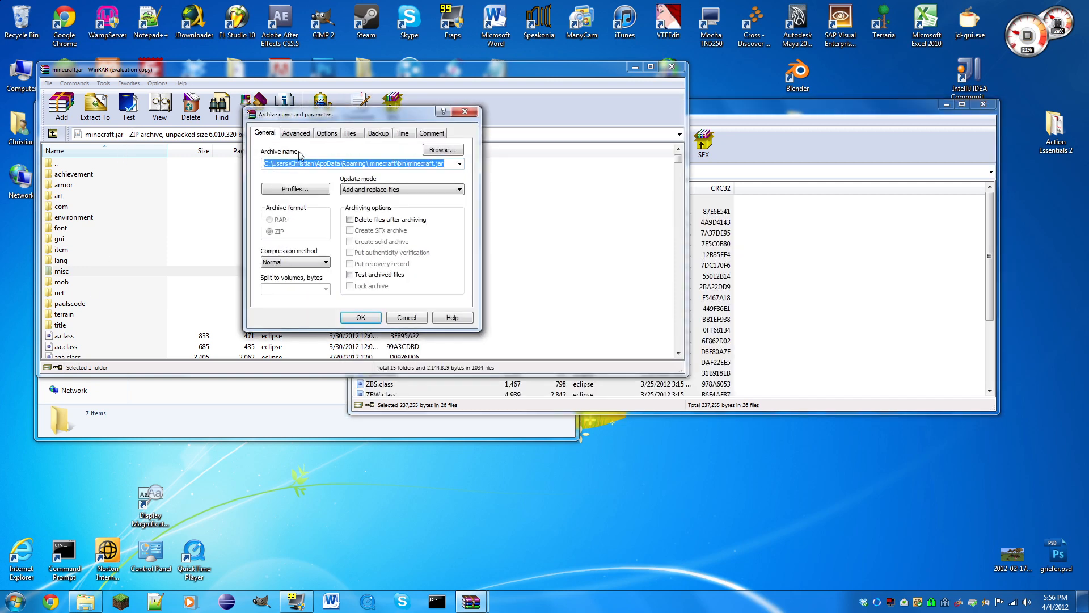
click(360, 316)
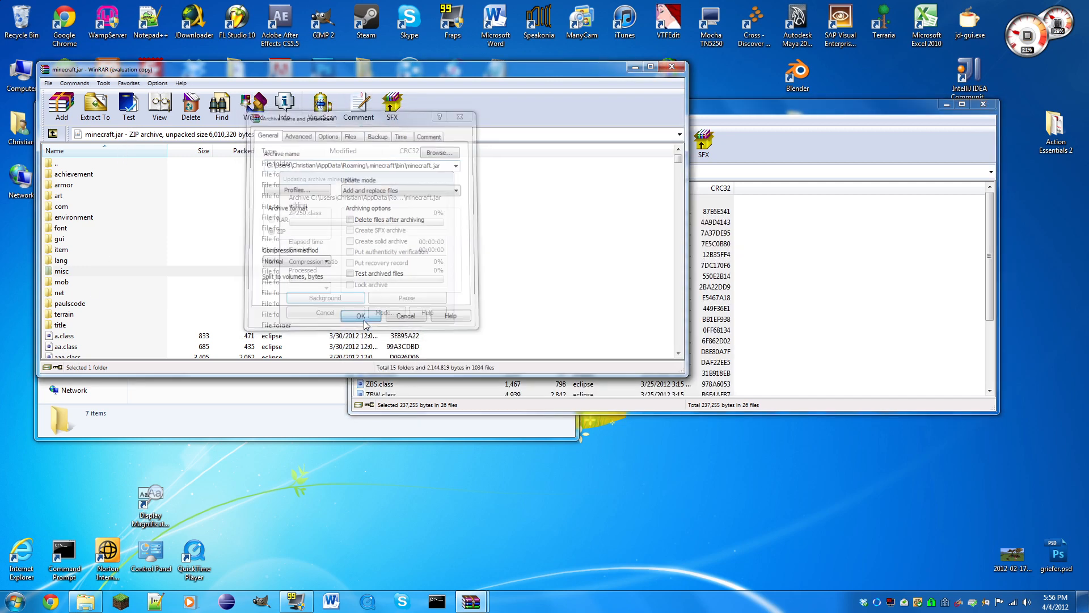
click(360, 315)
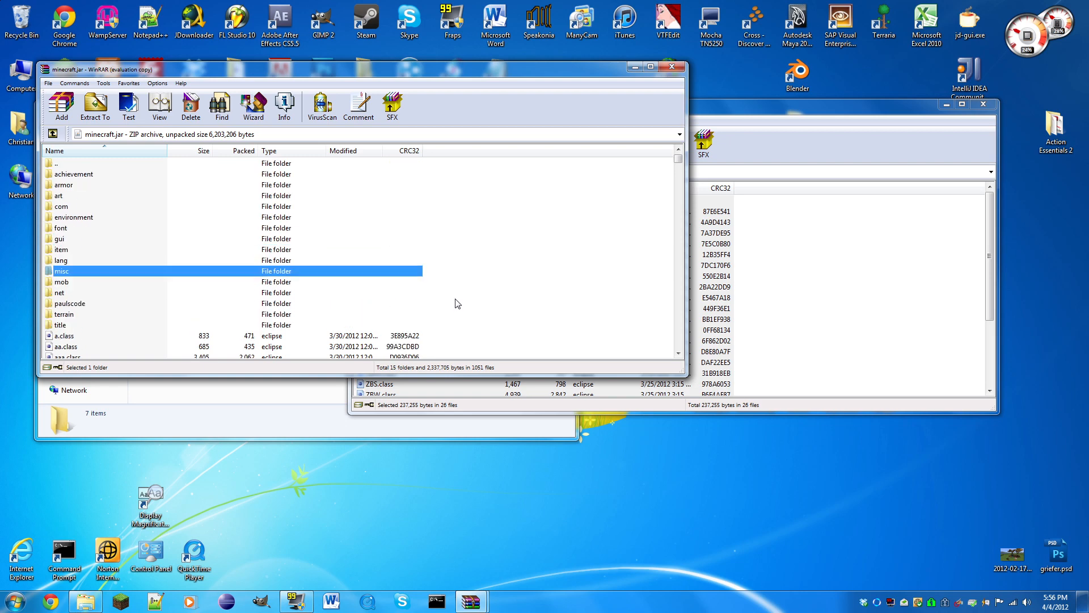
mouse_move(472, 267)
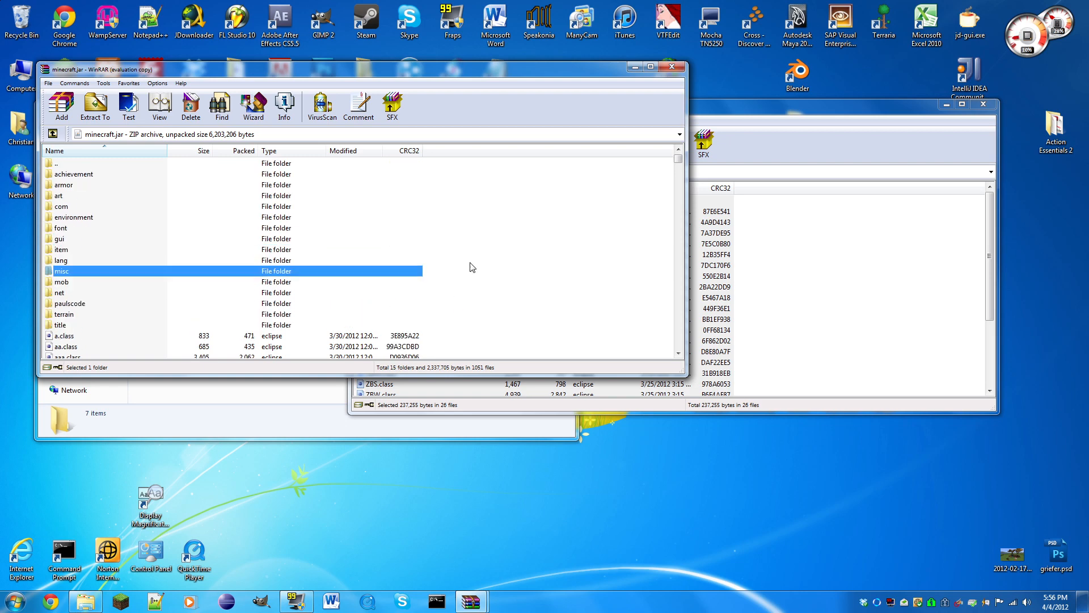
mouse_move(487, 222)
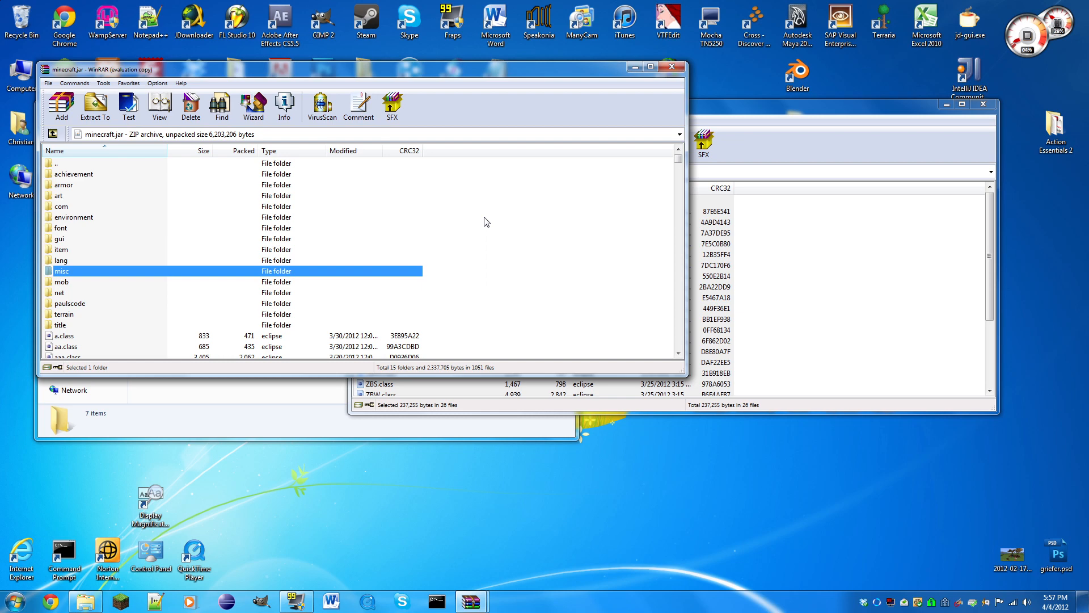
mouse_move(928, 112)
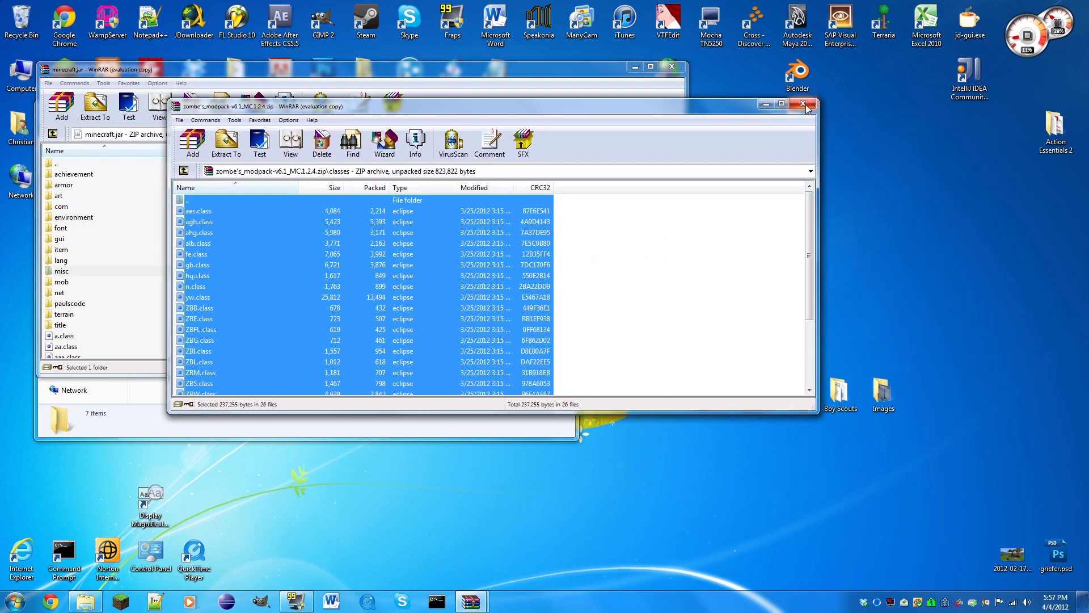
Close the Zombe archive and open the TooManyItems zip in WinRAR
click(806, 104)
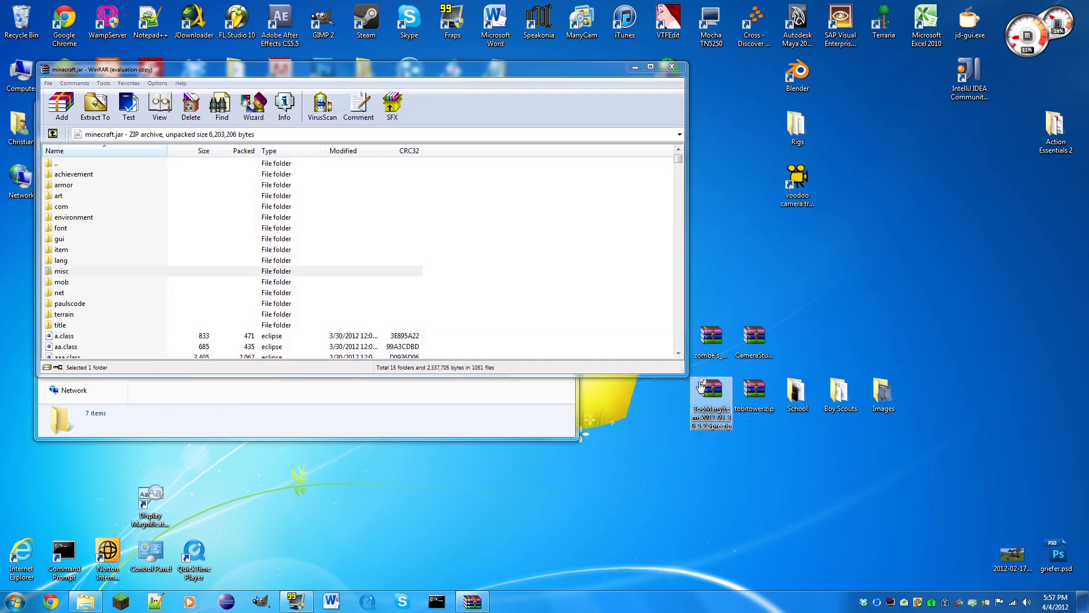
double_click(710, 395)
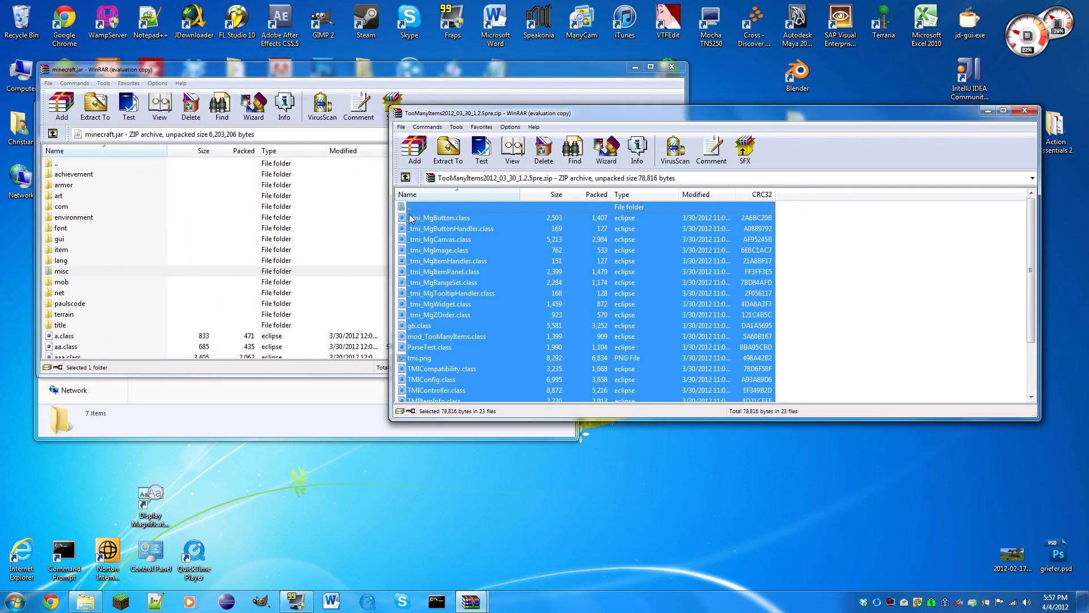
click(61, 104)
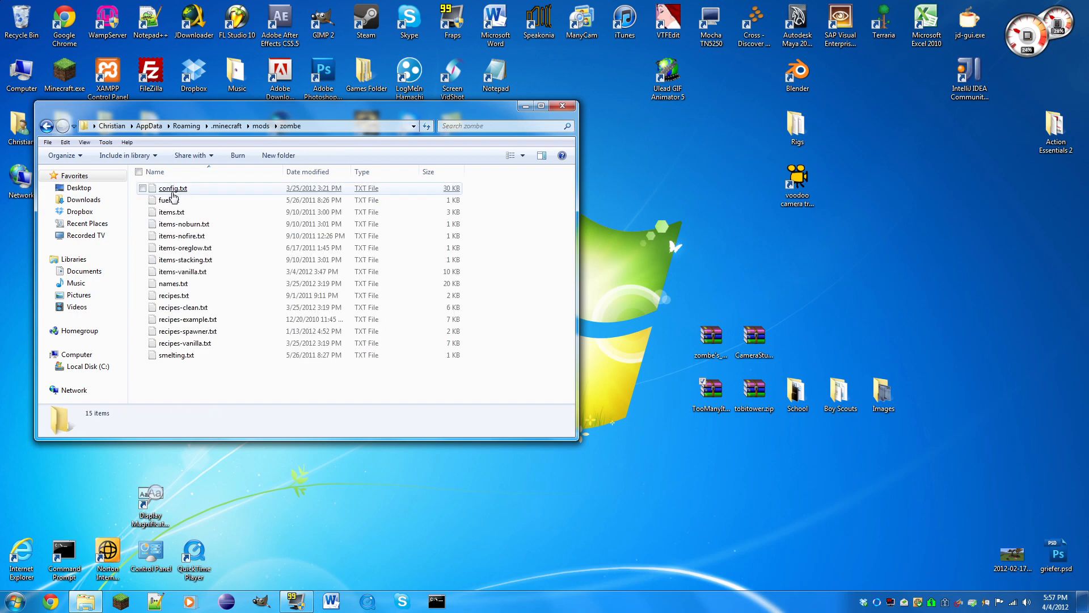
Open config.txt from mods\zombe with Edit with Notepad++
right_click(172, 187)
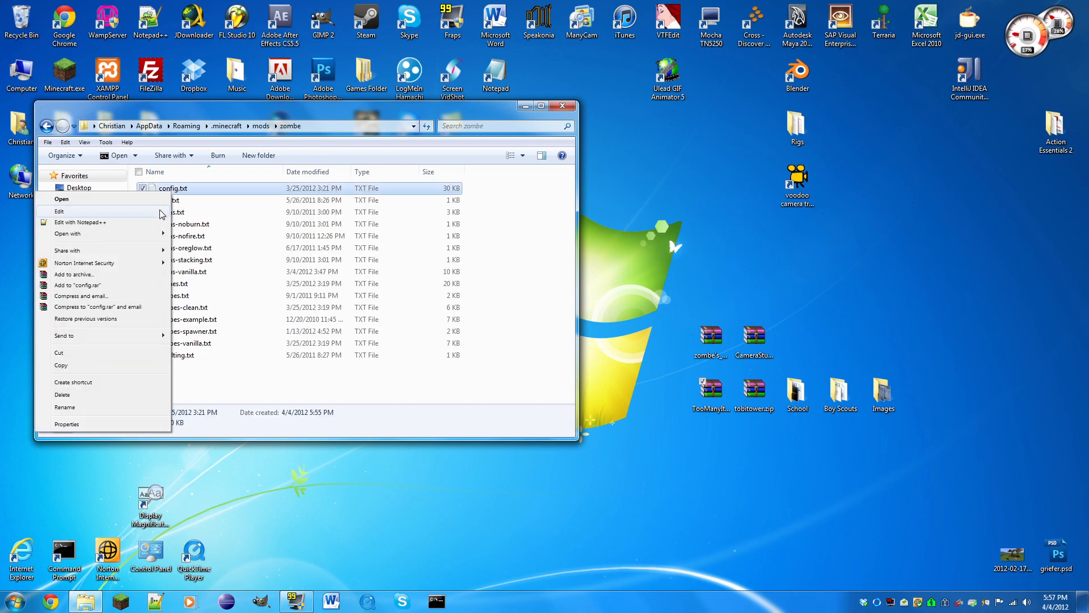
click(61, 198)
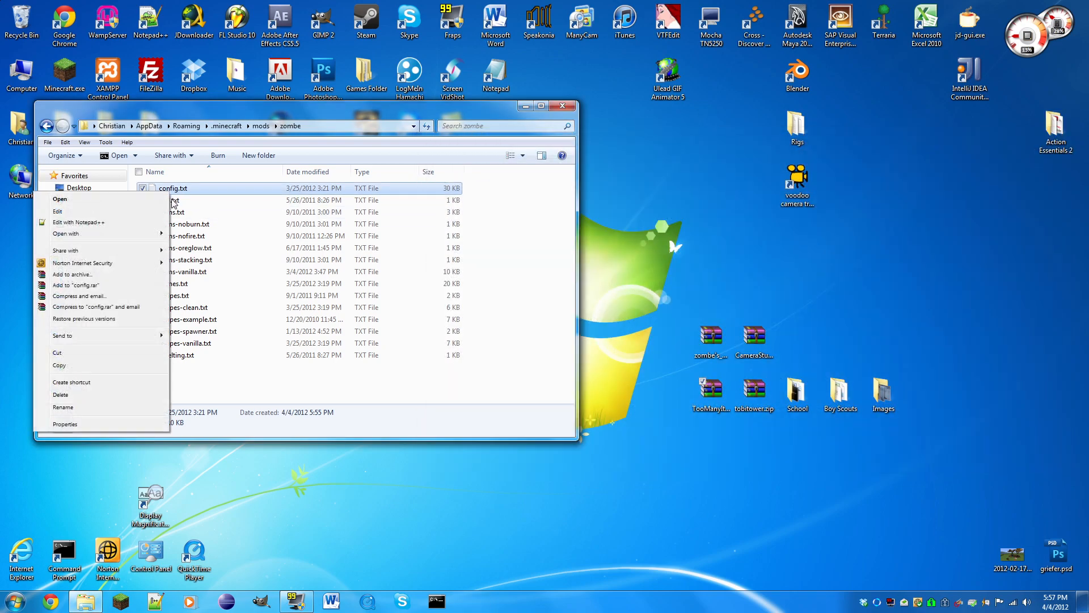
click(78, 222)
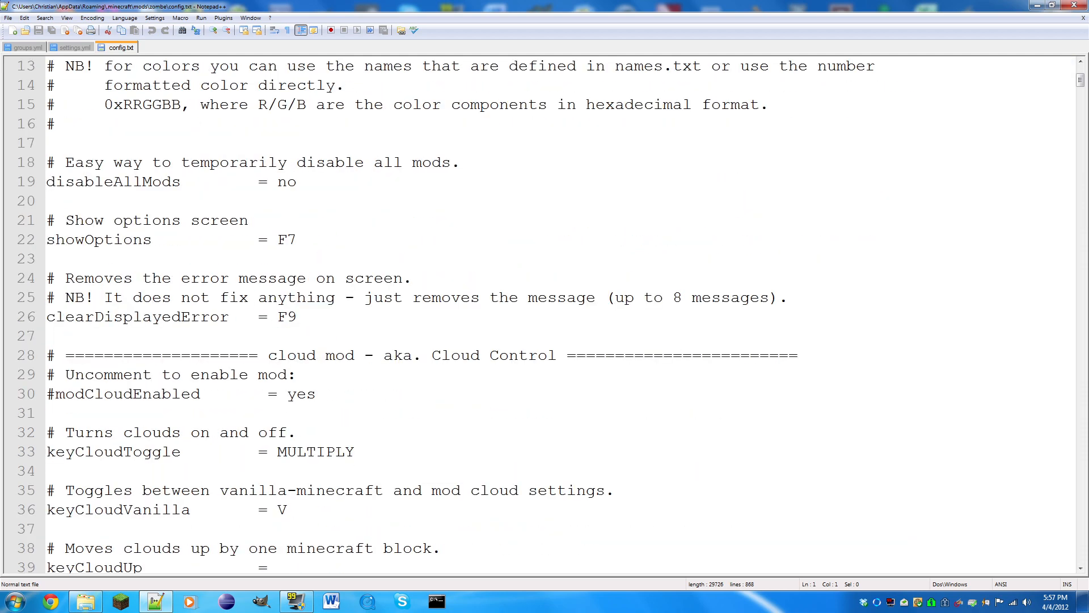
Find 'fly' in config.txt and remove the # from modCraftEnabled and modFlyEnabled
scroll(down, 3)
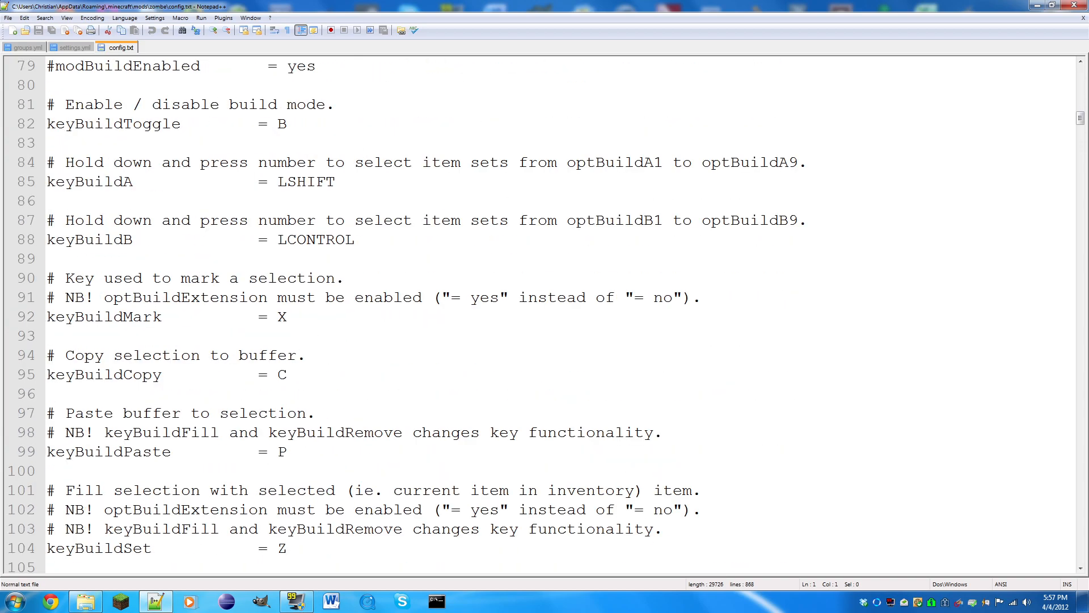
scroll(down, 3)
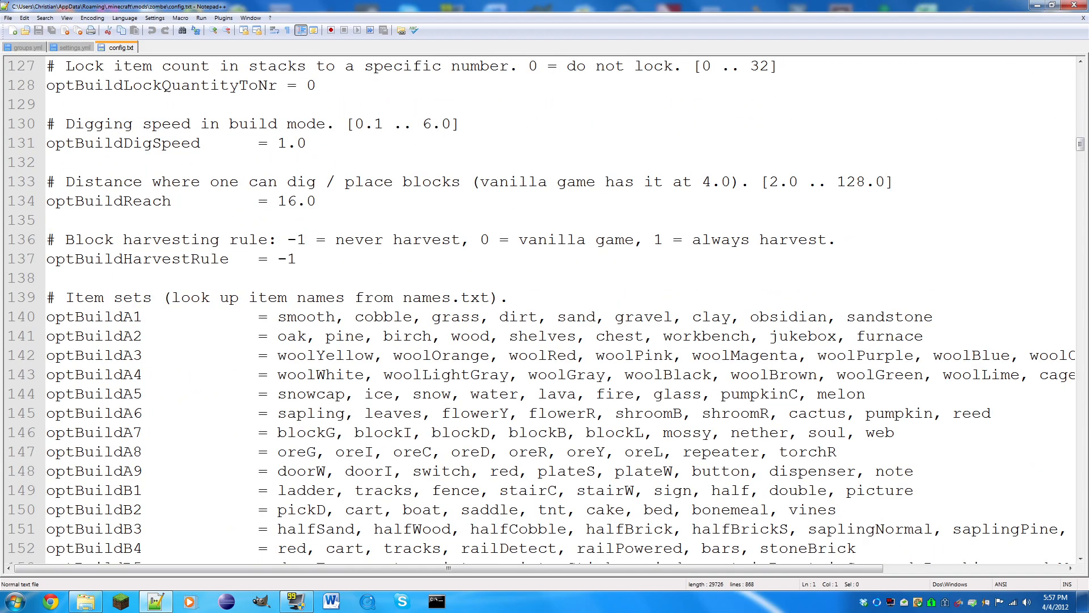
scroll(down, 3)
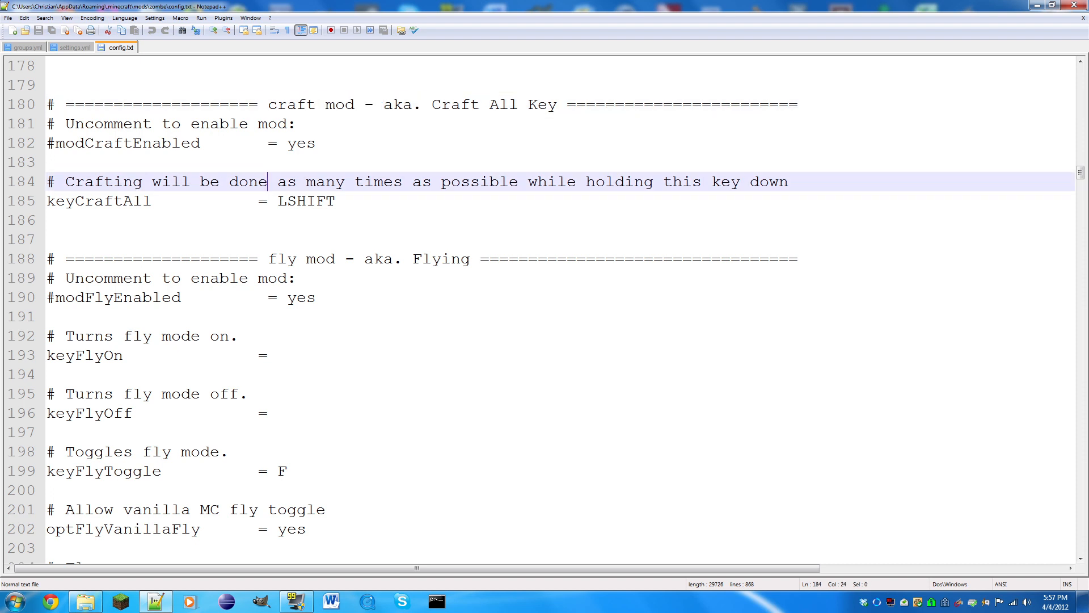
click(653, 252)
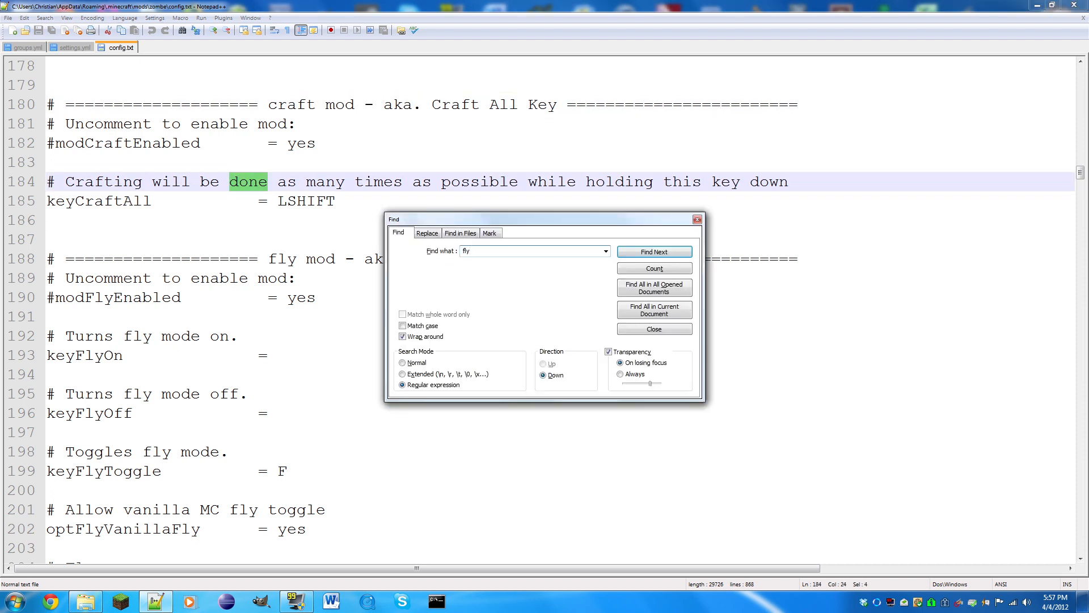
click(653, 252)
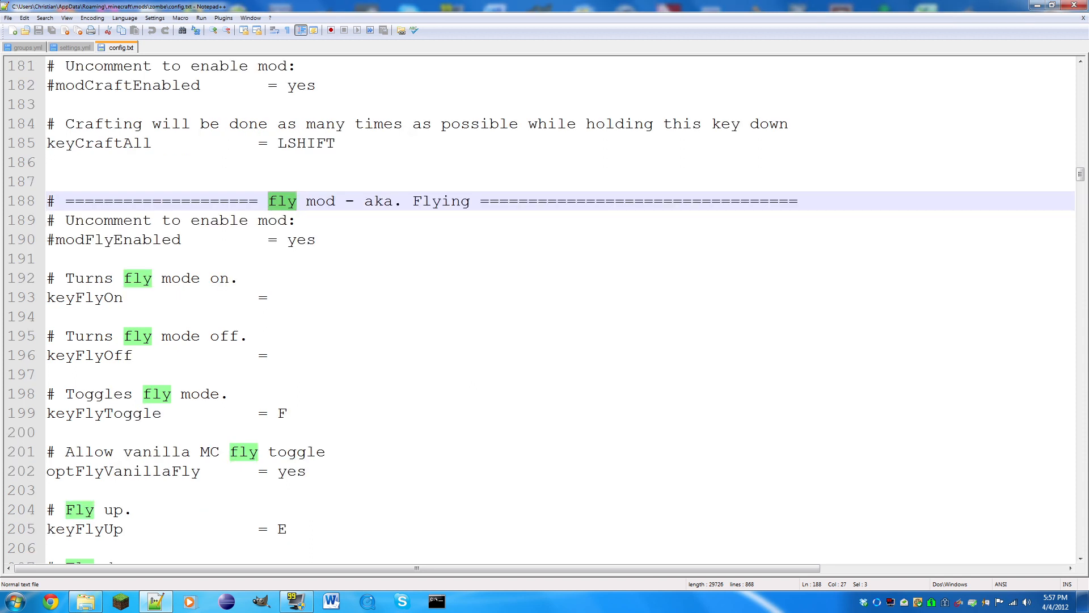
click(53, 258)
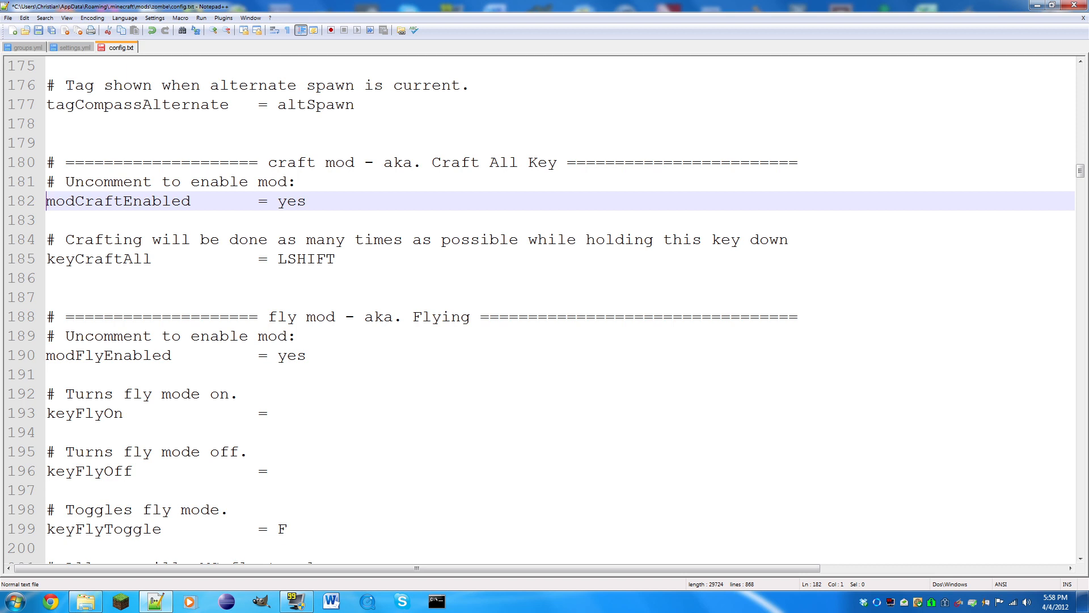
Prefix the modCraftEnabled line with # so only the fly mod remains enabled
click(38, 29)
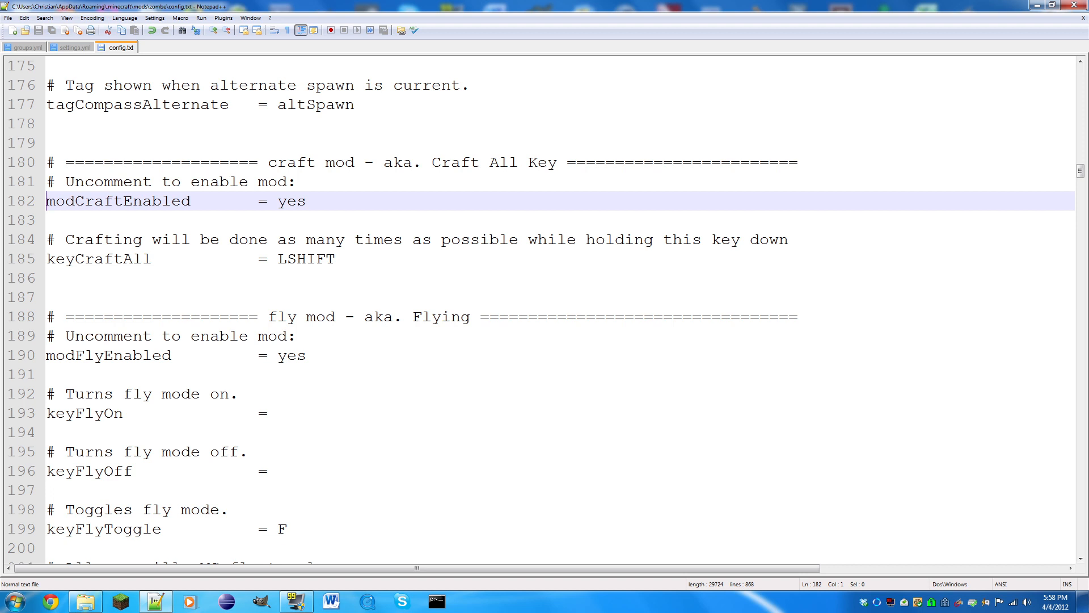
text(#)
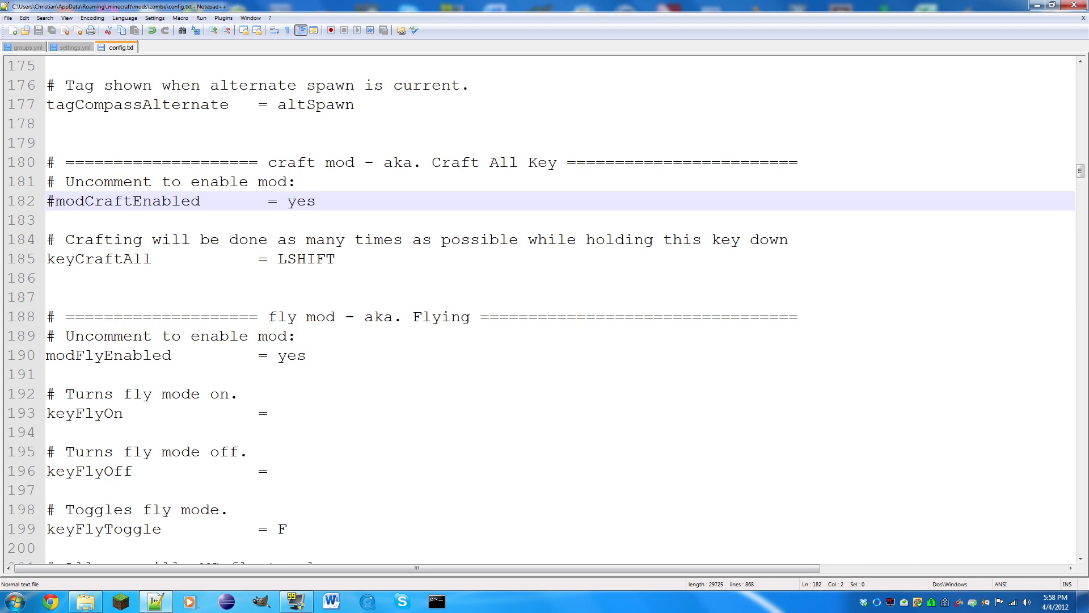
scroll(down, 3)
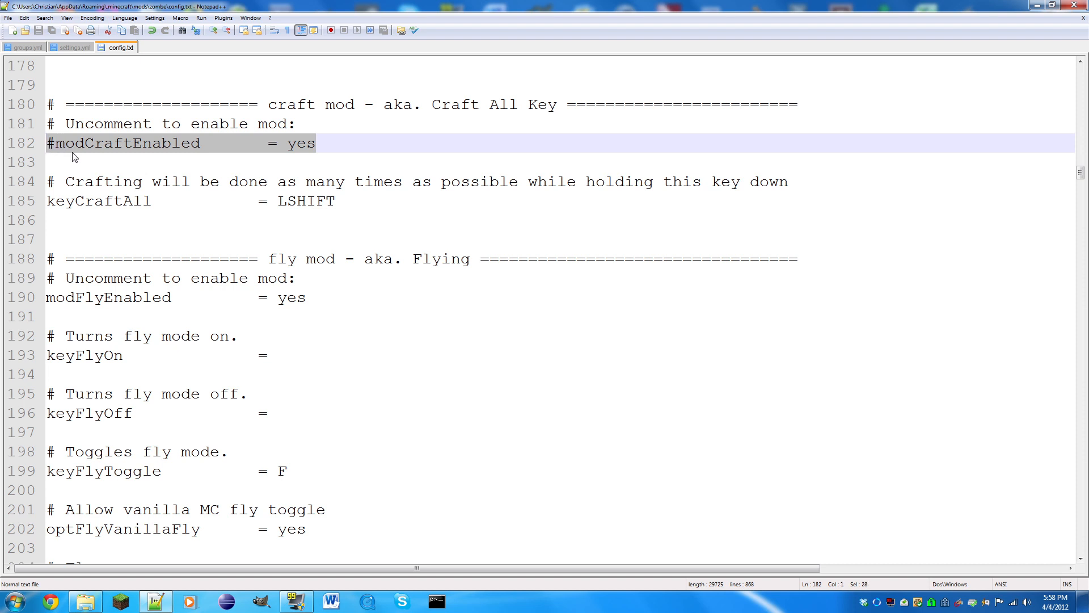
click(69, 163)
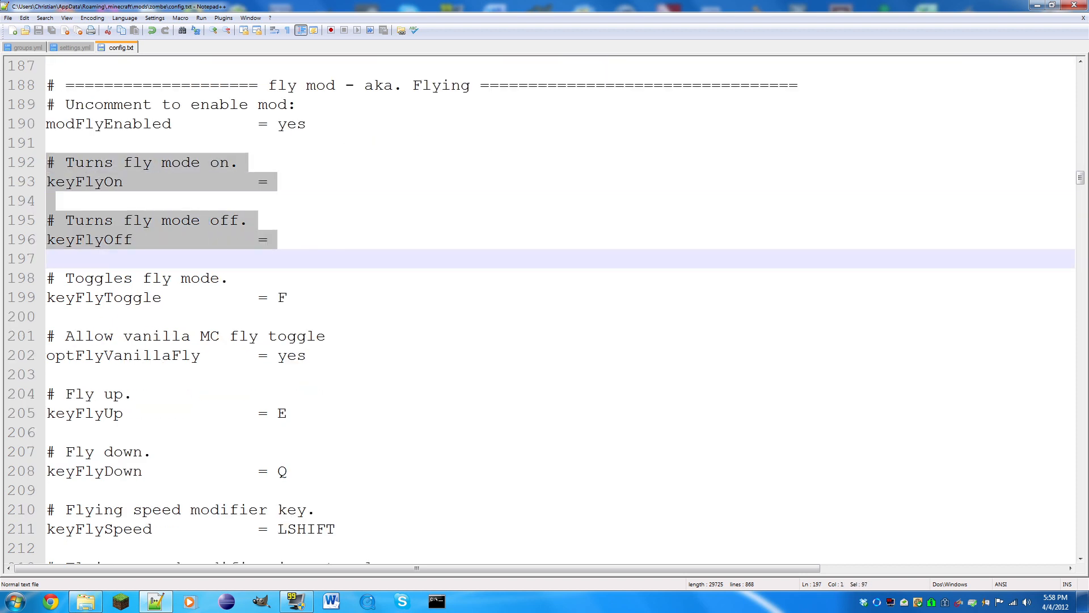
click(275, 240)
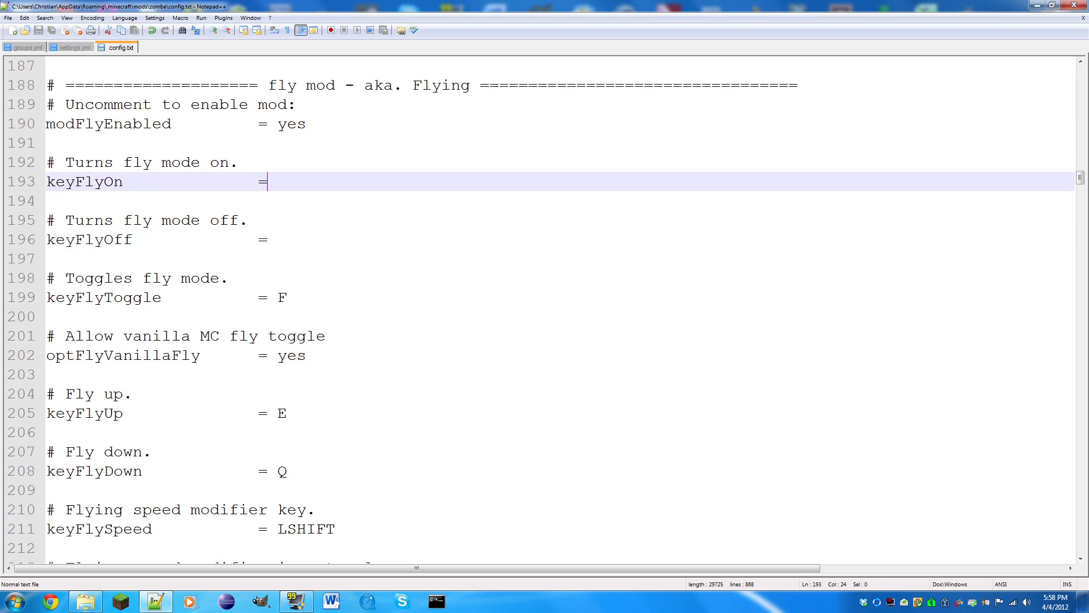
text(J)
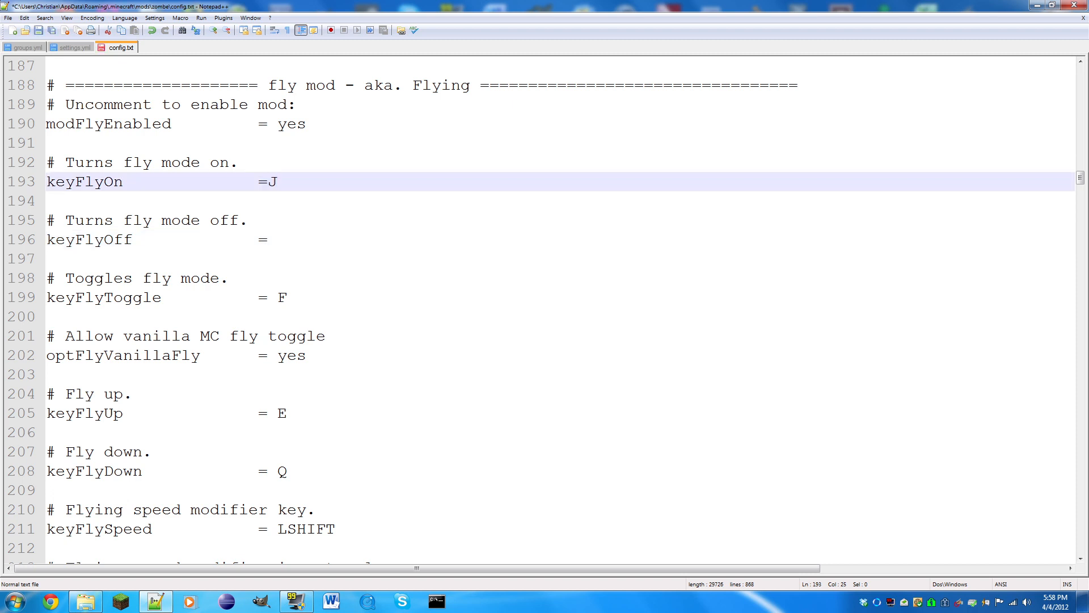
text(K)
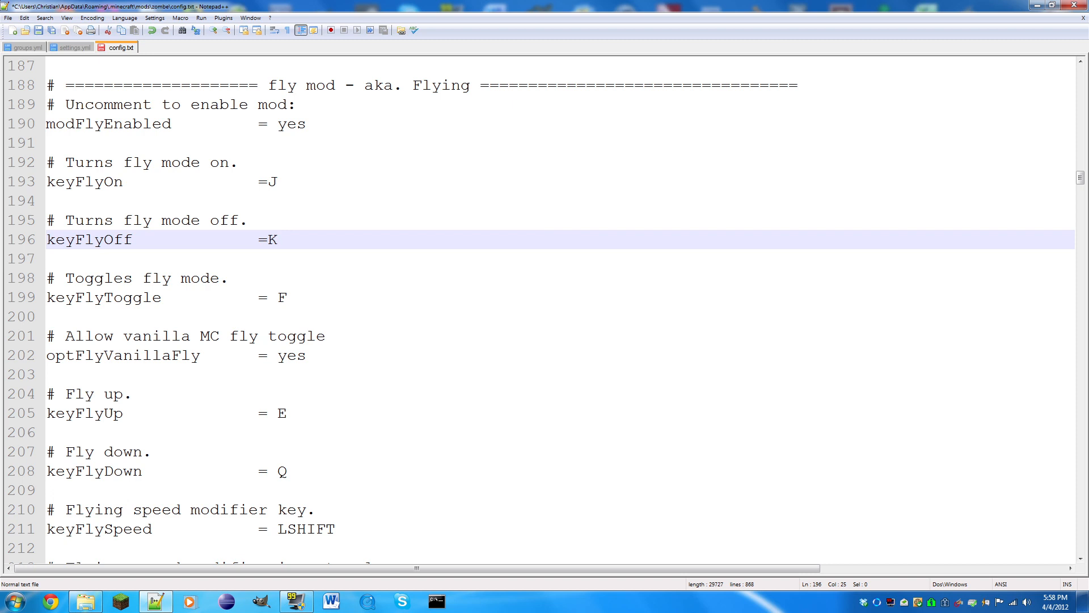
key(Backspace)
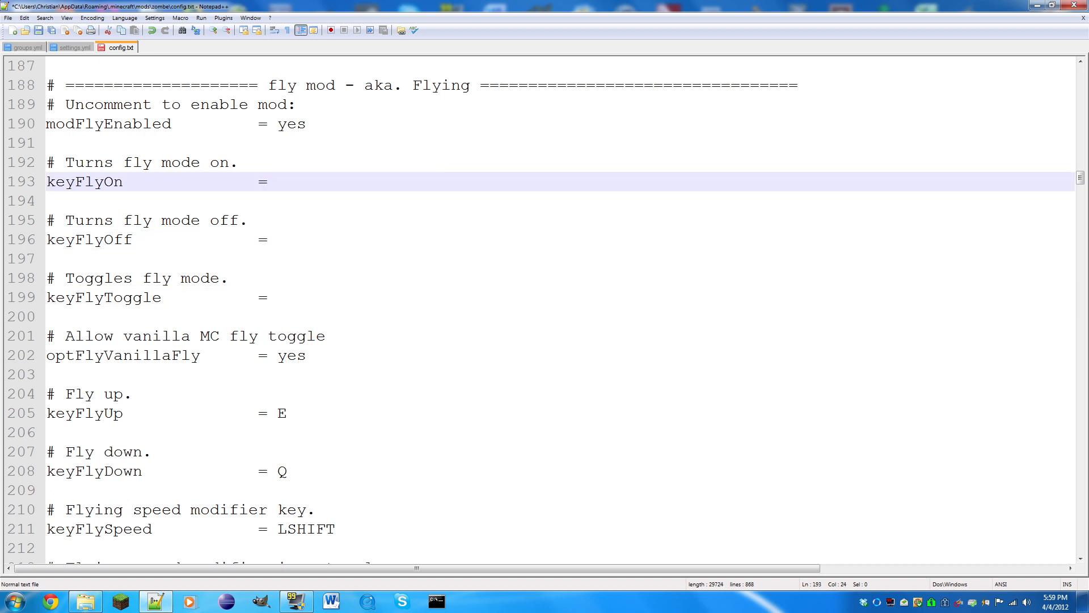
text(F)
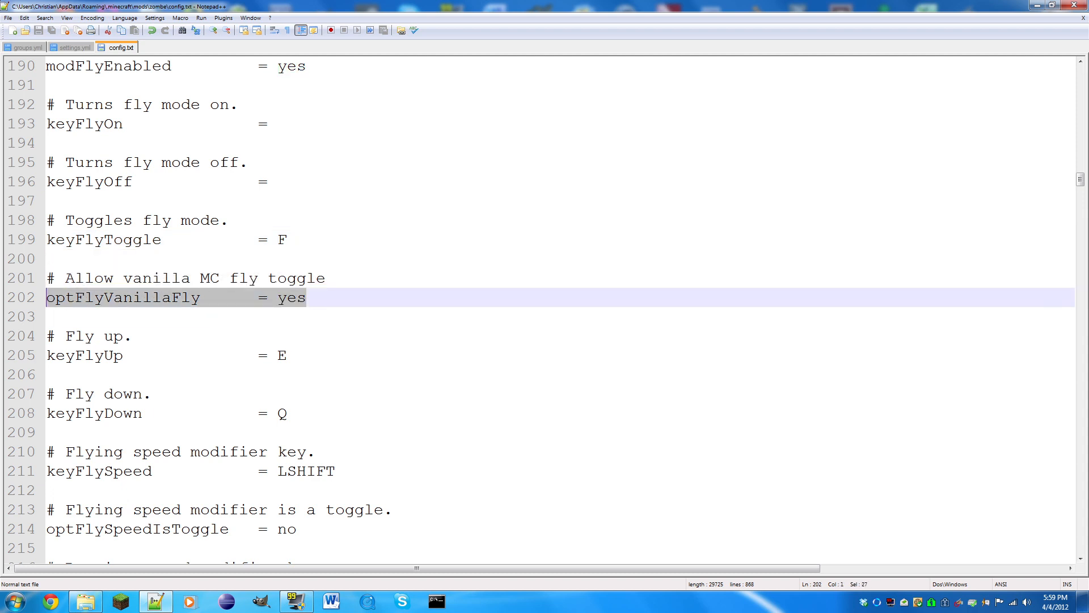
click(304, 297)
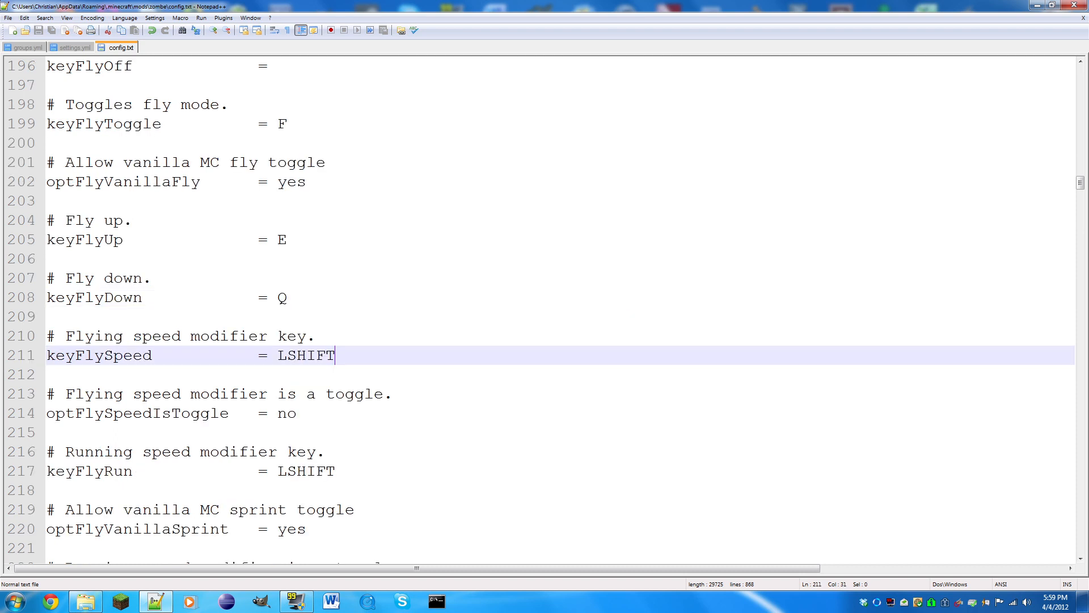
double_click(306, 355)
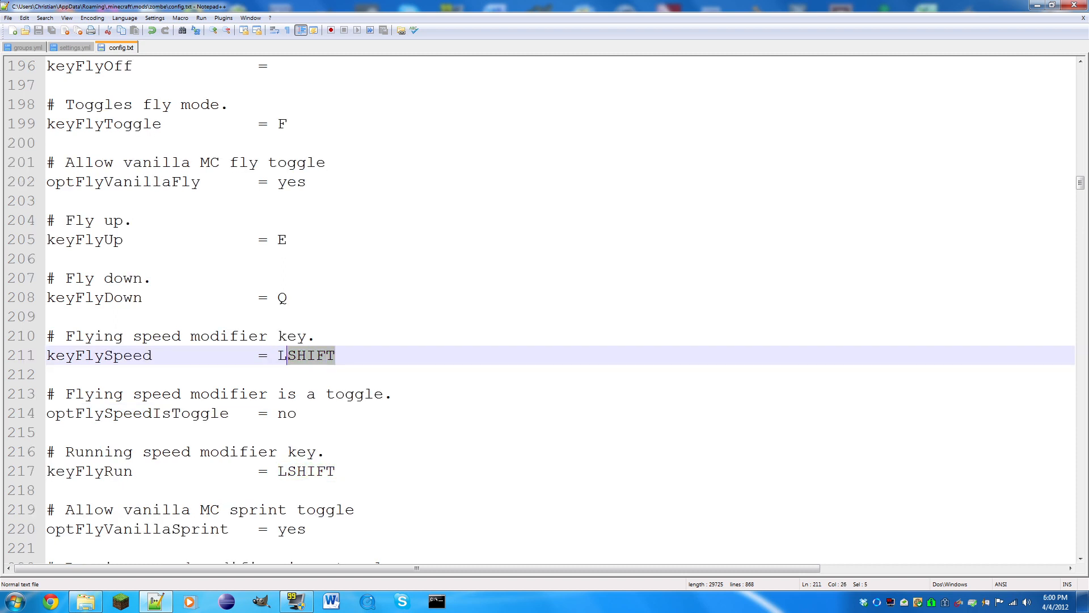
click(333, 355)
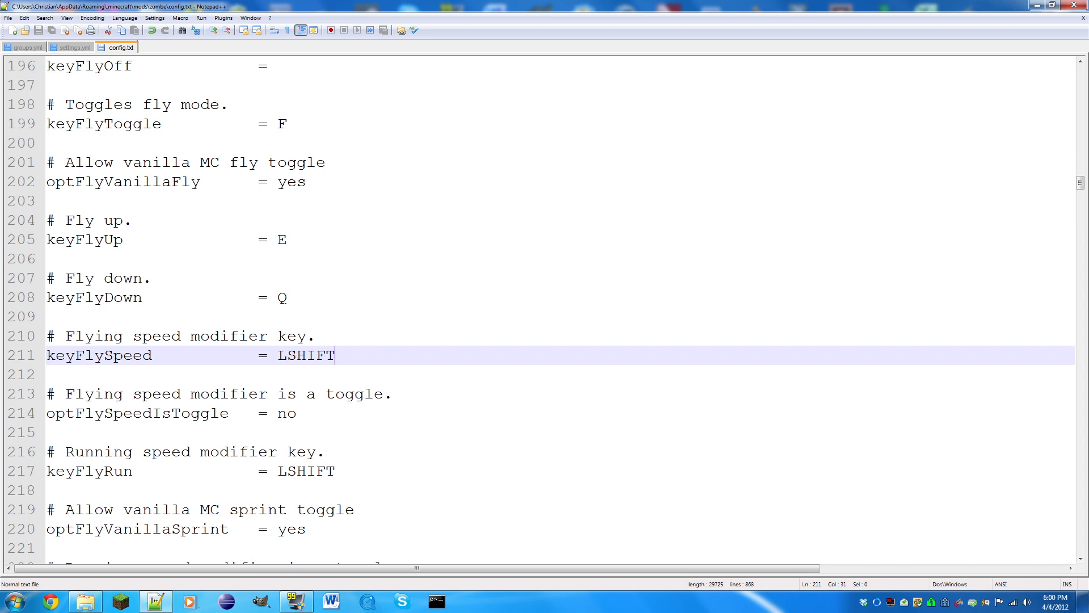
scroll(down, 3)
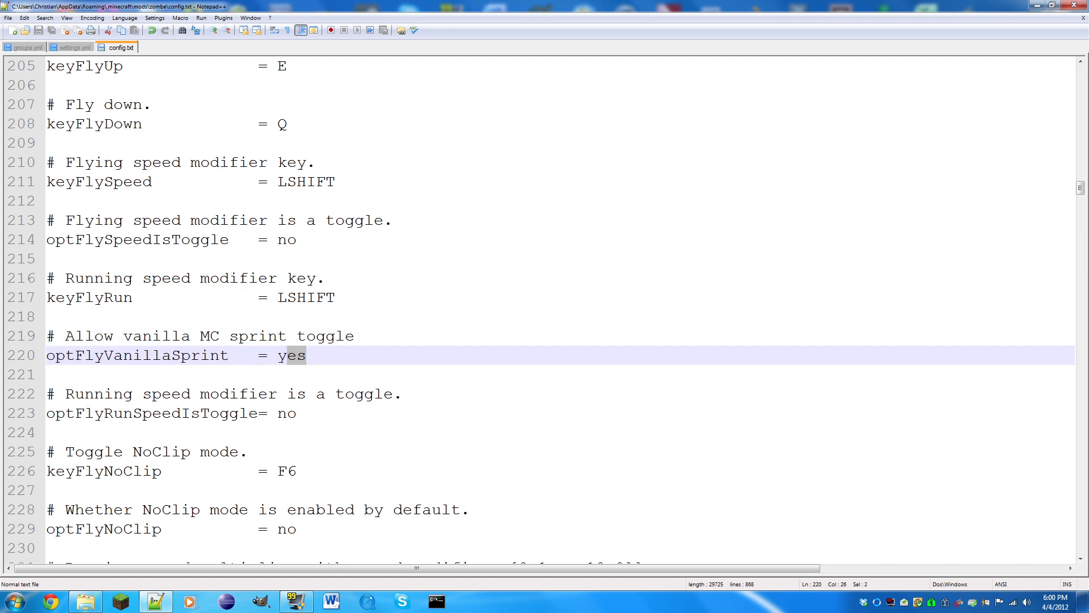
scroll(down, 3)
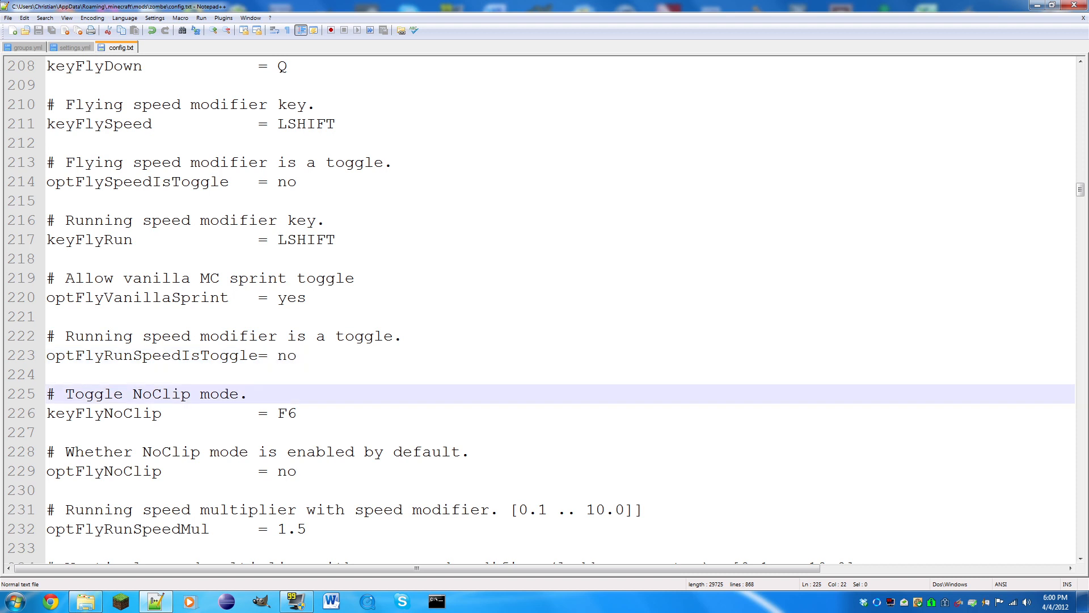
scroll(down, 3)
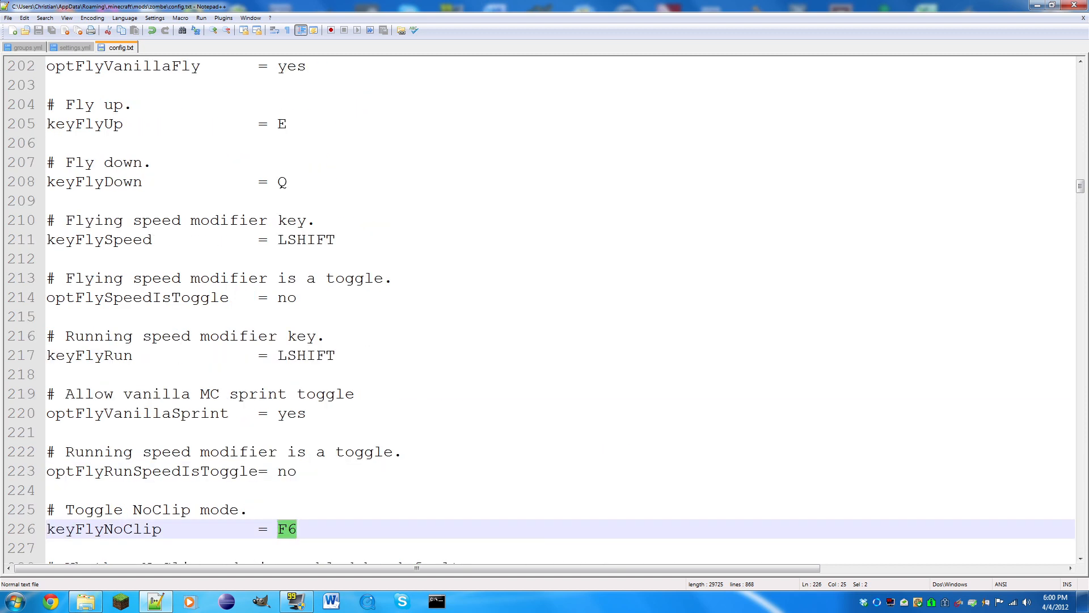
scroll(down, 3)
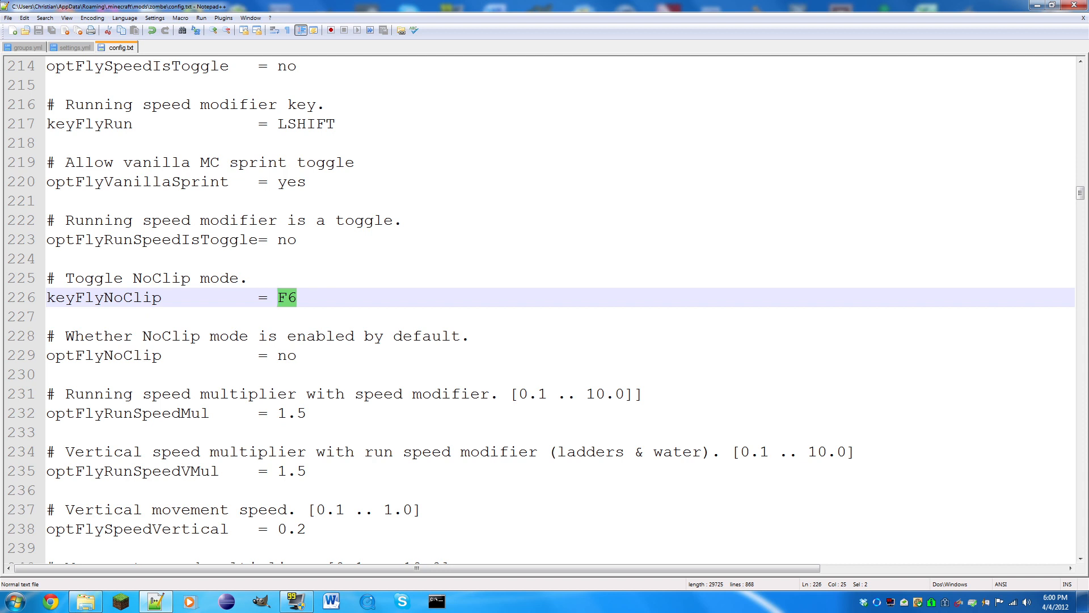
click(285, 355)
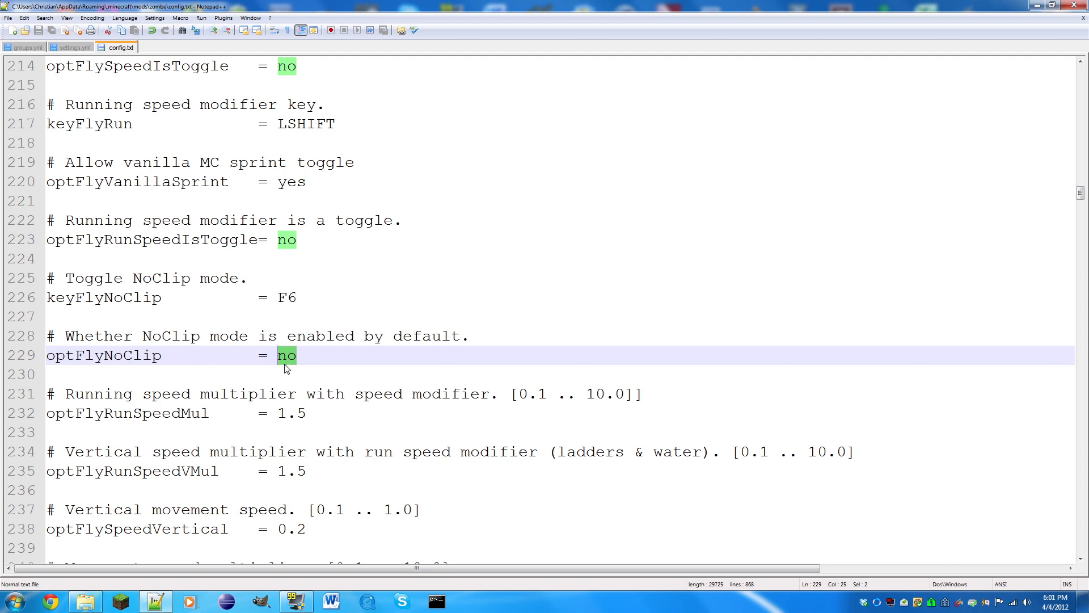
scroll(down, 3)
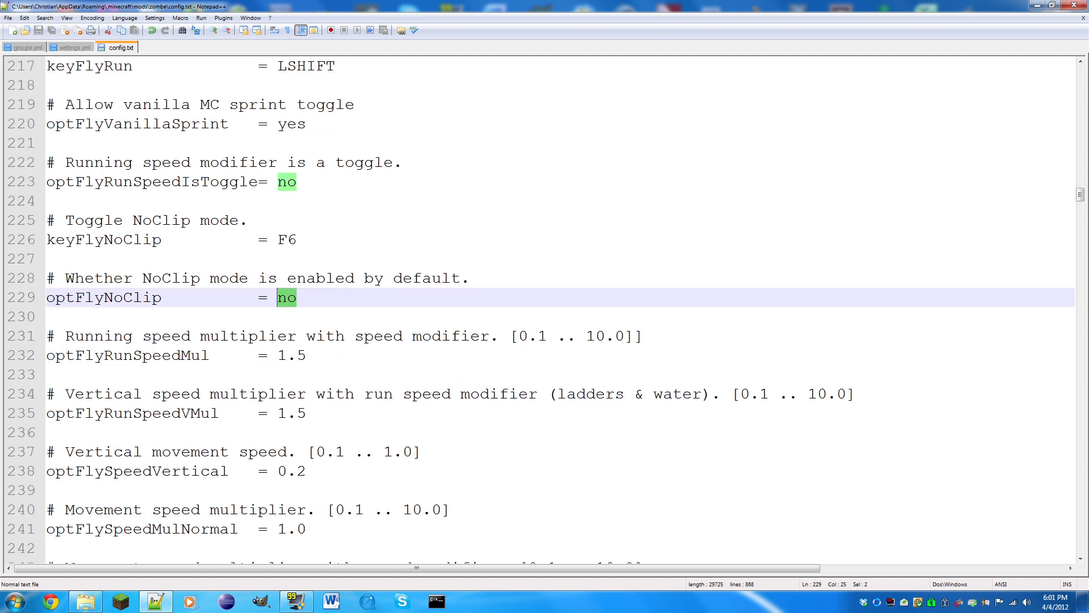
Replace the optFlyRunSpeedMul value 1.5 with 6 and set optFlyRunSpeedVMul to 4
double_click(291, 356)
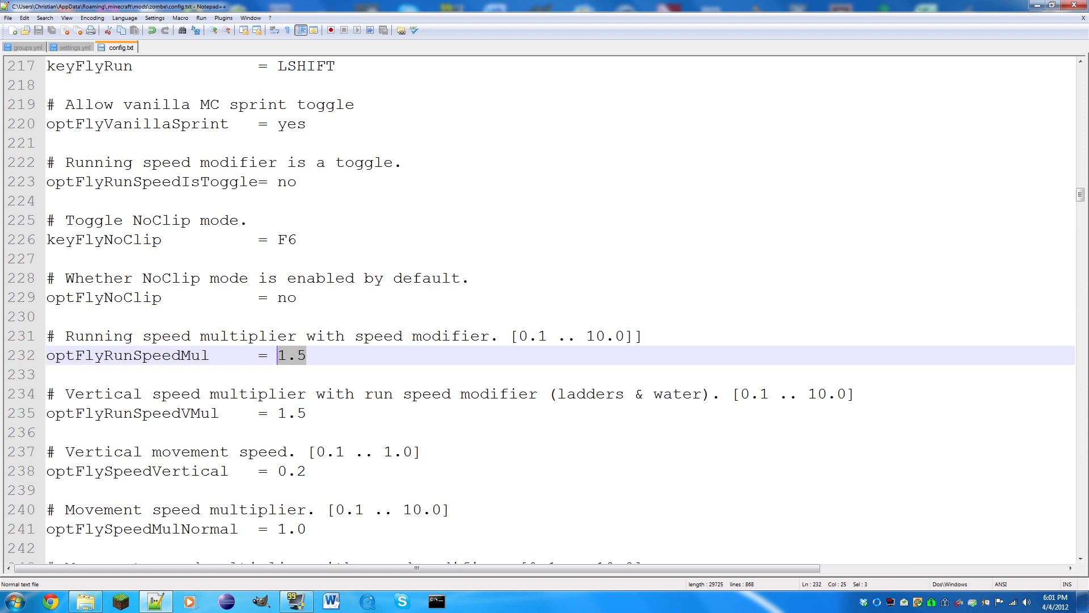
text(4)
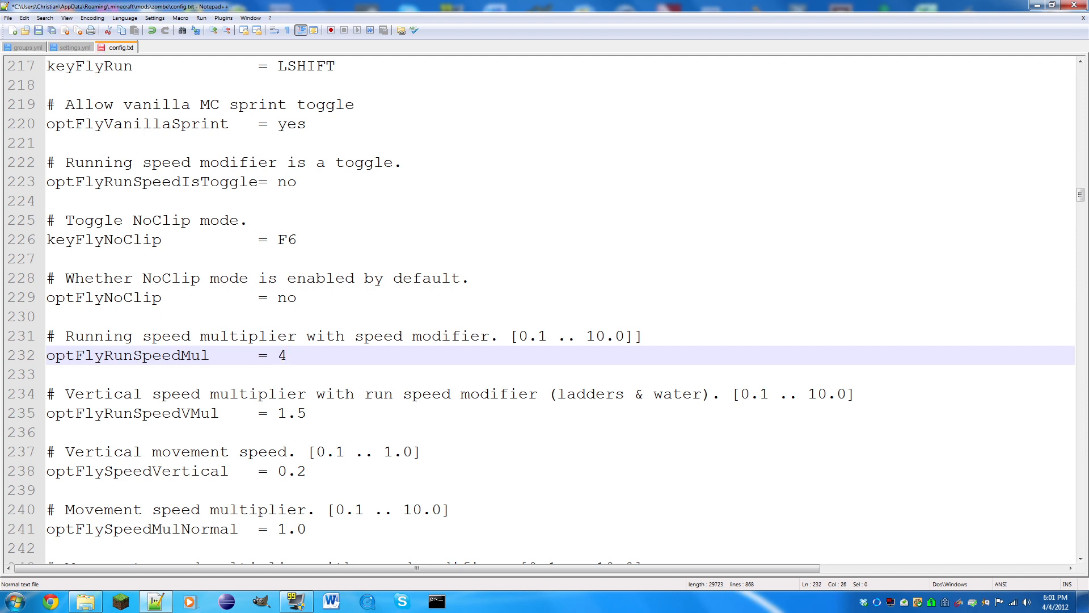
text(6)
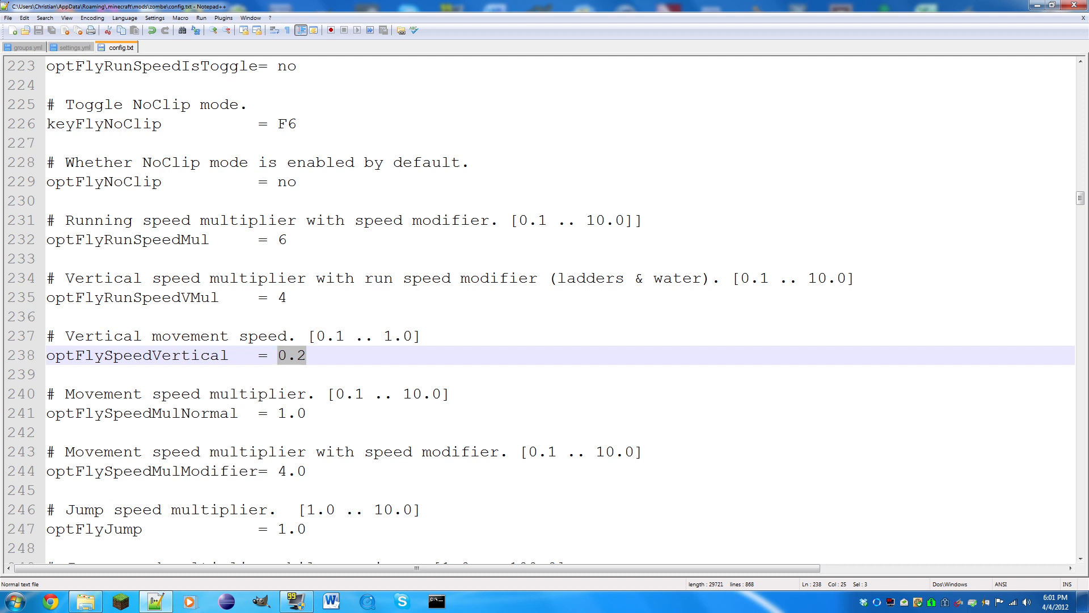
Edit the vertical speed value, set optFlySpeedMulModifier from 4.0 to 6, and save config.txt
click(305, 355)
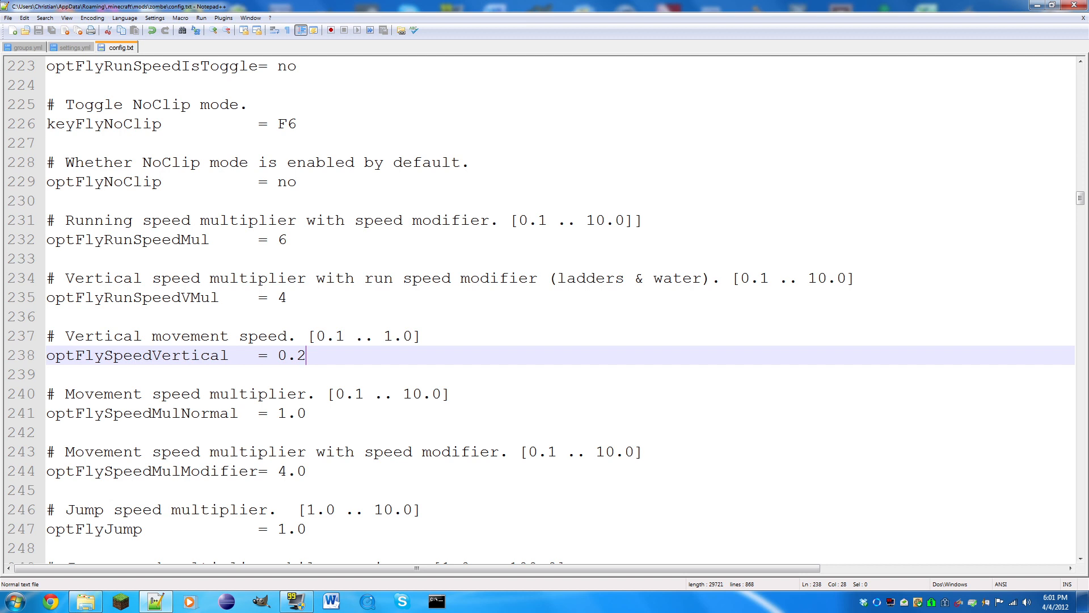
text(5)
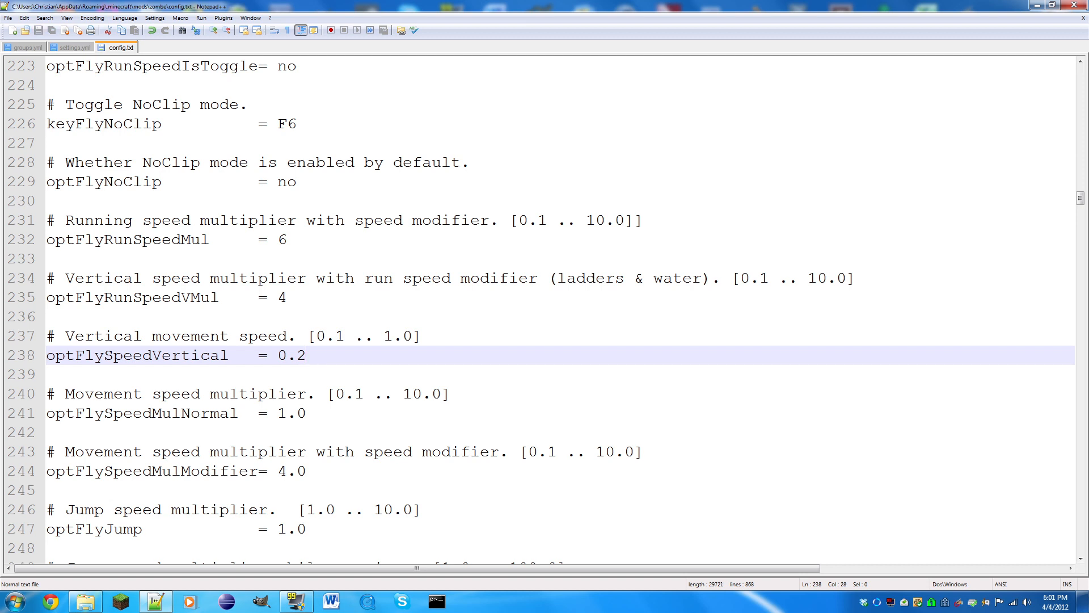
scroll(down, 3)
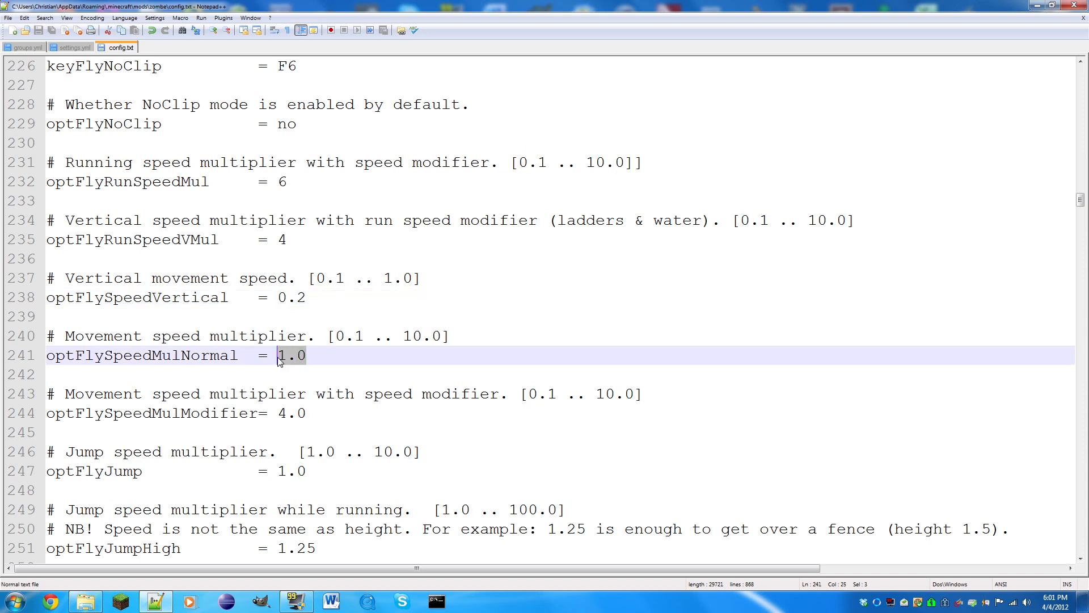
scroll(down, 3)
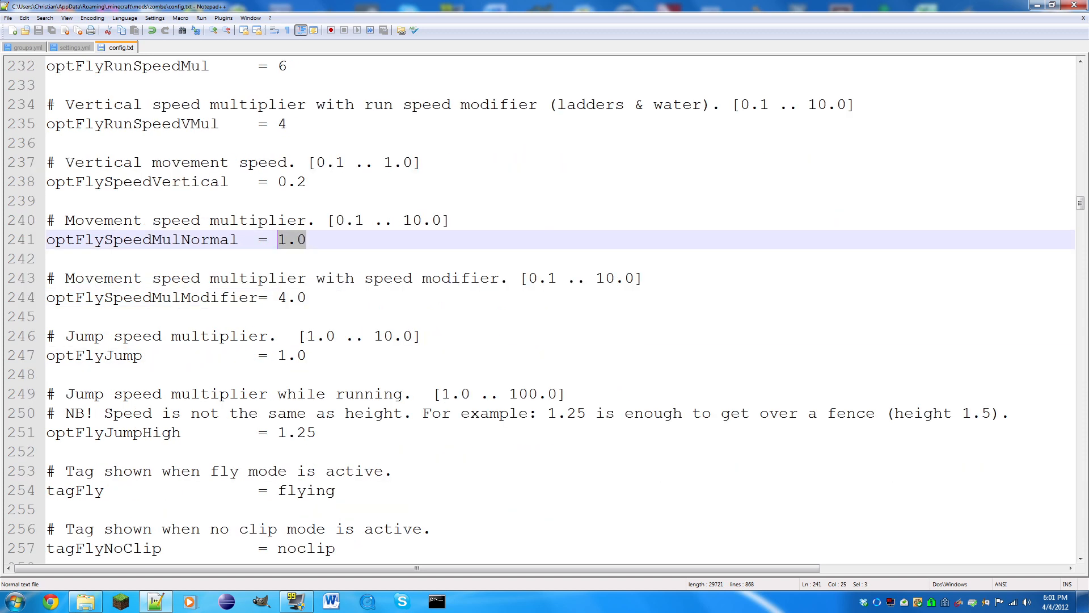
click(307, 297)
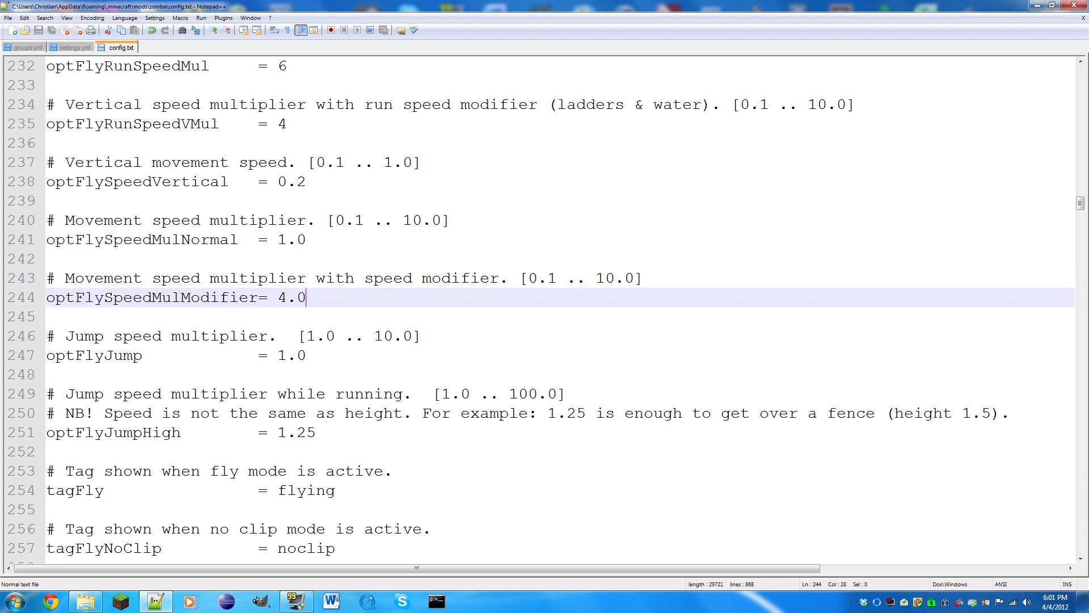
text(6)
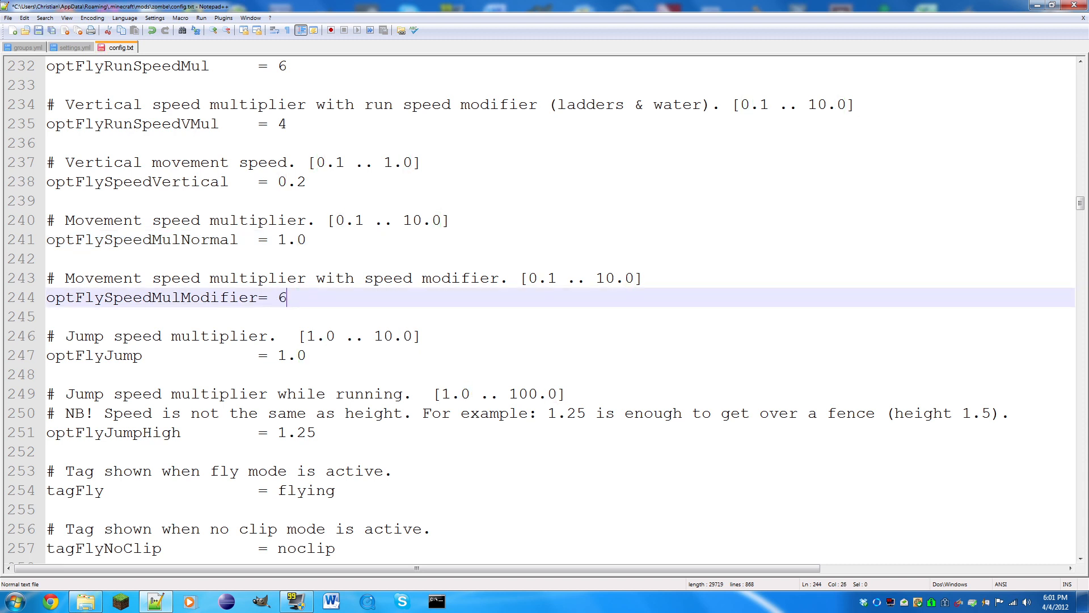
key(ctrl+s)
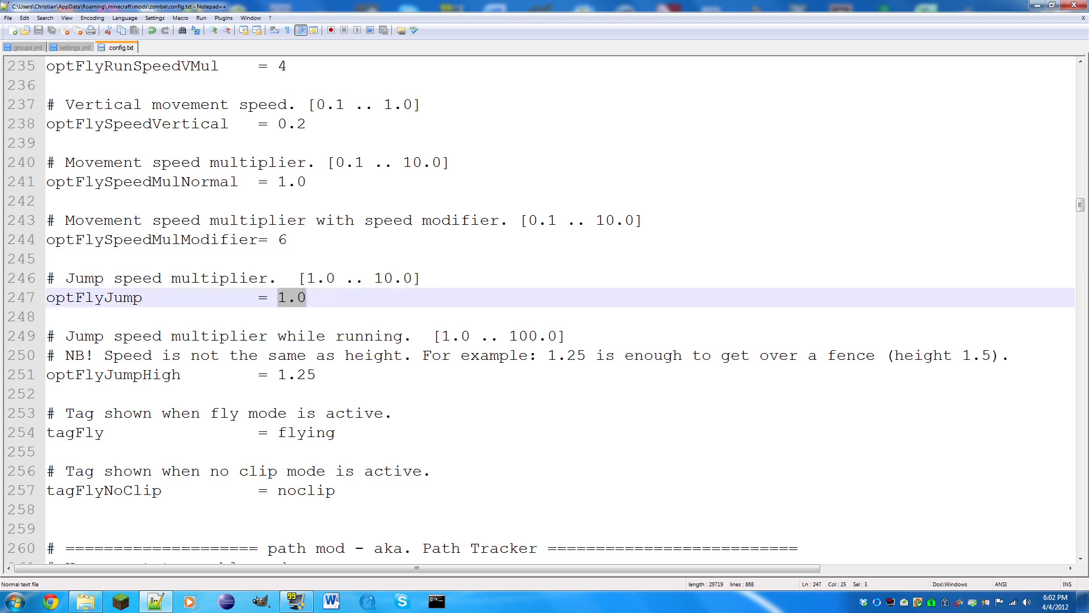
Change optFlyJumpHigh from 1.25 to 5
scroll(down, 3)
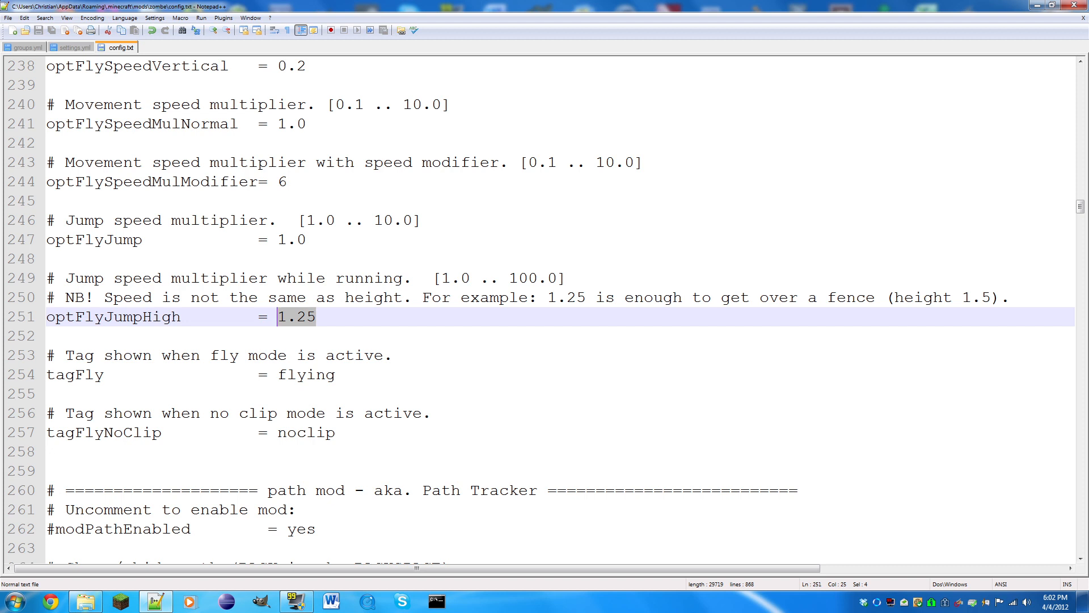
text(10)
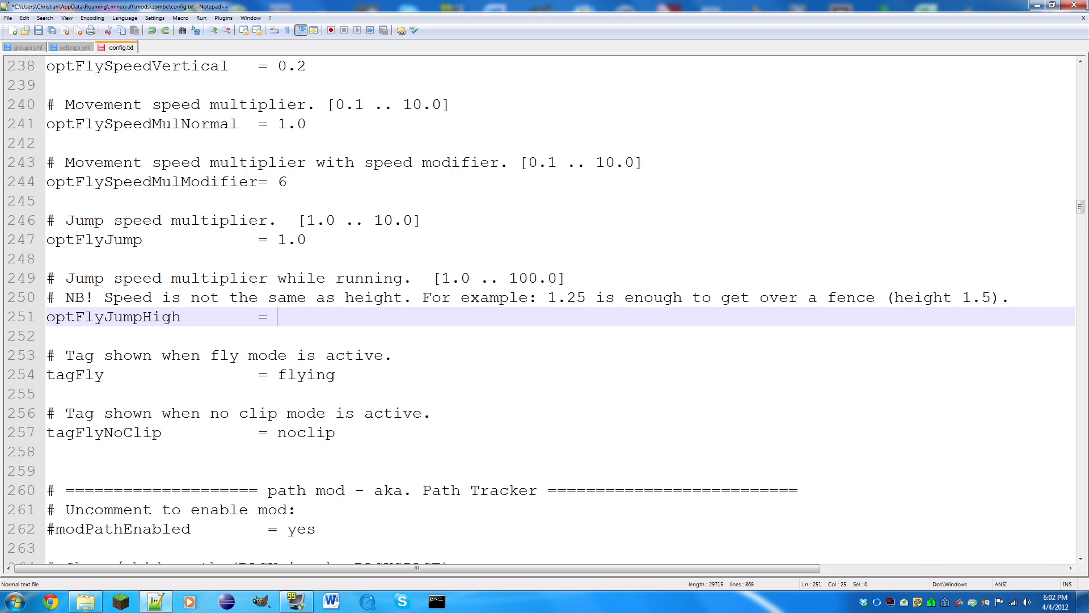
text(5)
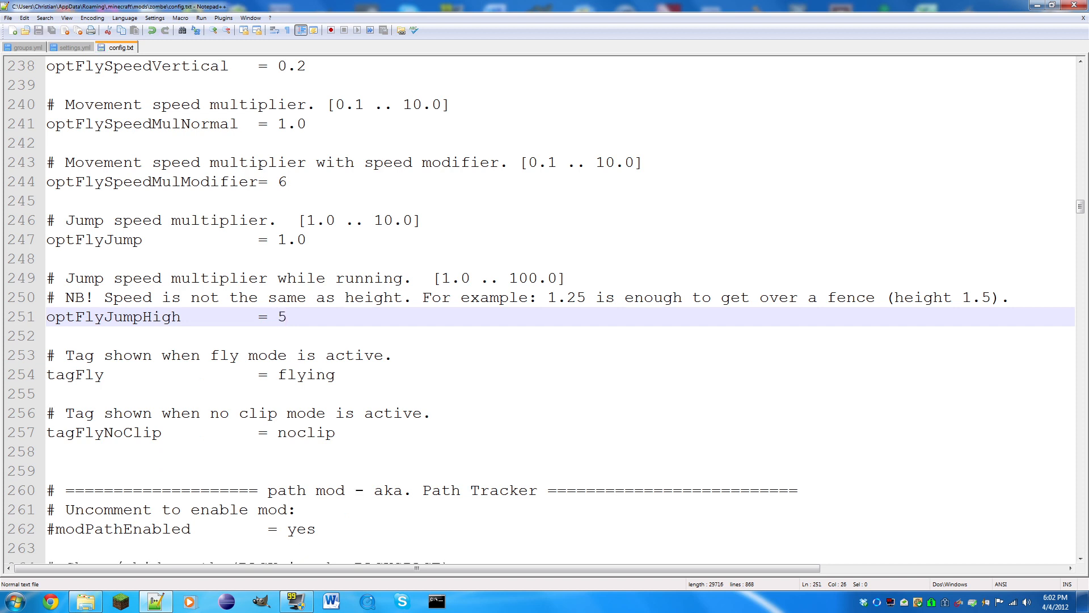
Replace the tagFly text with Flying, then with LOLWUT?
double_click(306, 317)
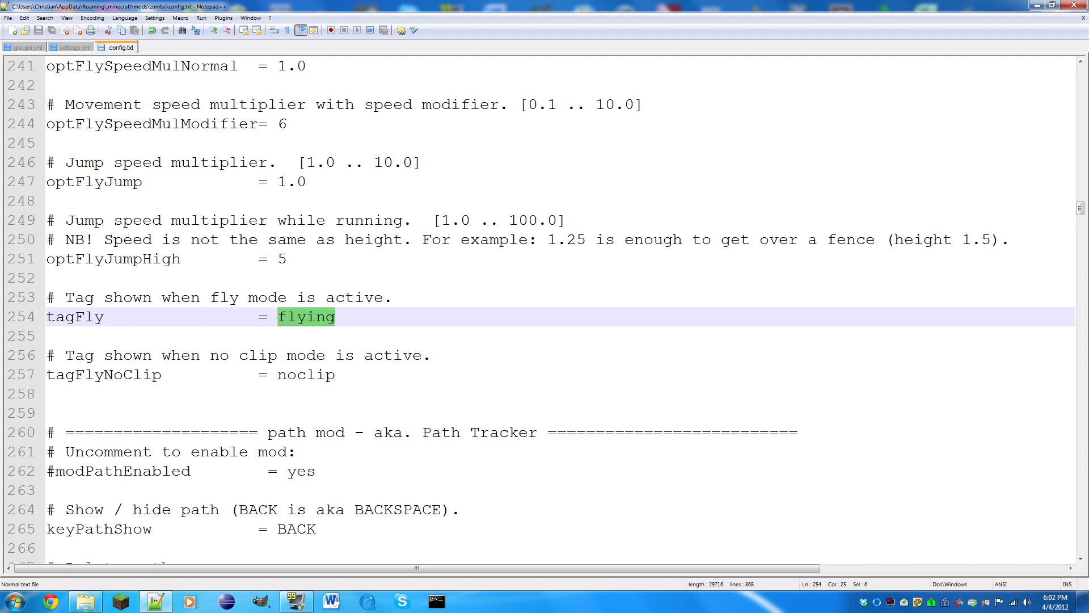
text(Flyin)
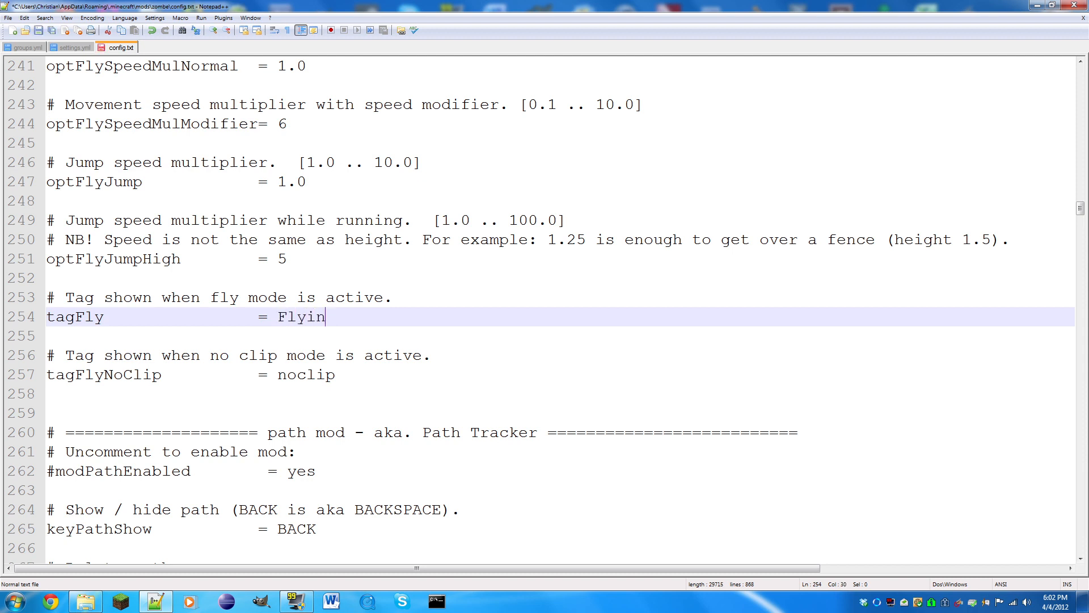
text(g)
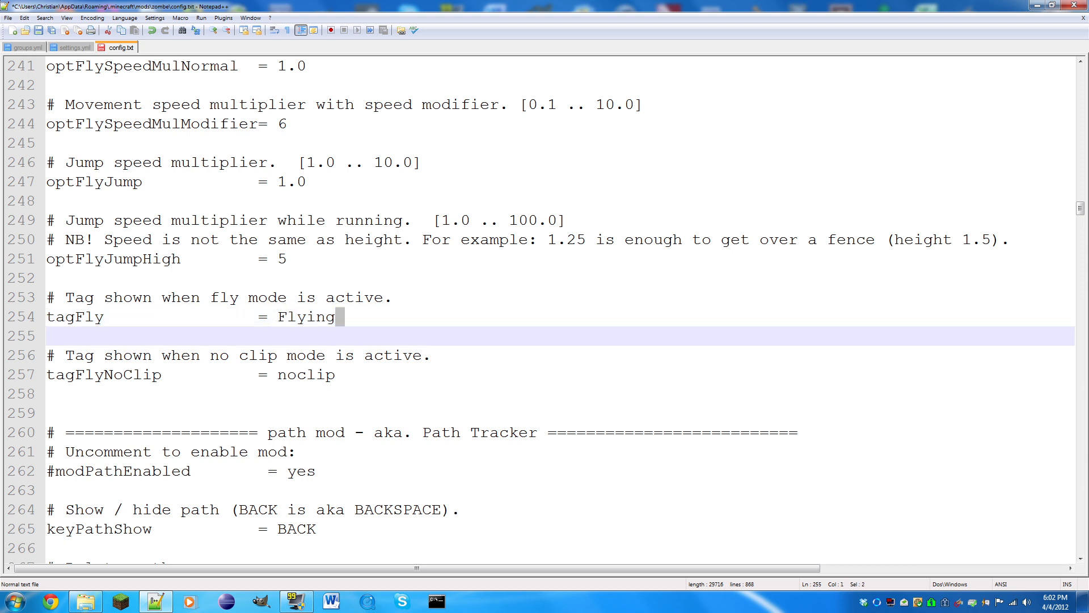
double_click(305, 317)
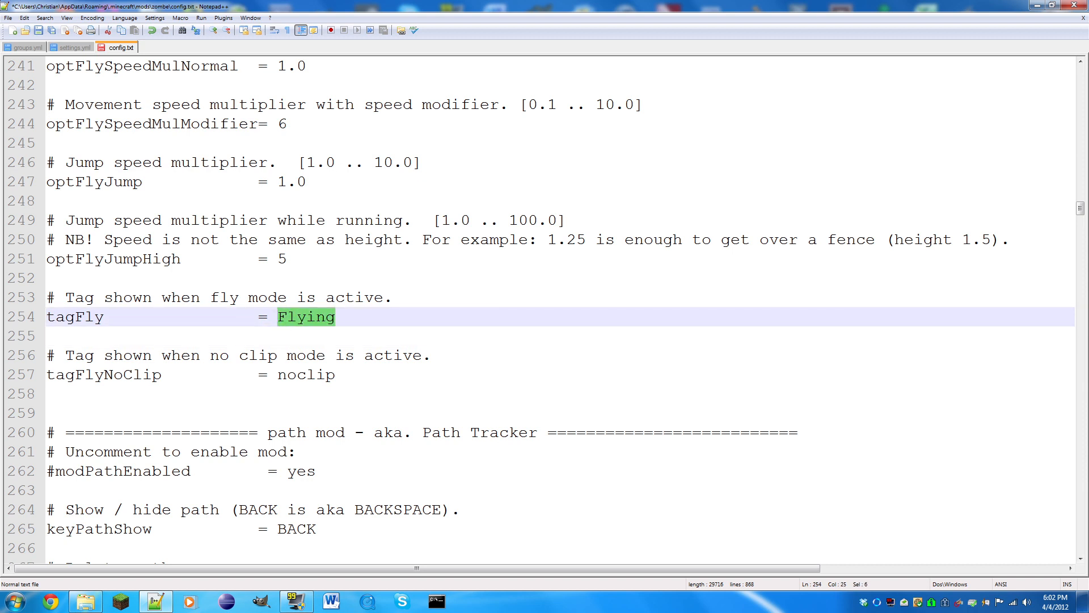
text(LOLWUT)
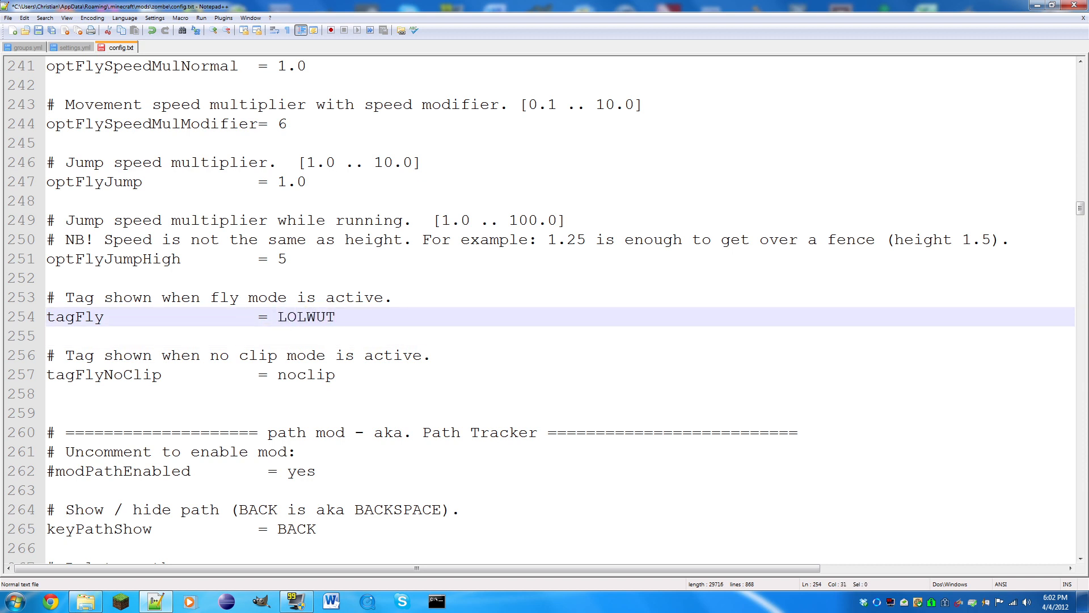
text(?)
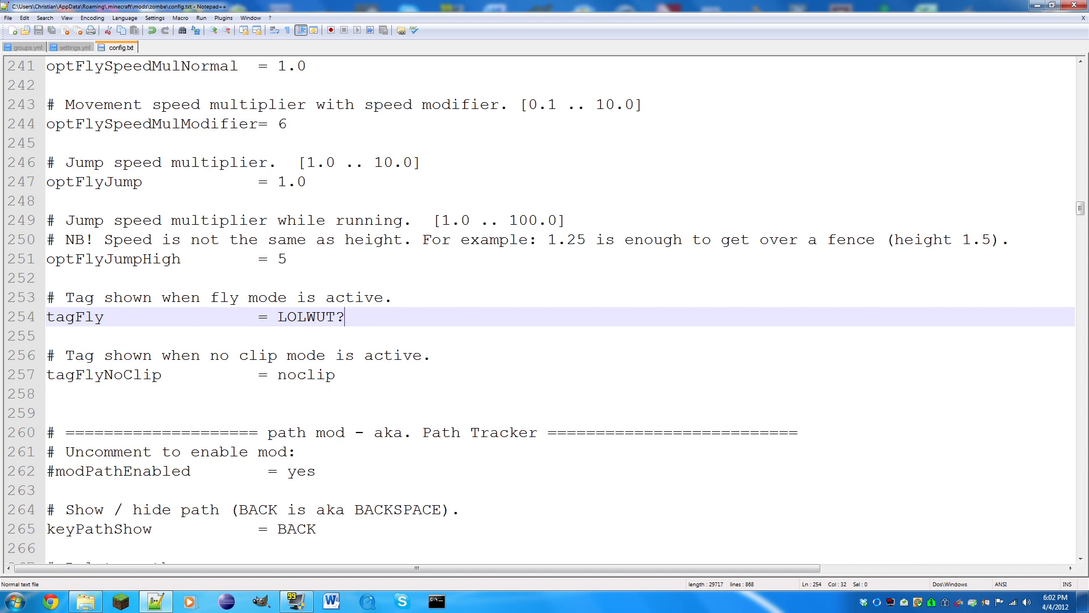
Replace the tagFlyNoClip text with QWERTWTF?!
double_click(308, 374)
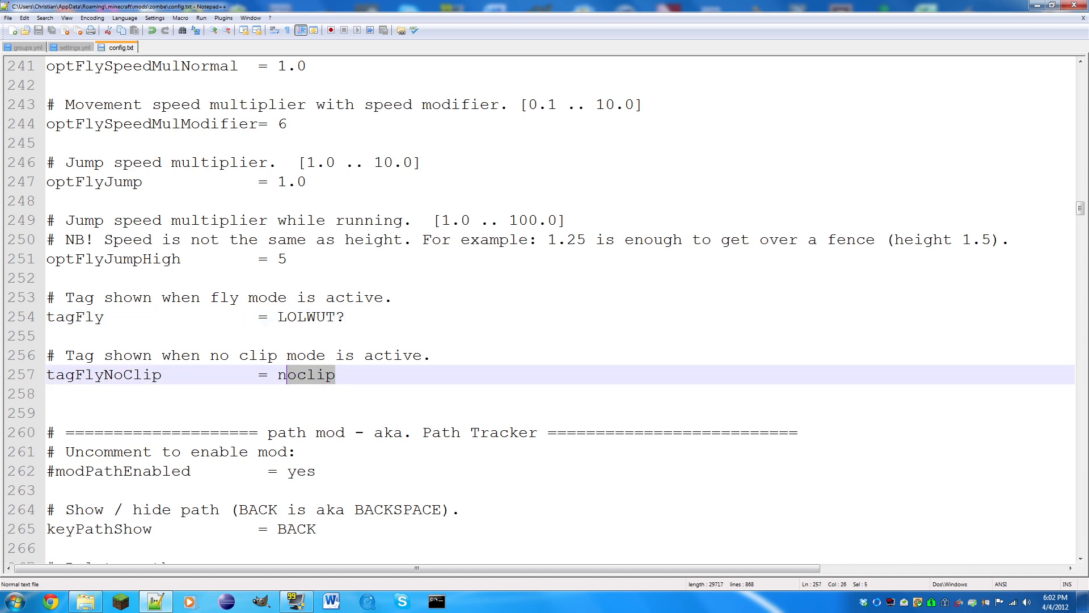
text(QWERT)
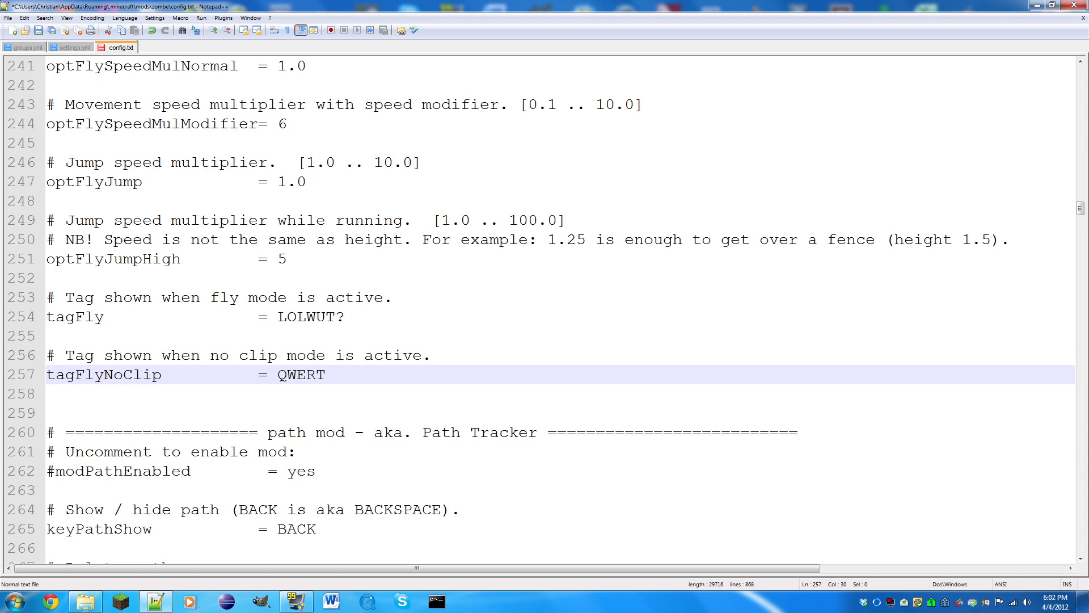
text(WTF?!)
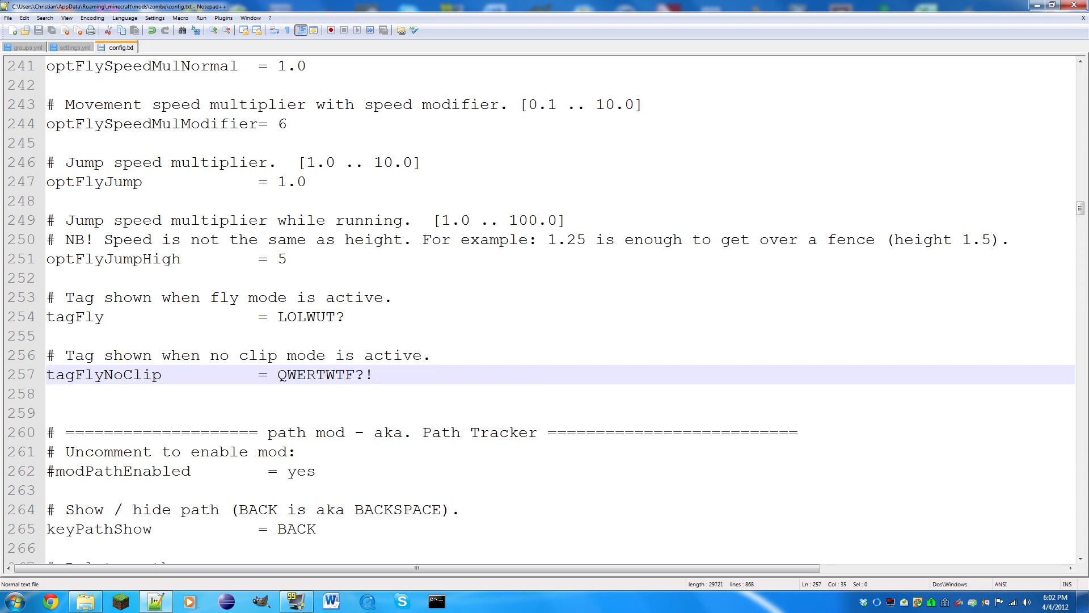
scroll(down, 3)
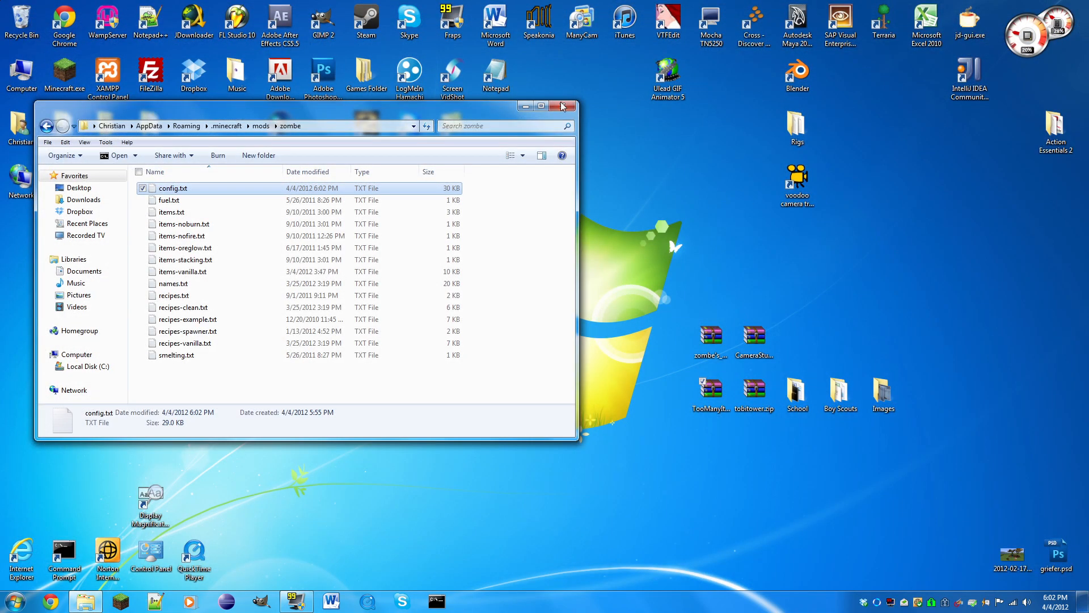
Close the zombe folder, log into Minecraft, play the Mining singleplayer world and pause it
click(561, 106)
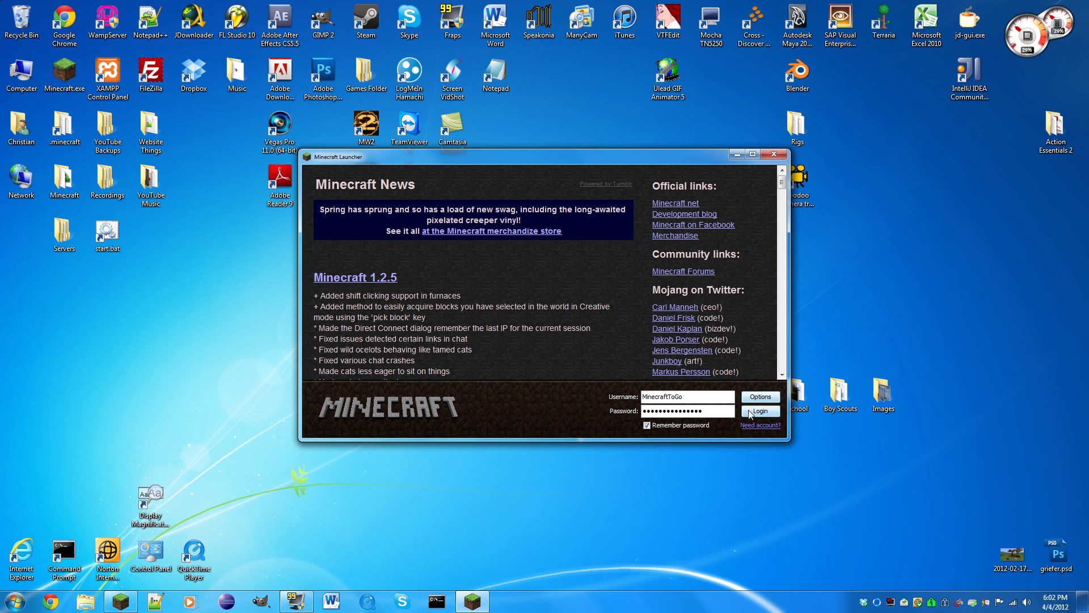
click(759, 410)
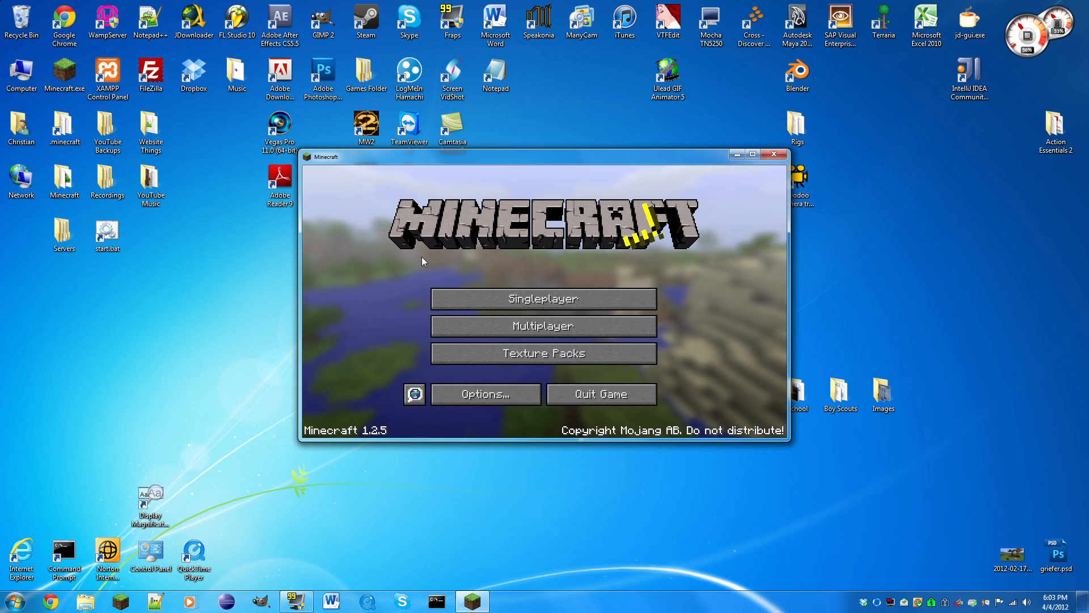
click(542, 299)
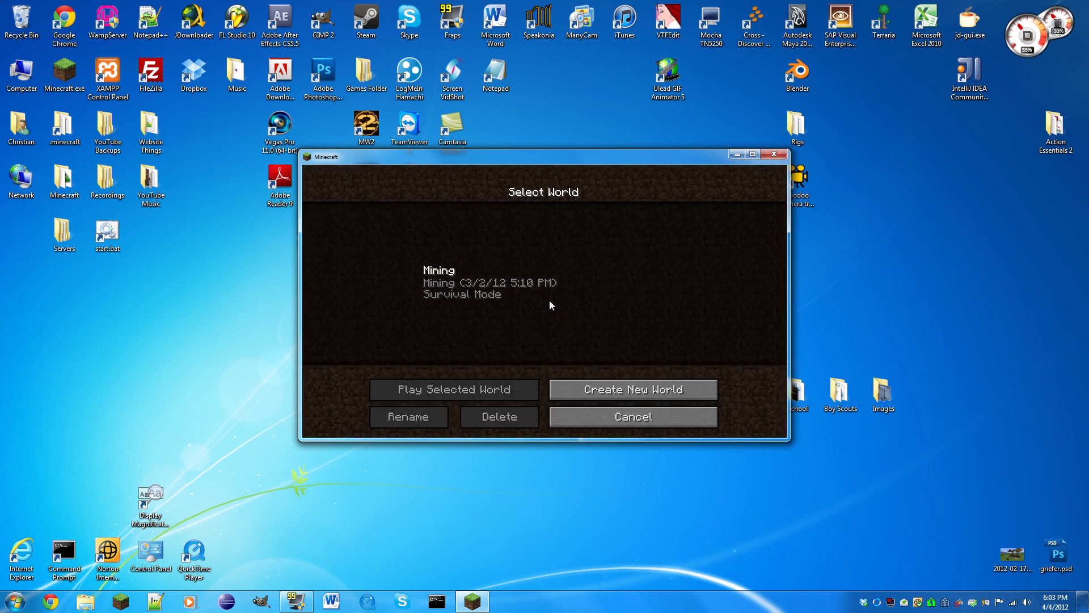
click(451, 389)
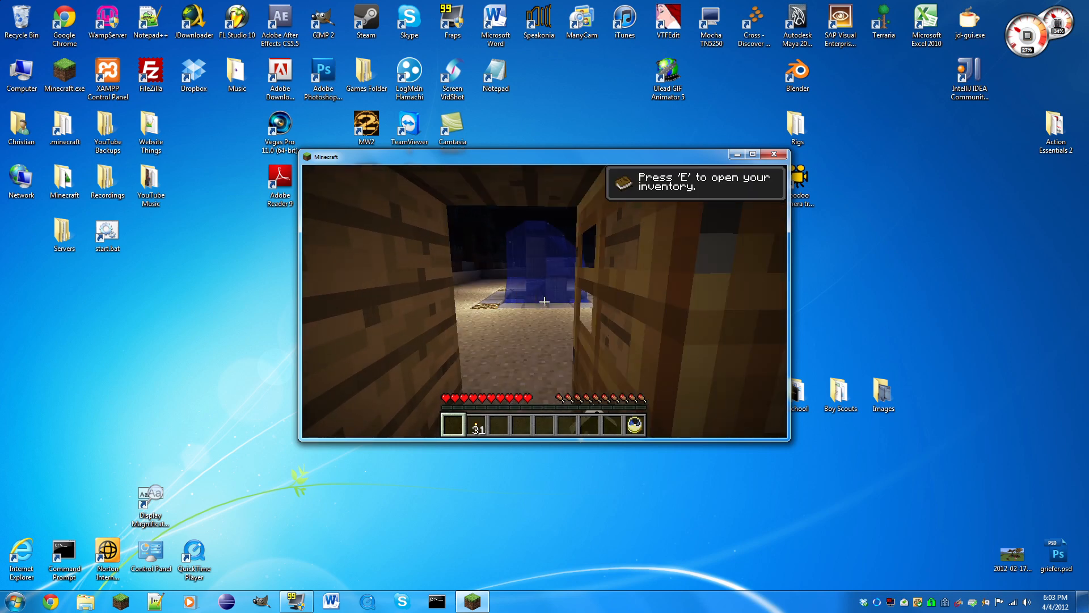
key(Escape)
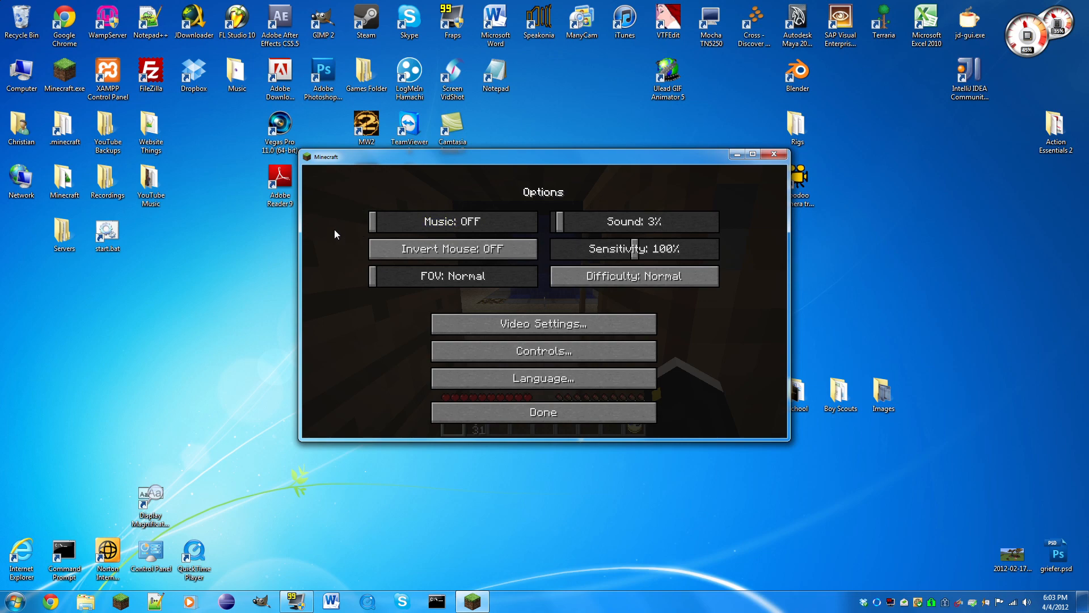
In Controls, rebind sneak, inventory and drop to new keys and confirm with Done
click(542, 411)
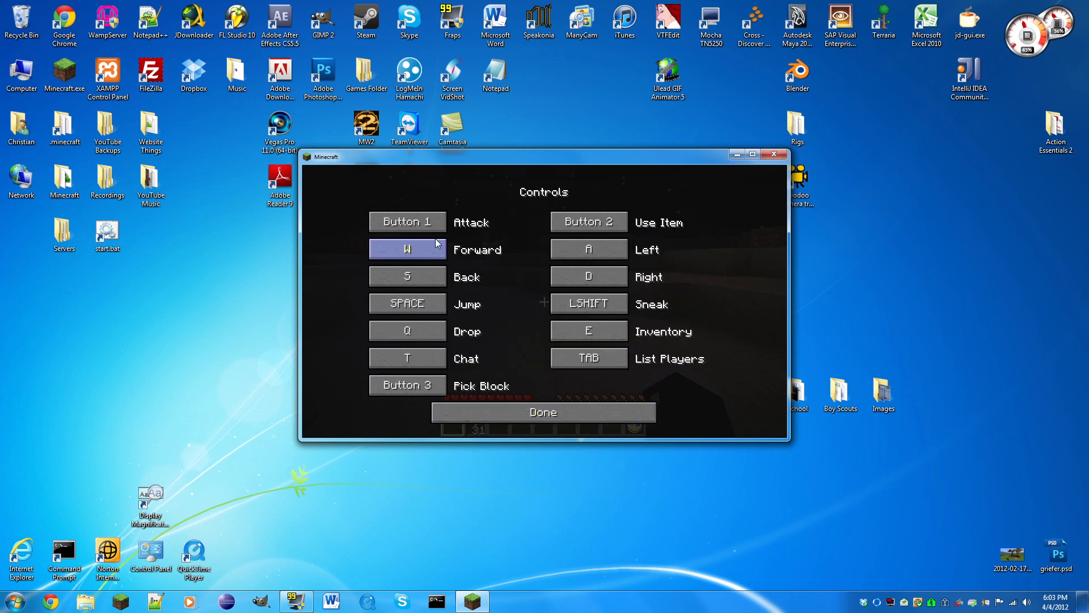
click(587, 304)
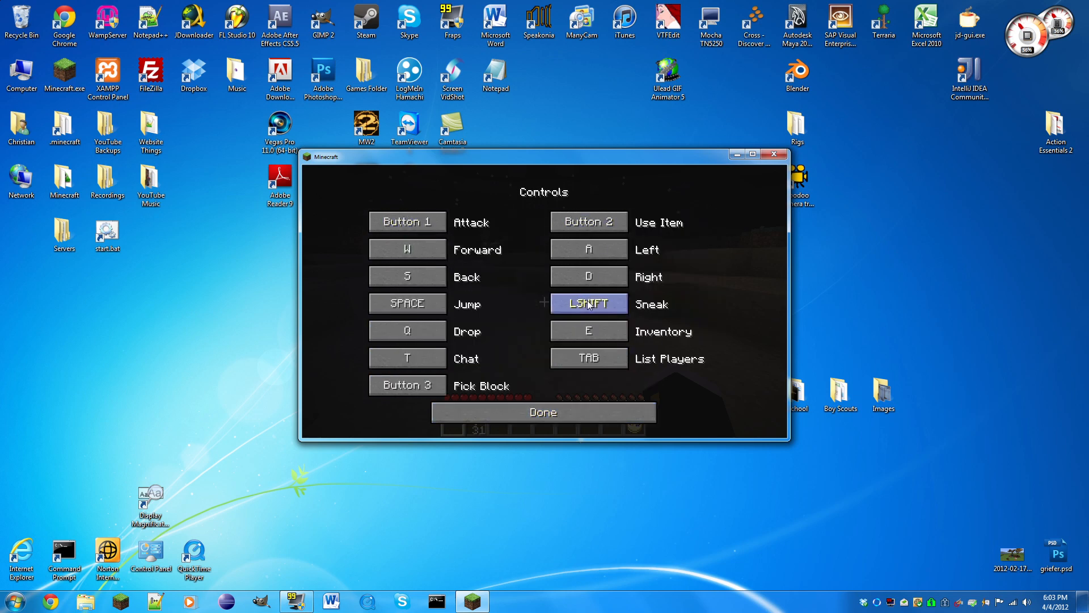
click(588, 359)
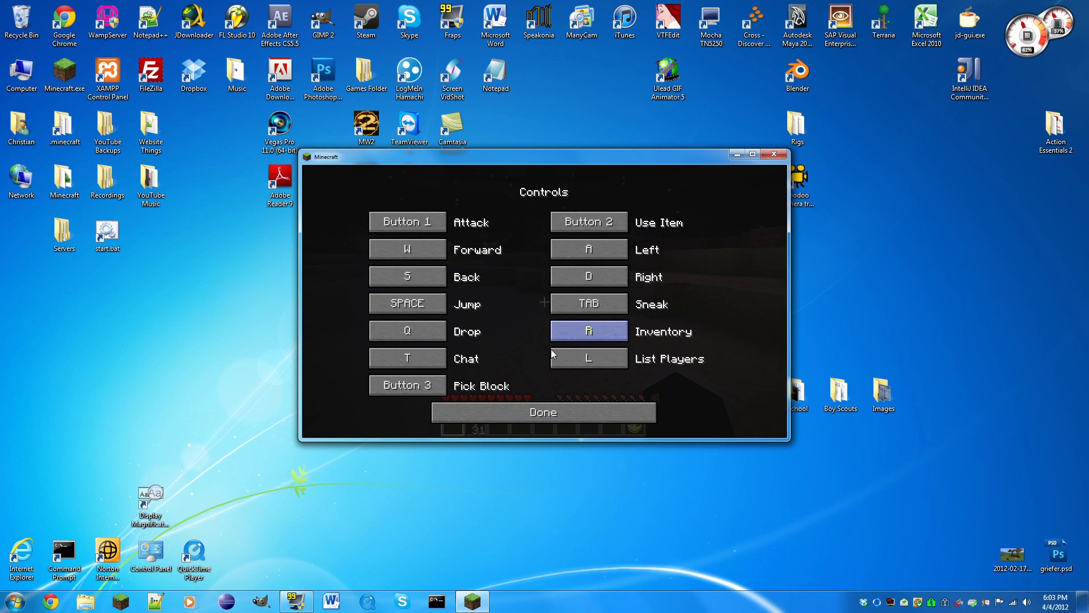
click(407, 330)
text(C)
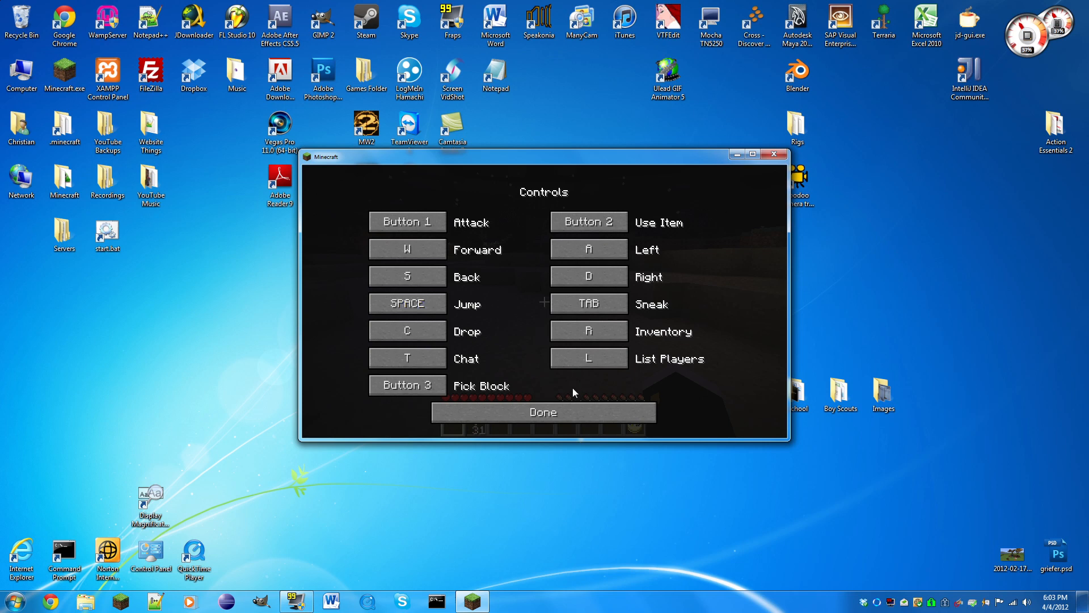
click(544, 411)
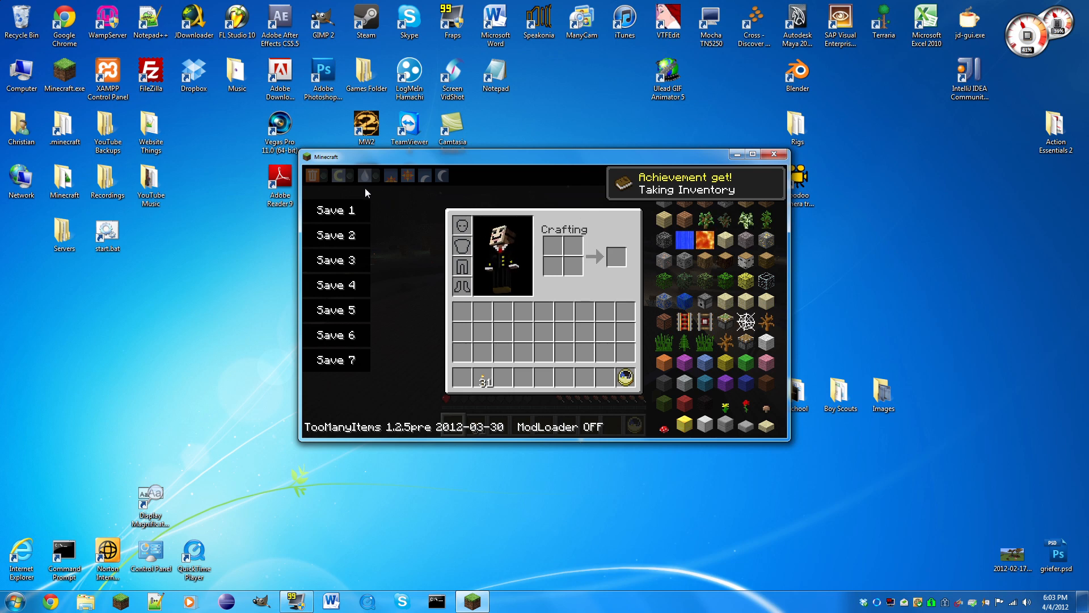
Switch TooManyItems to item selection, set the time to noon, and reopen the inventory
click(318, 175)
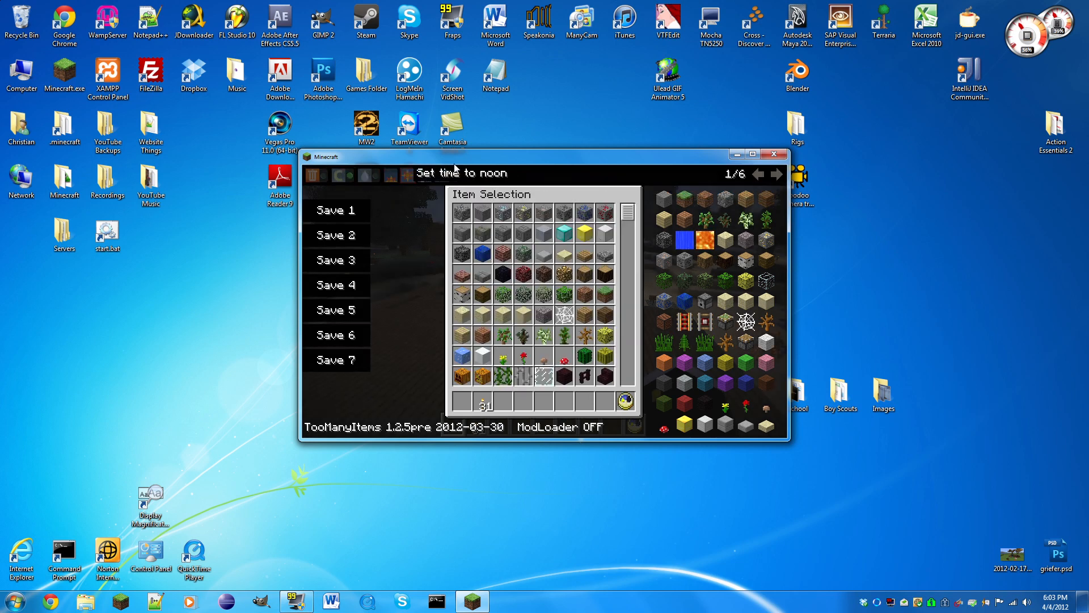
click(393, 175)
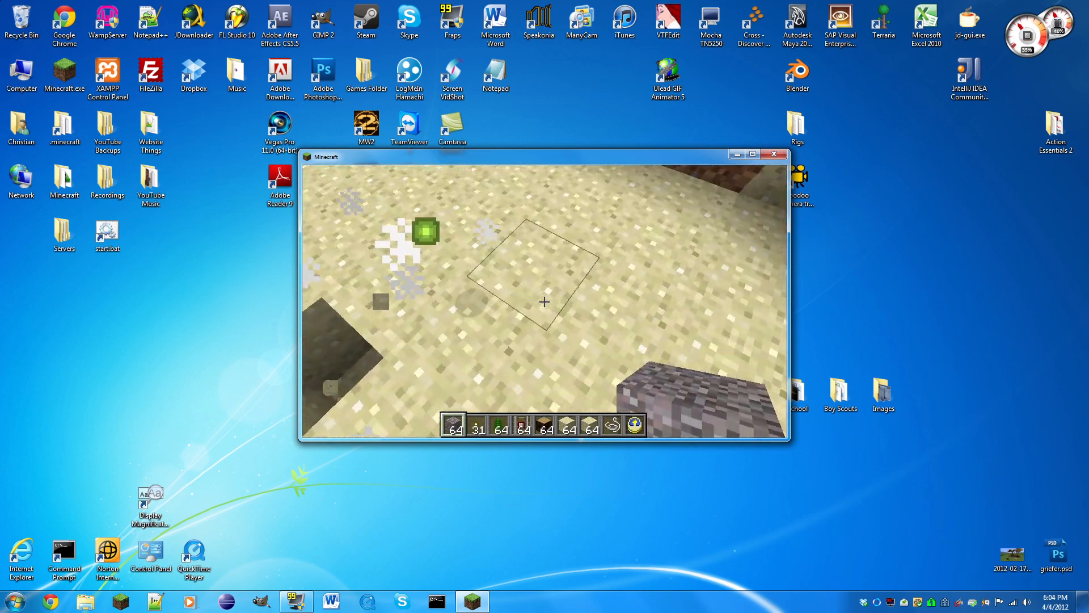
key(e)
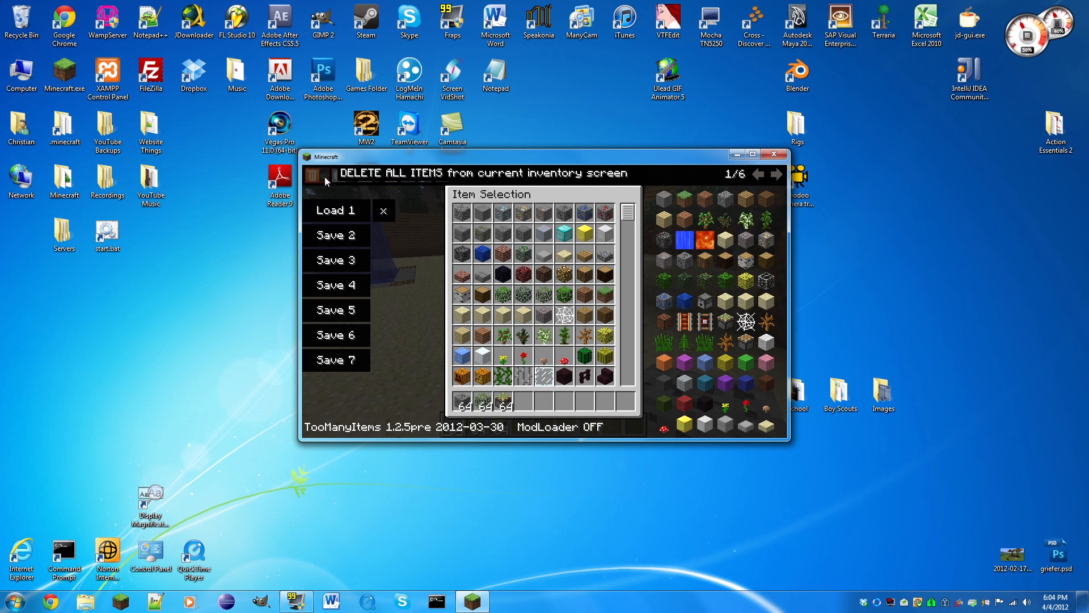
Use the TooManyItems panel and take a stack of Detector Rail
click(313, 174)
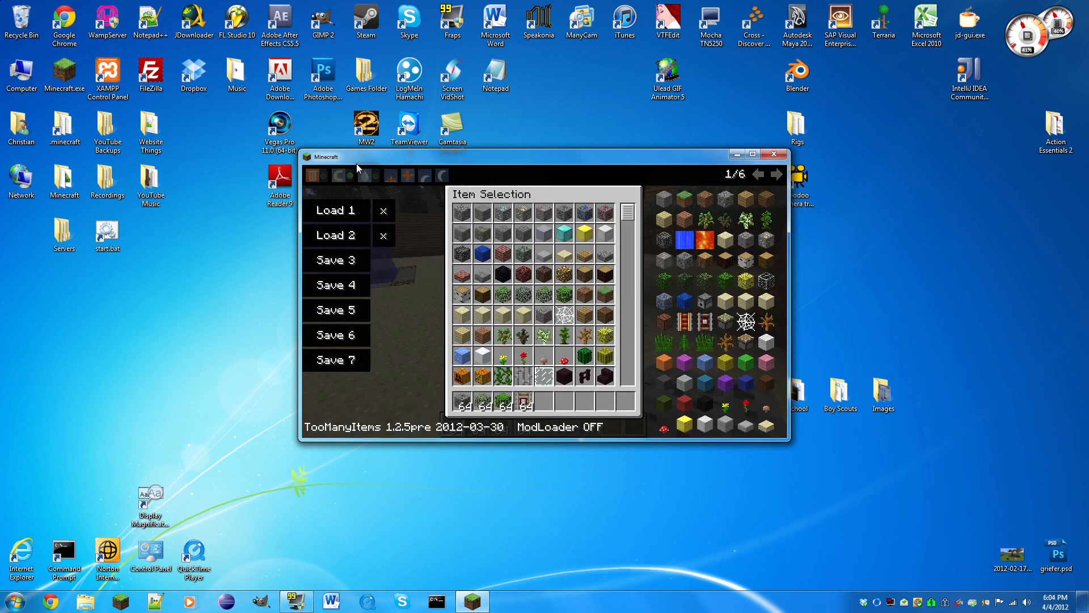
mouse_move(494, 410)
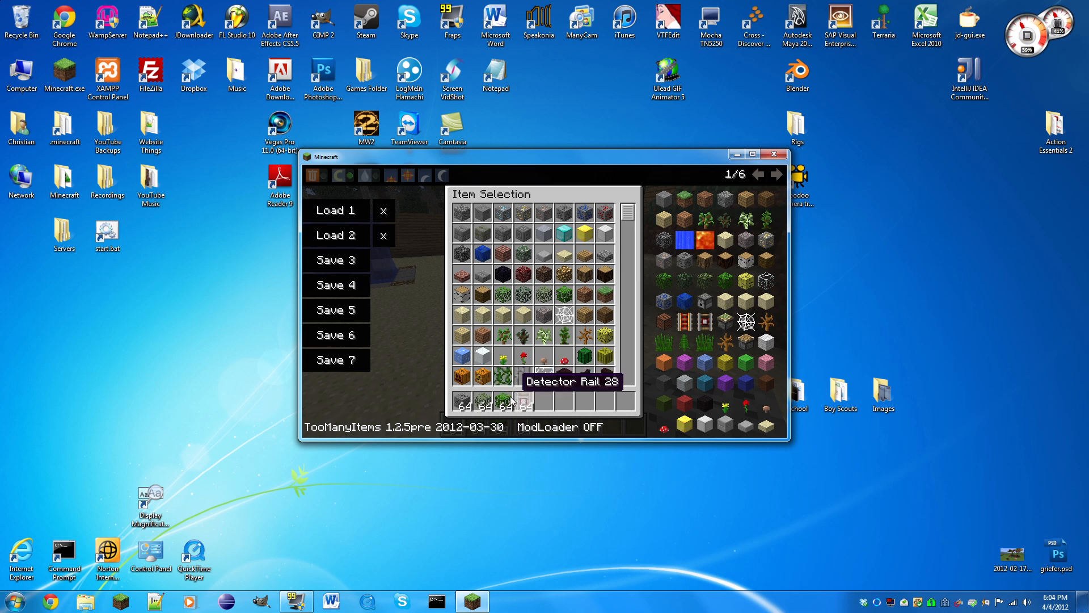
click(383, 234)
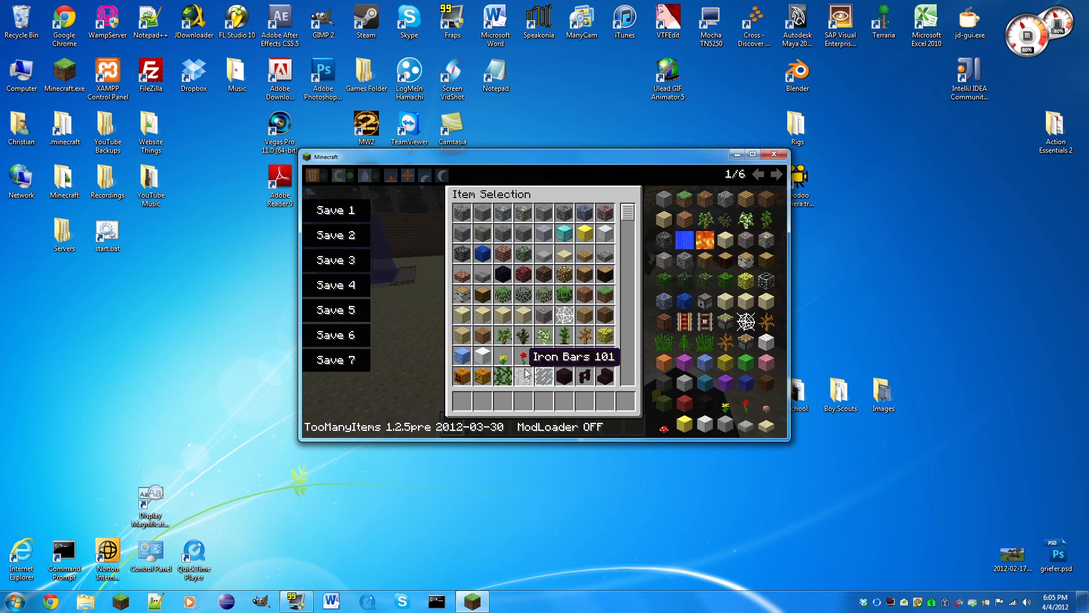
mouse_move(712, 284)
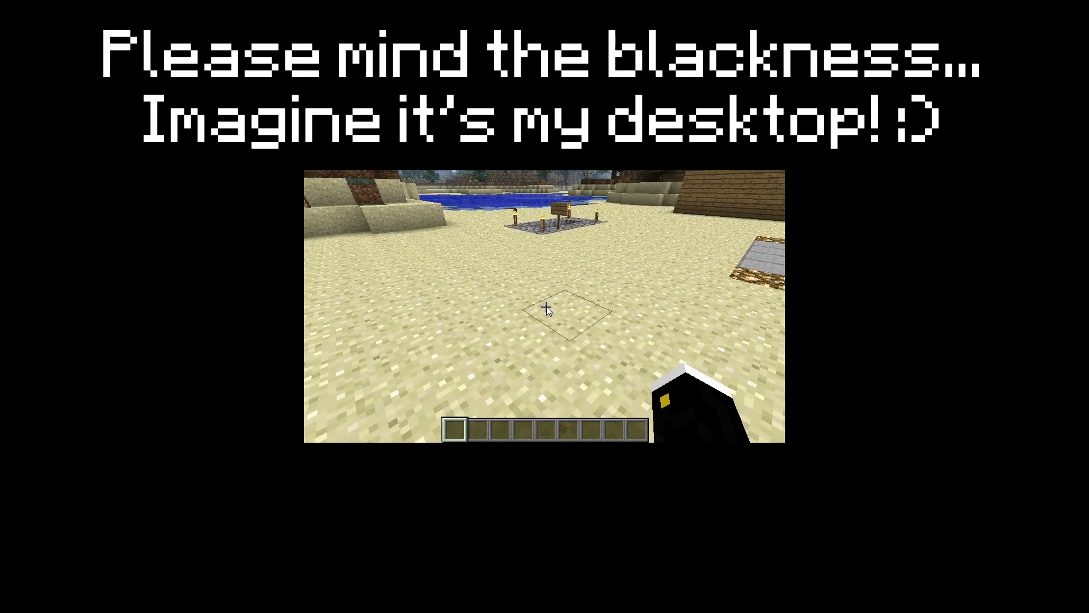
Set the difficulty to Peaceful in Options and return to play to place birch blocks
key(e)
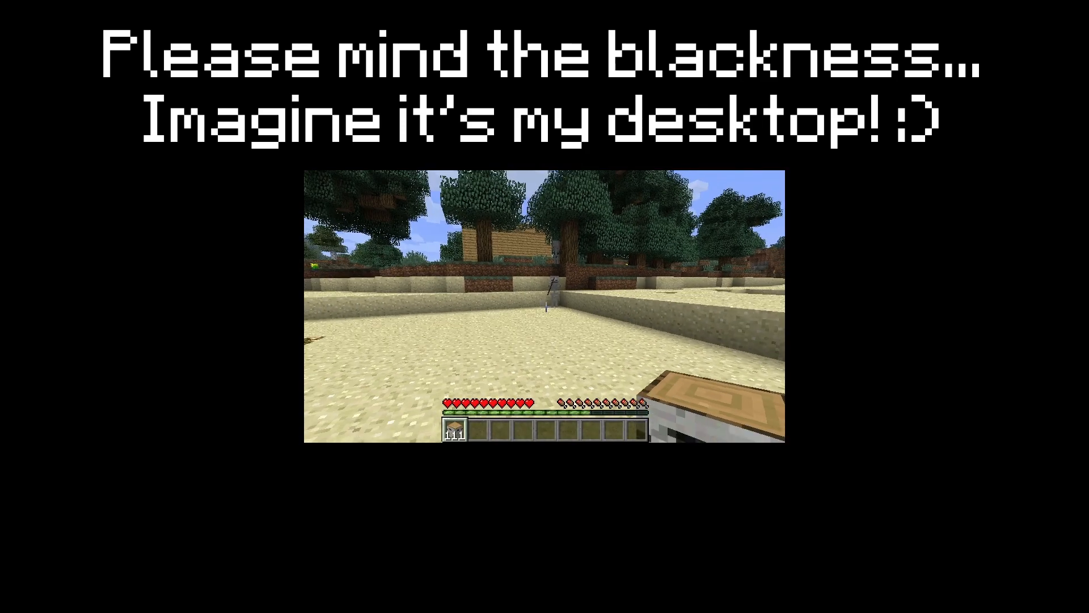
key(Escape)
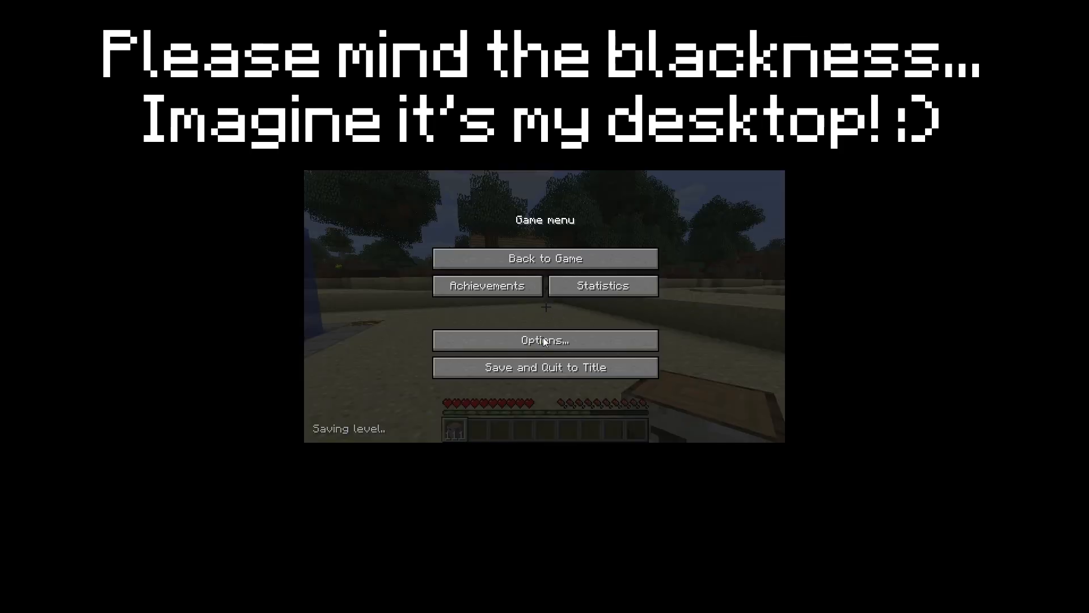
click(544, 339)
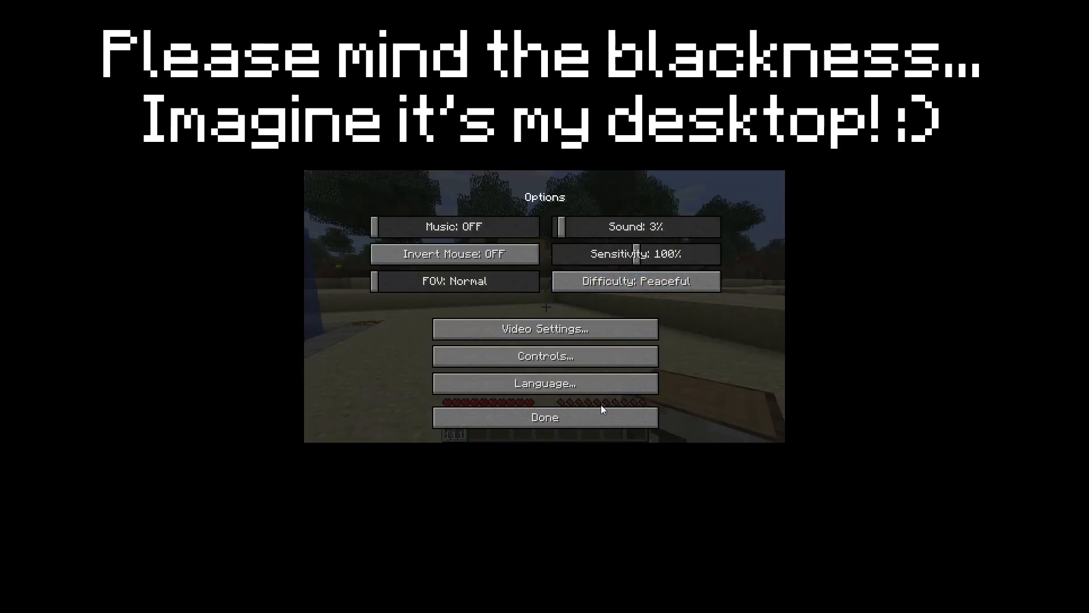
click(543, 416)
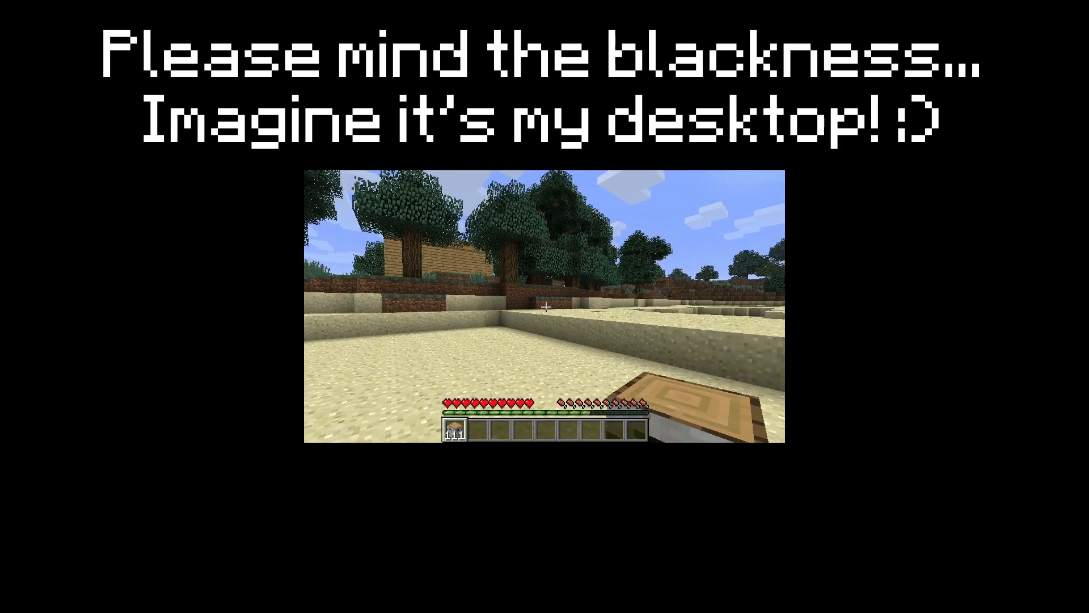
mouse_move(543, 305)
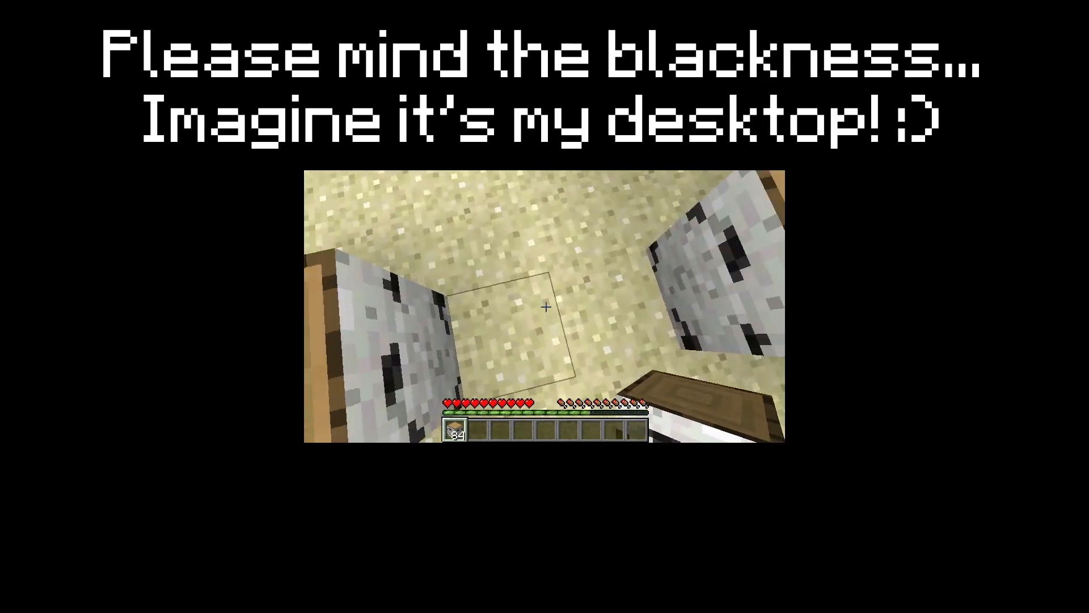
key(e)
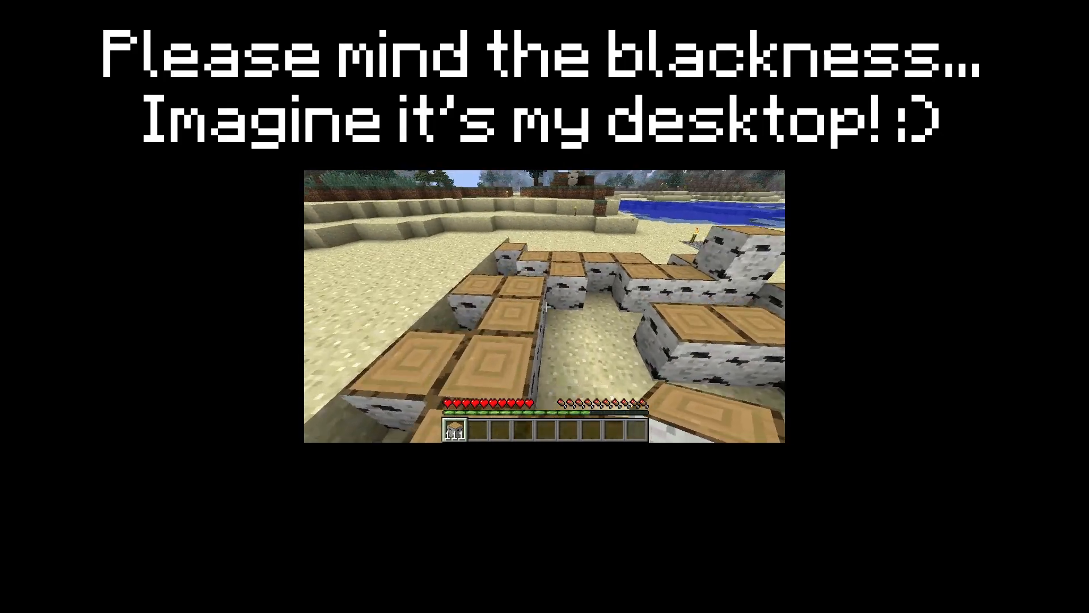
mouse_move(543, 305)
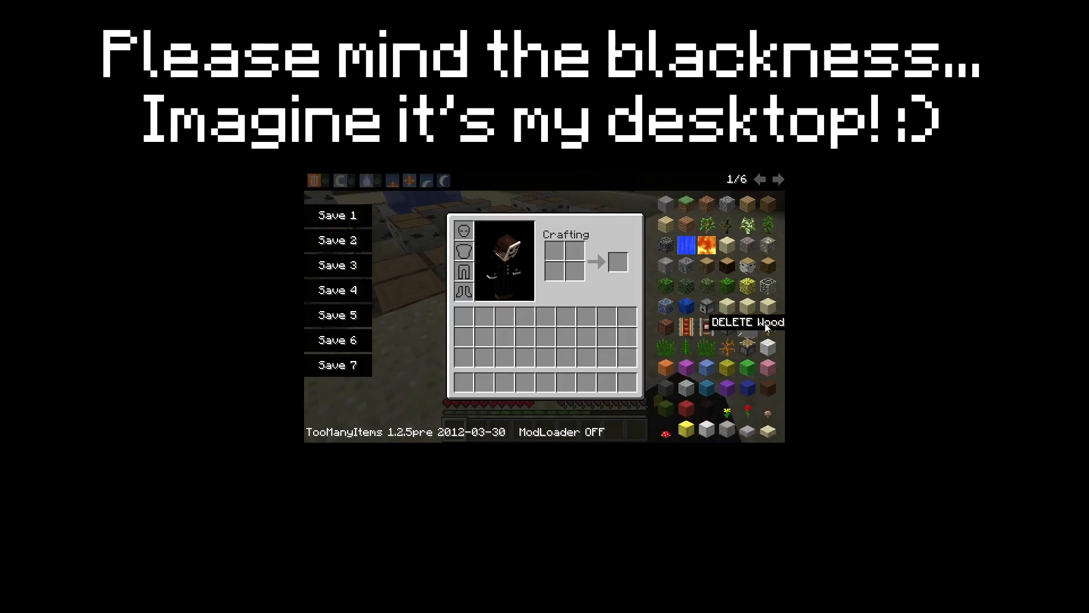
Delete the wood via TooManyItems, take a diamond pickaxe, and dig into the sand with it
click(778, 179)
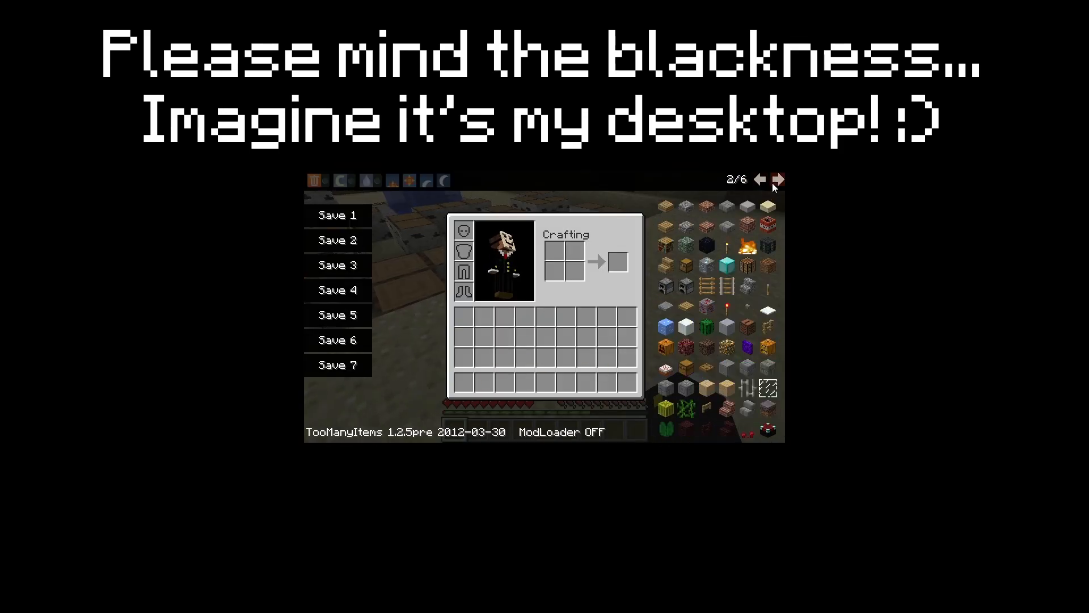
click(777, 179)
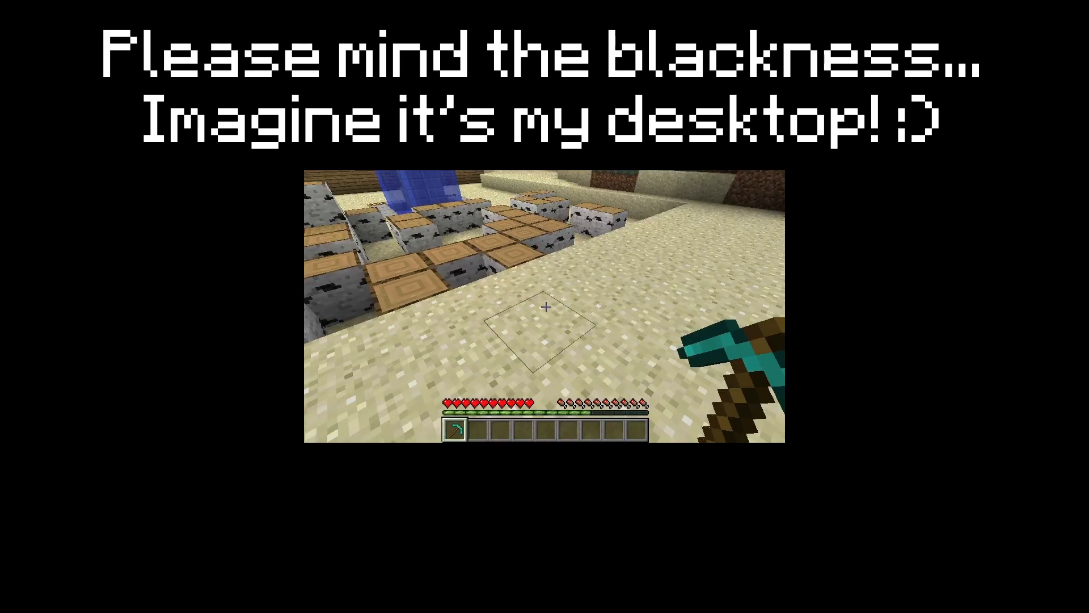
key(e)
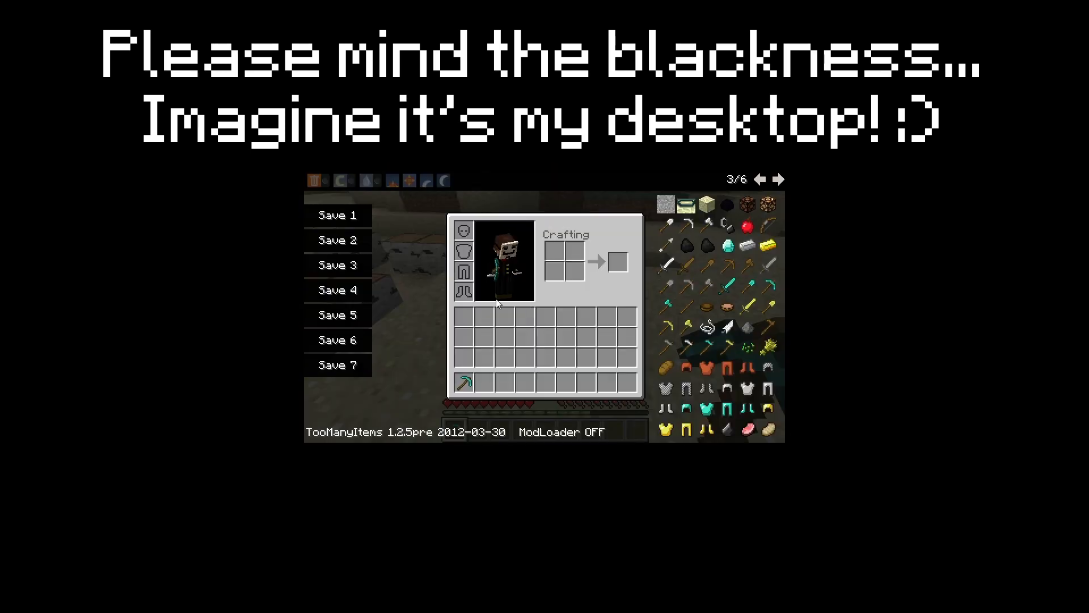
key(escape)
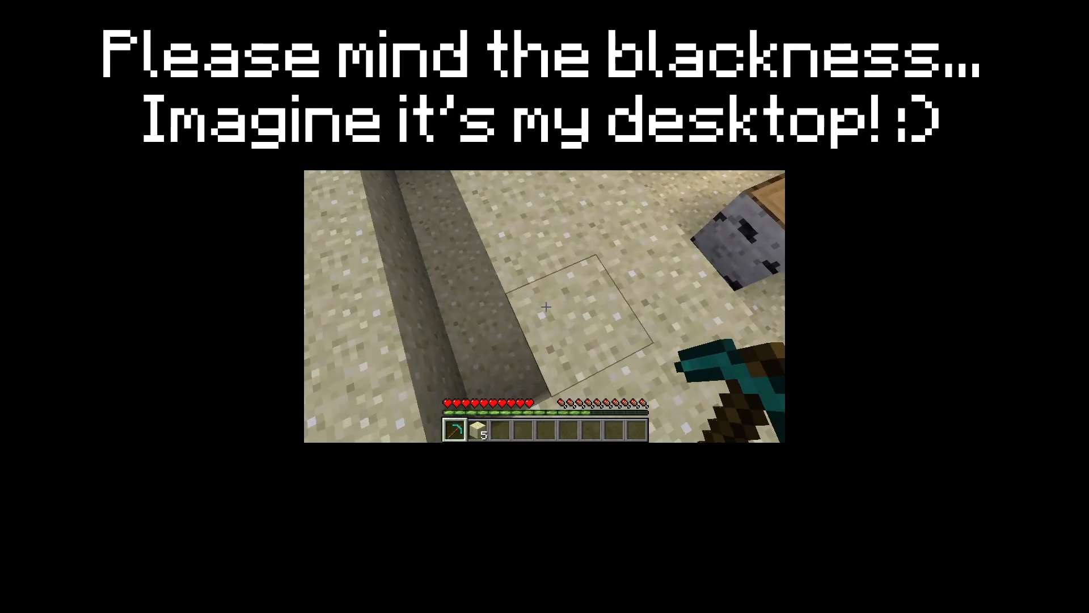
key(e)
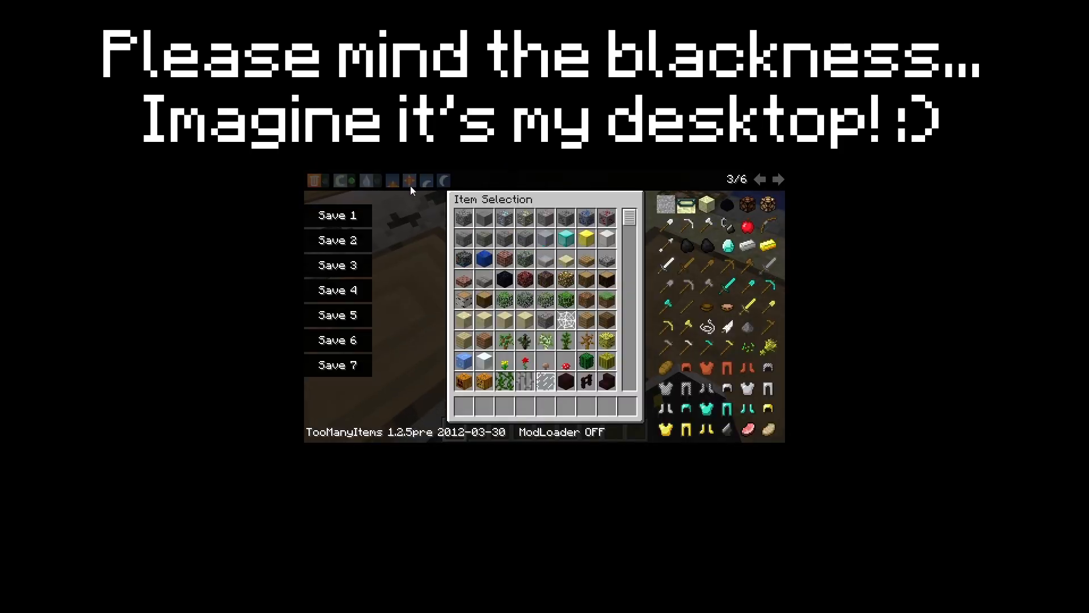
mouse_move(394, 181)
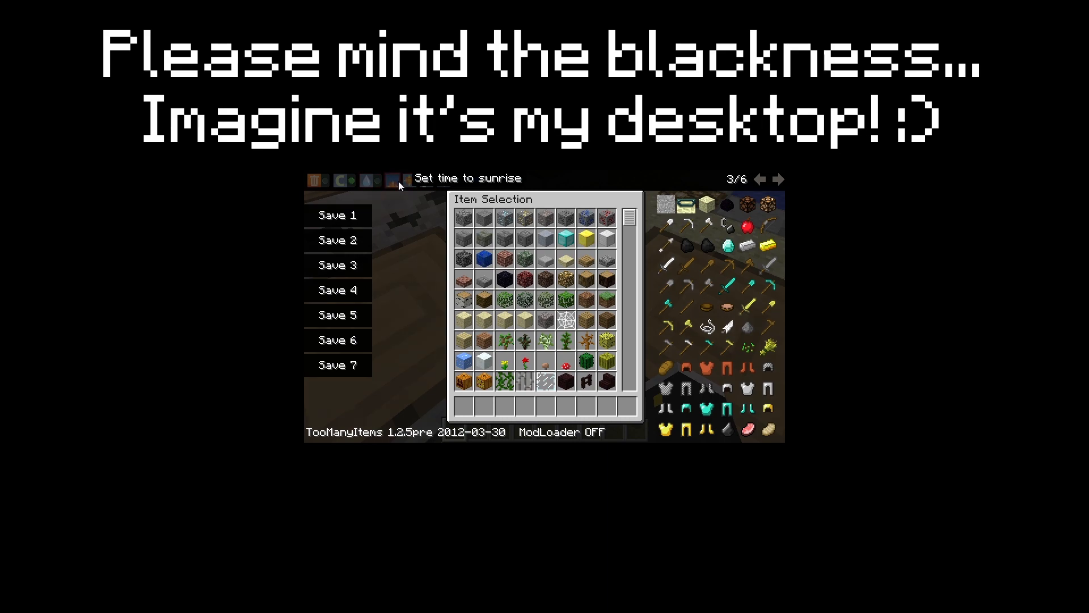